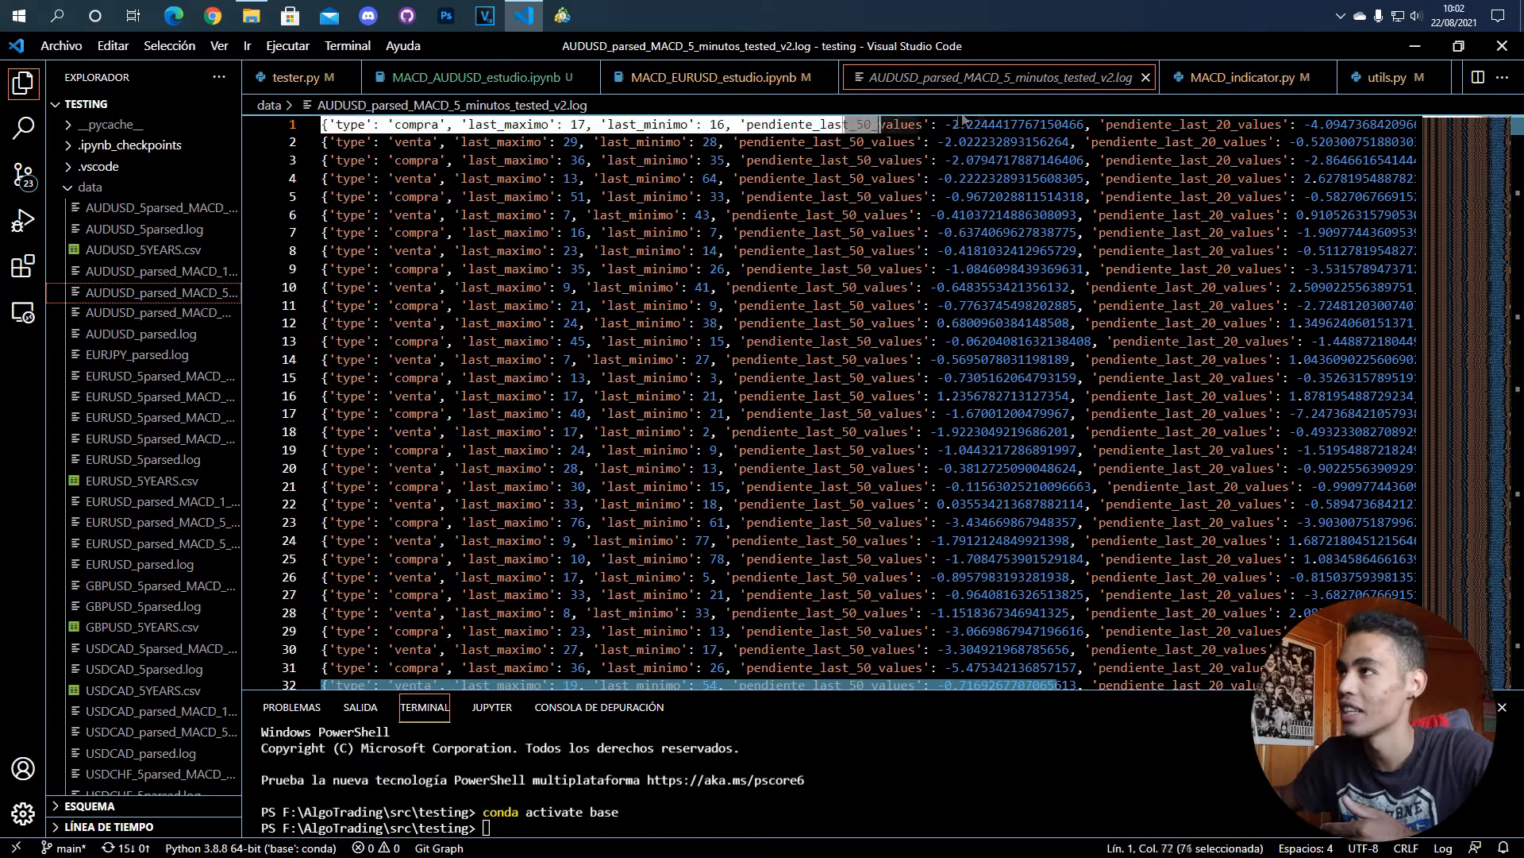
# Step: Review the EURUSD MACD notebook's scikit-learn classifier imports and dataframe loading, then return to the AUDUSD trade log
pyautogui.hscroll(3)
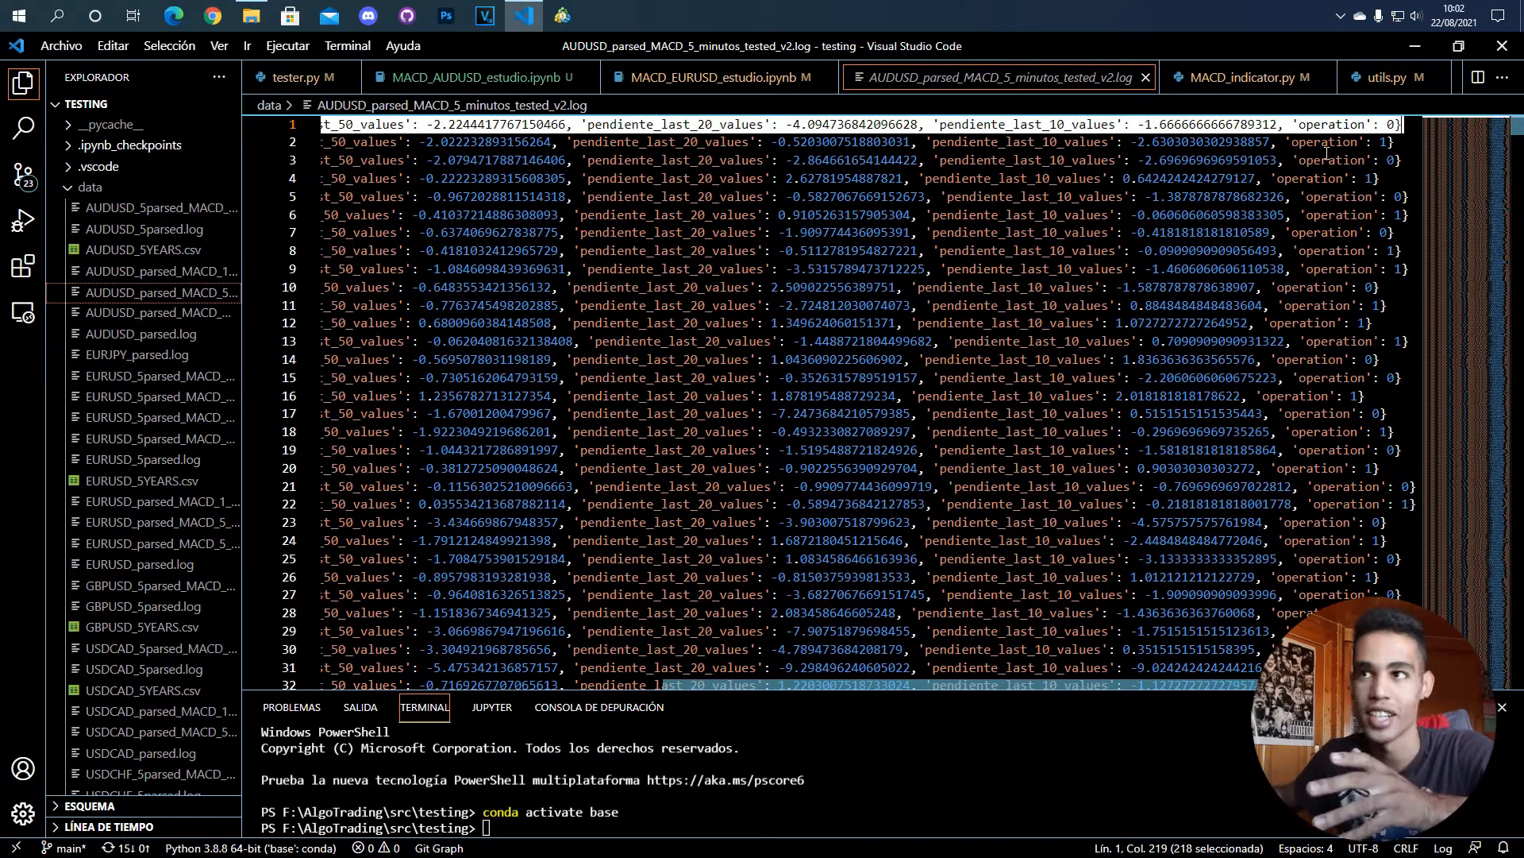
pyautogui.hscroll(-3)
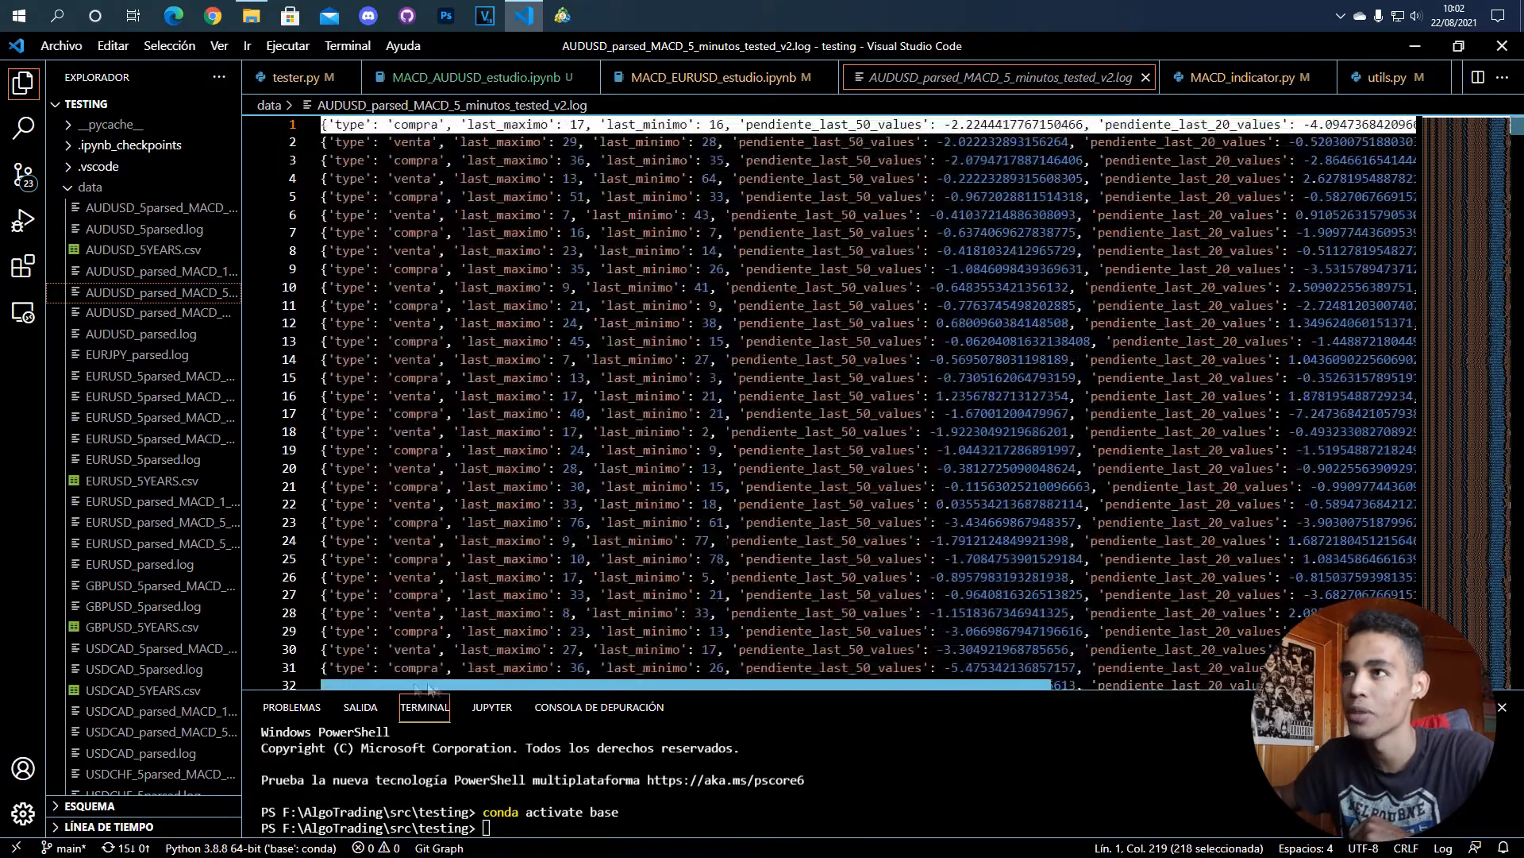
pyautogui.hscroll(3)
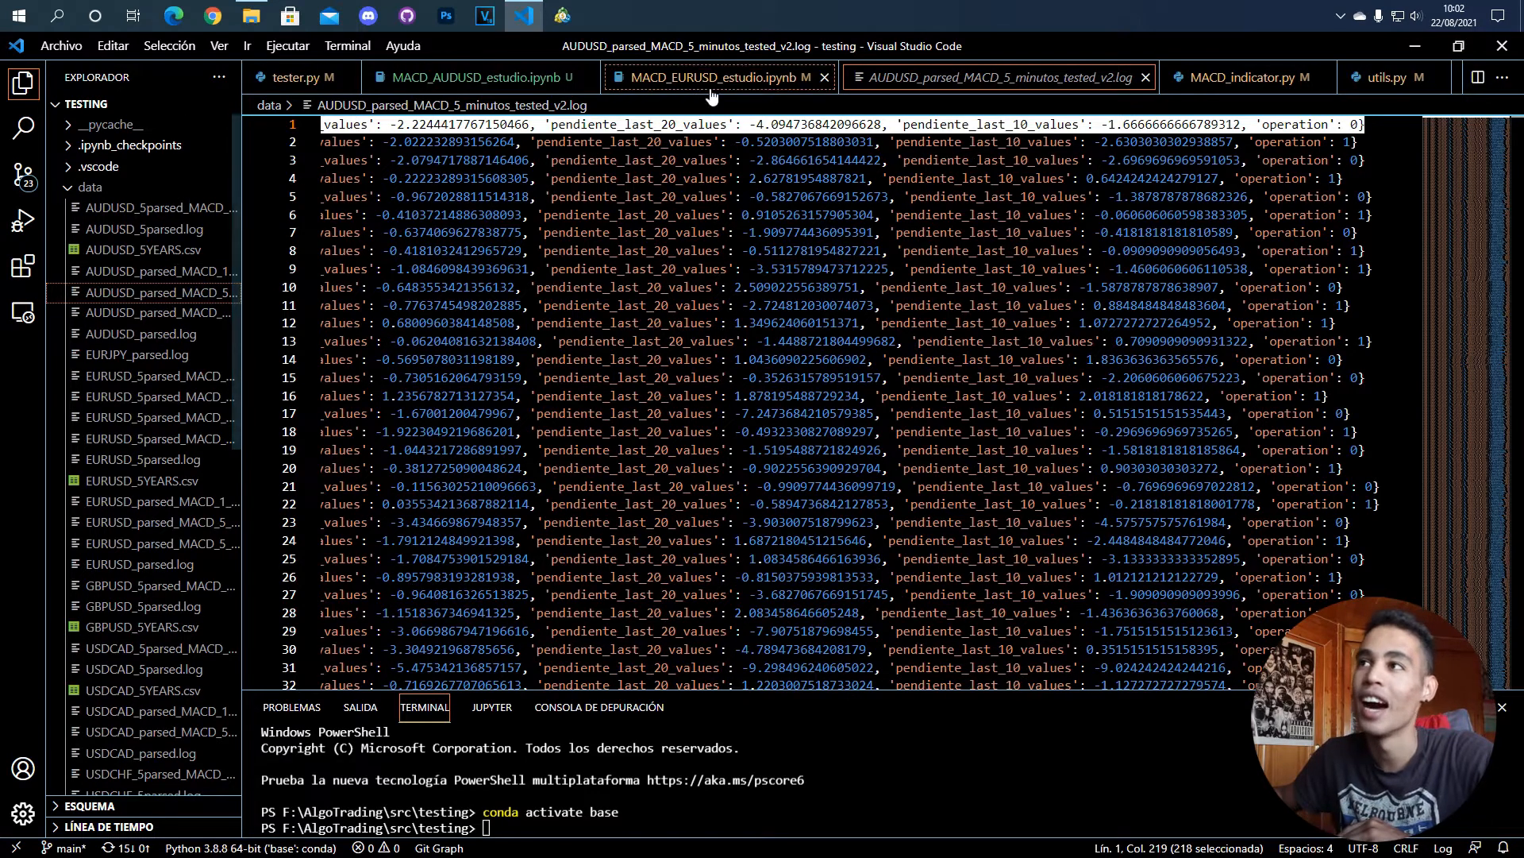
pyautogui.moveTo(714, 76)
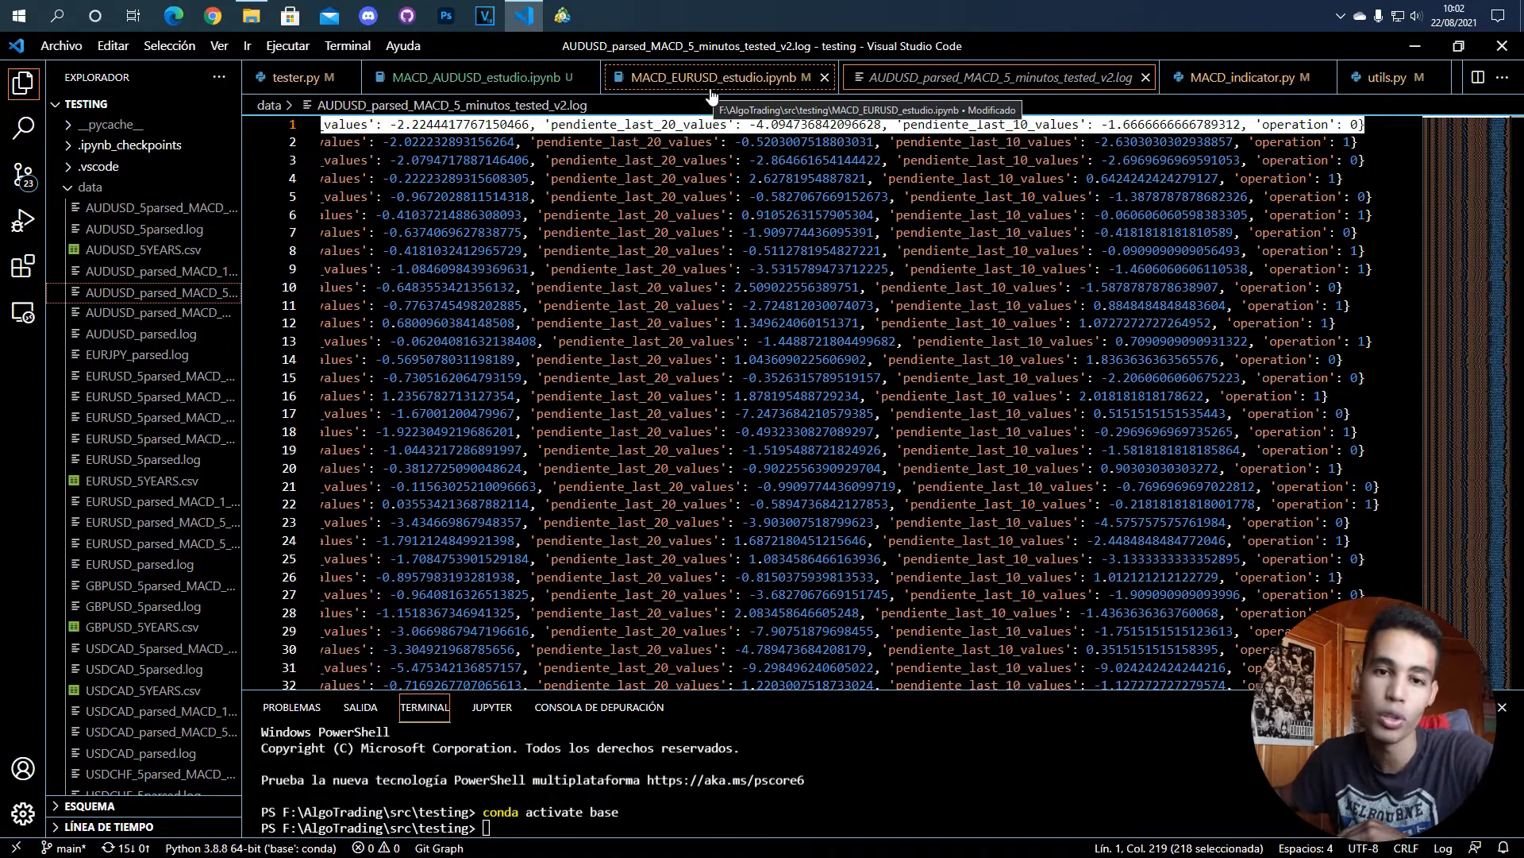
pyautogui.click(717, 76)
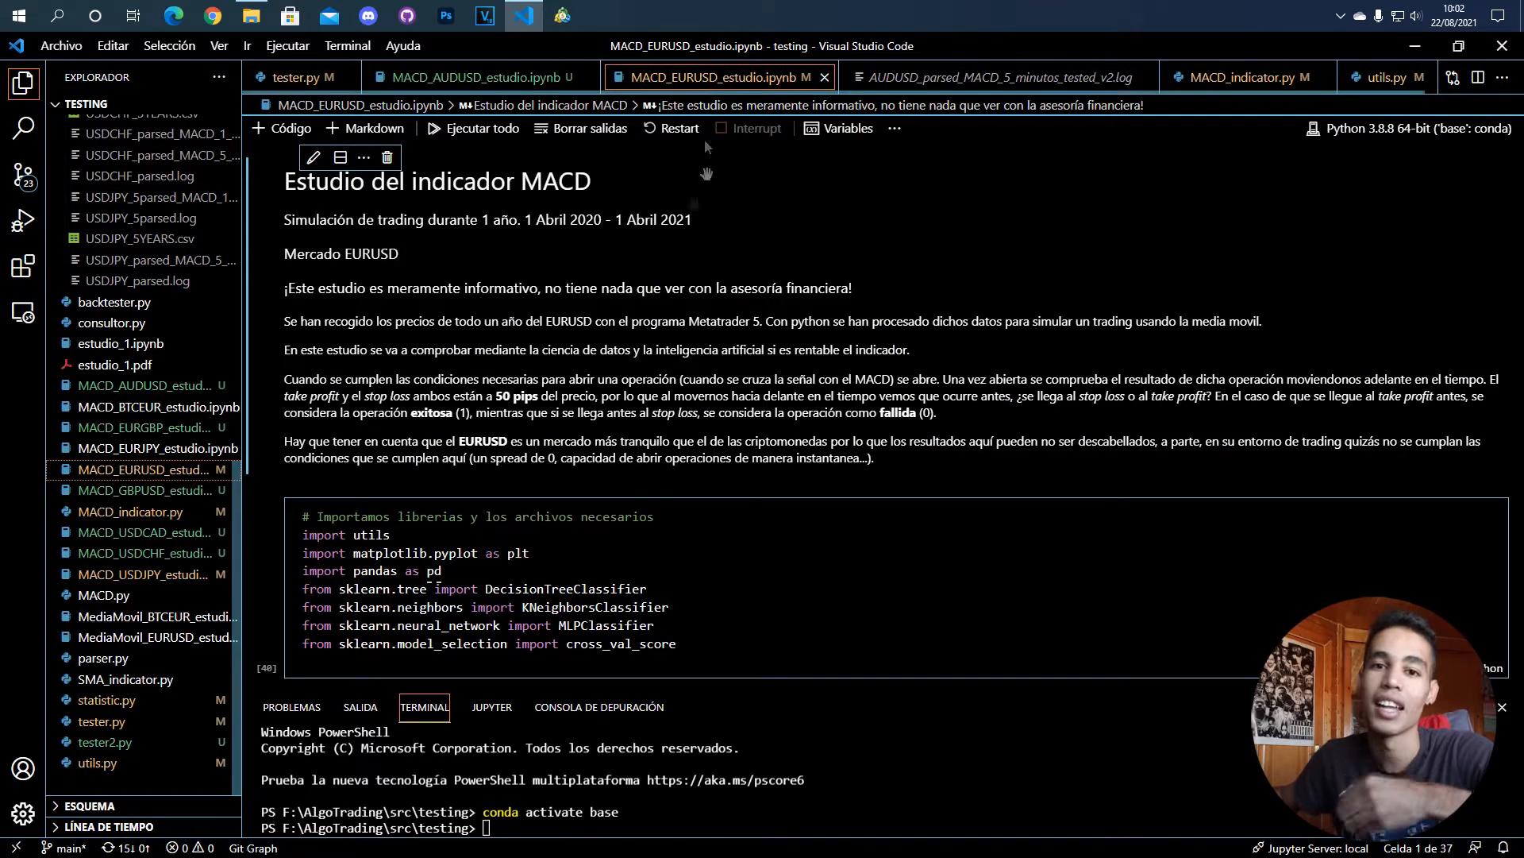
pyautogui.scroll(-3)
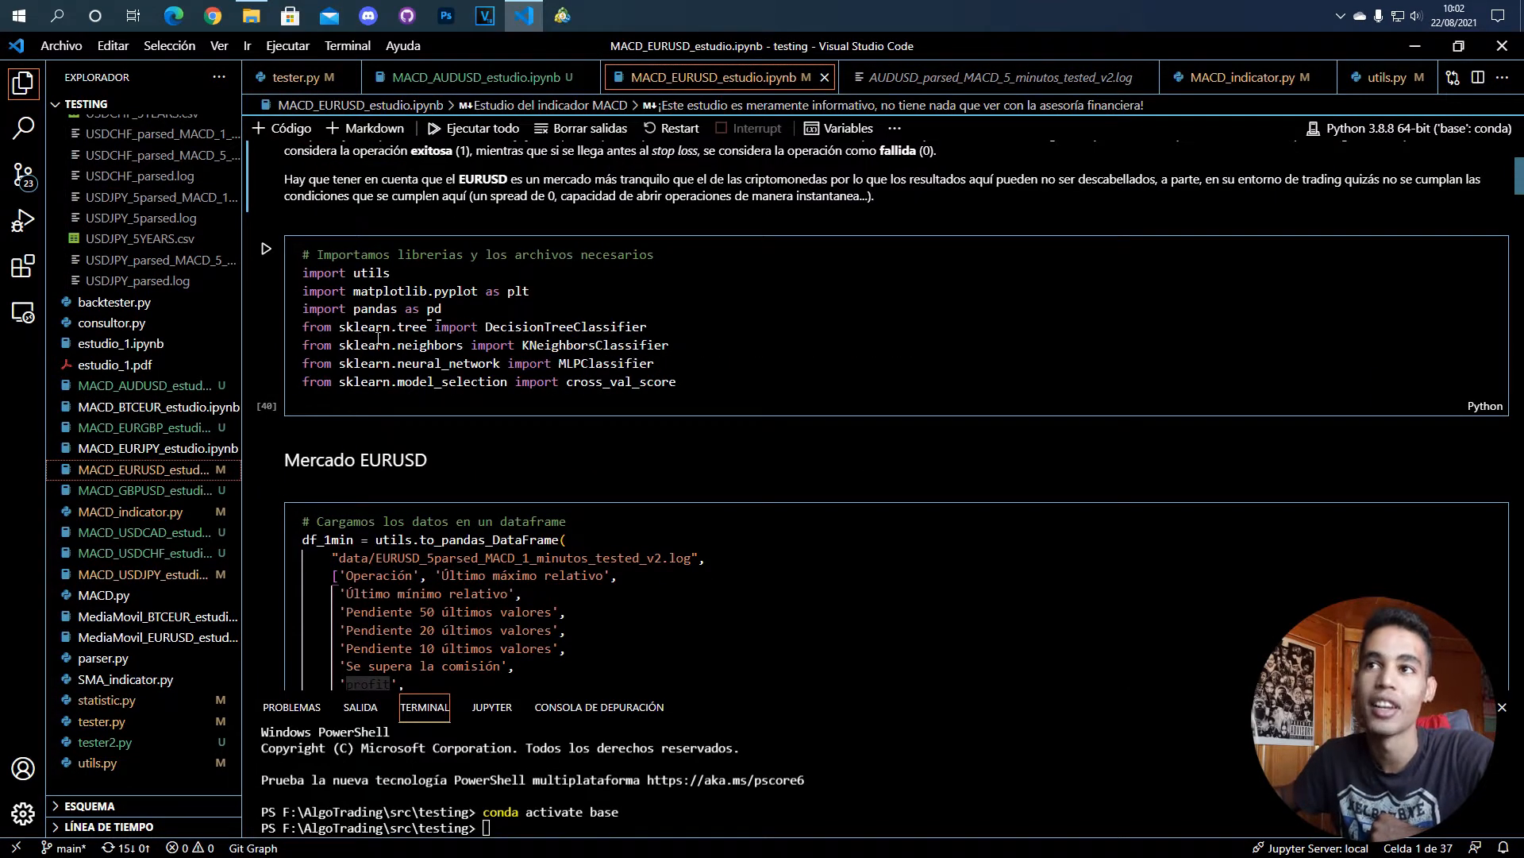
pyautogui.moveTo(372, 308)
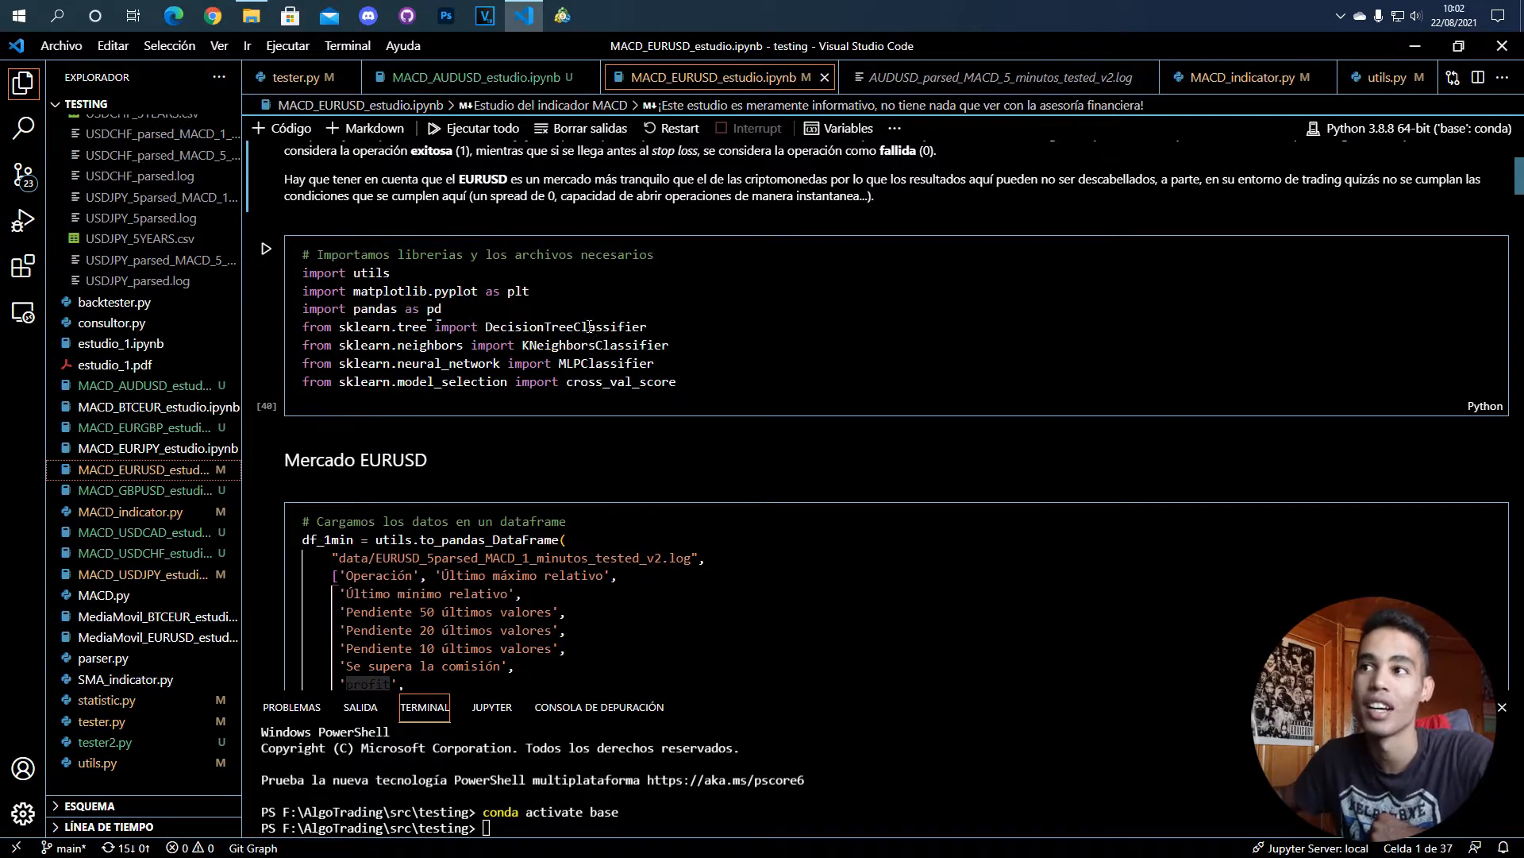
pyautogui.doubleClick(565, 328)
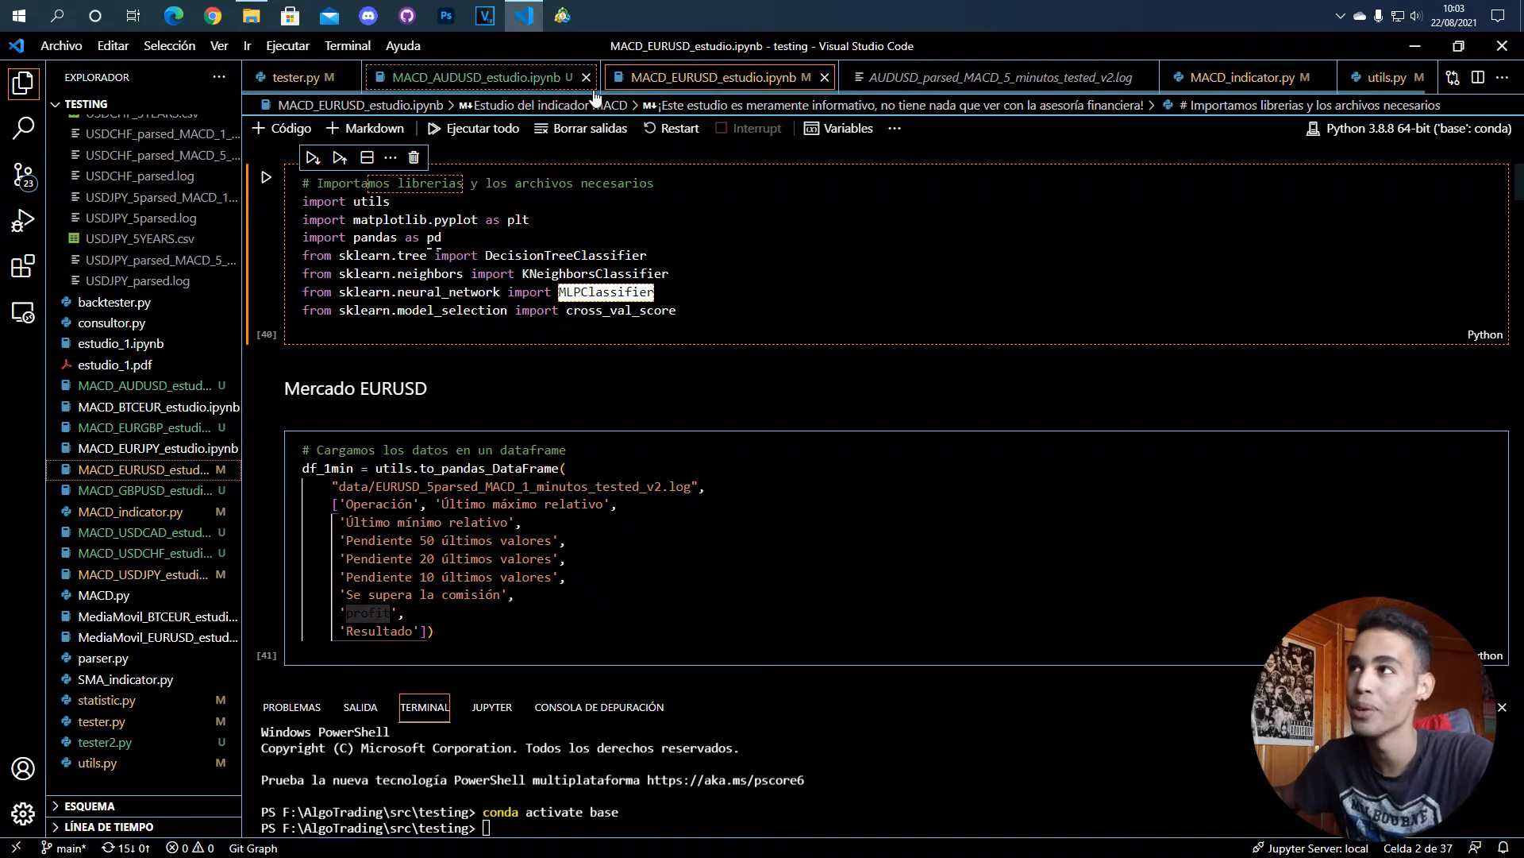
pyautogui.click(991, 76)
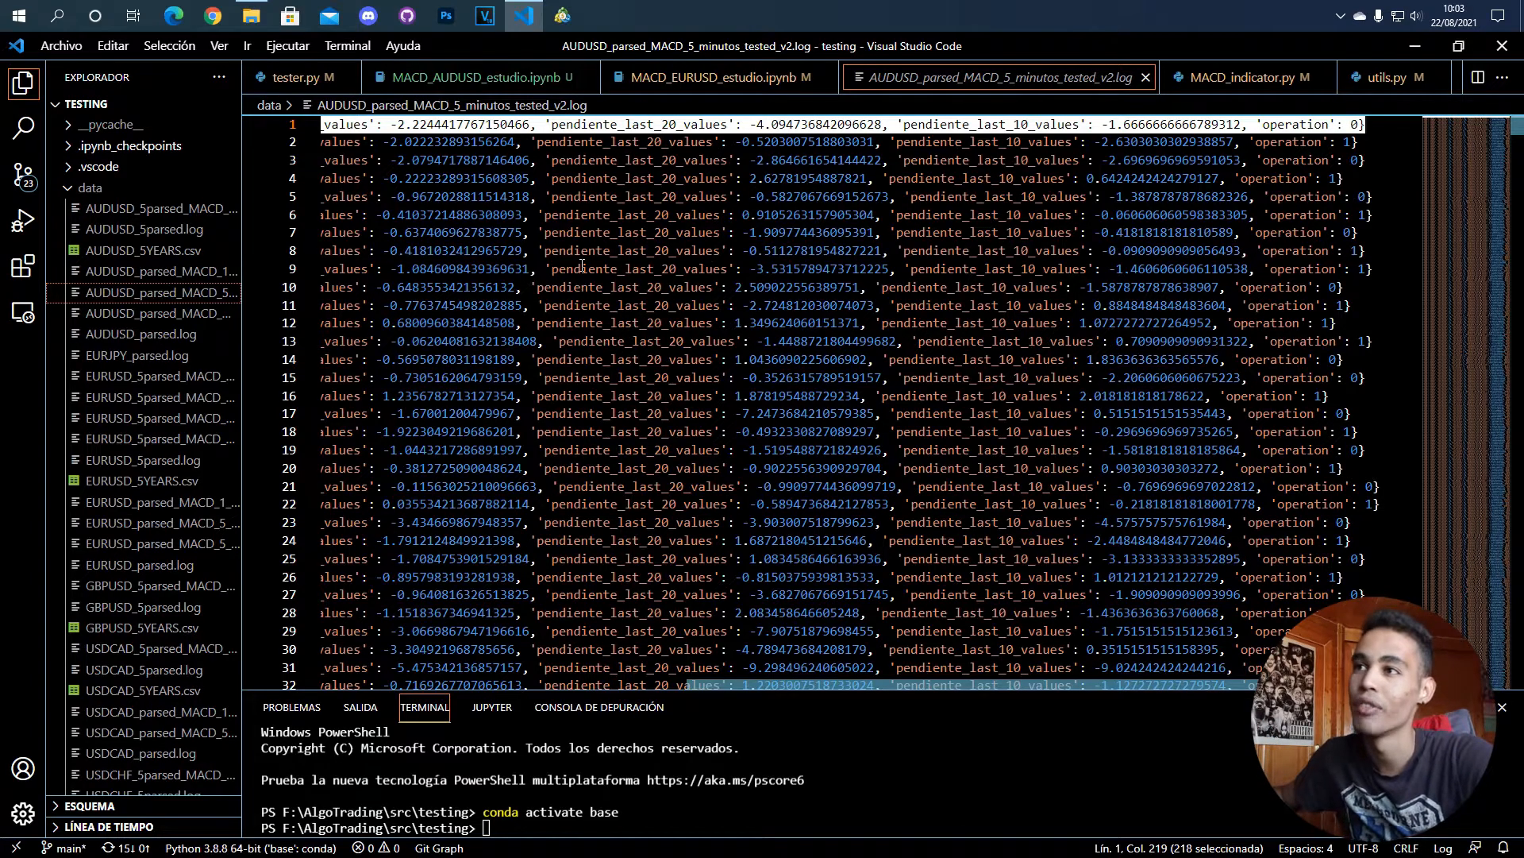
pyautogui.scroll(-3)
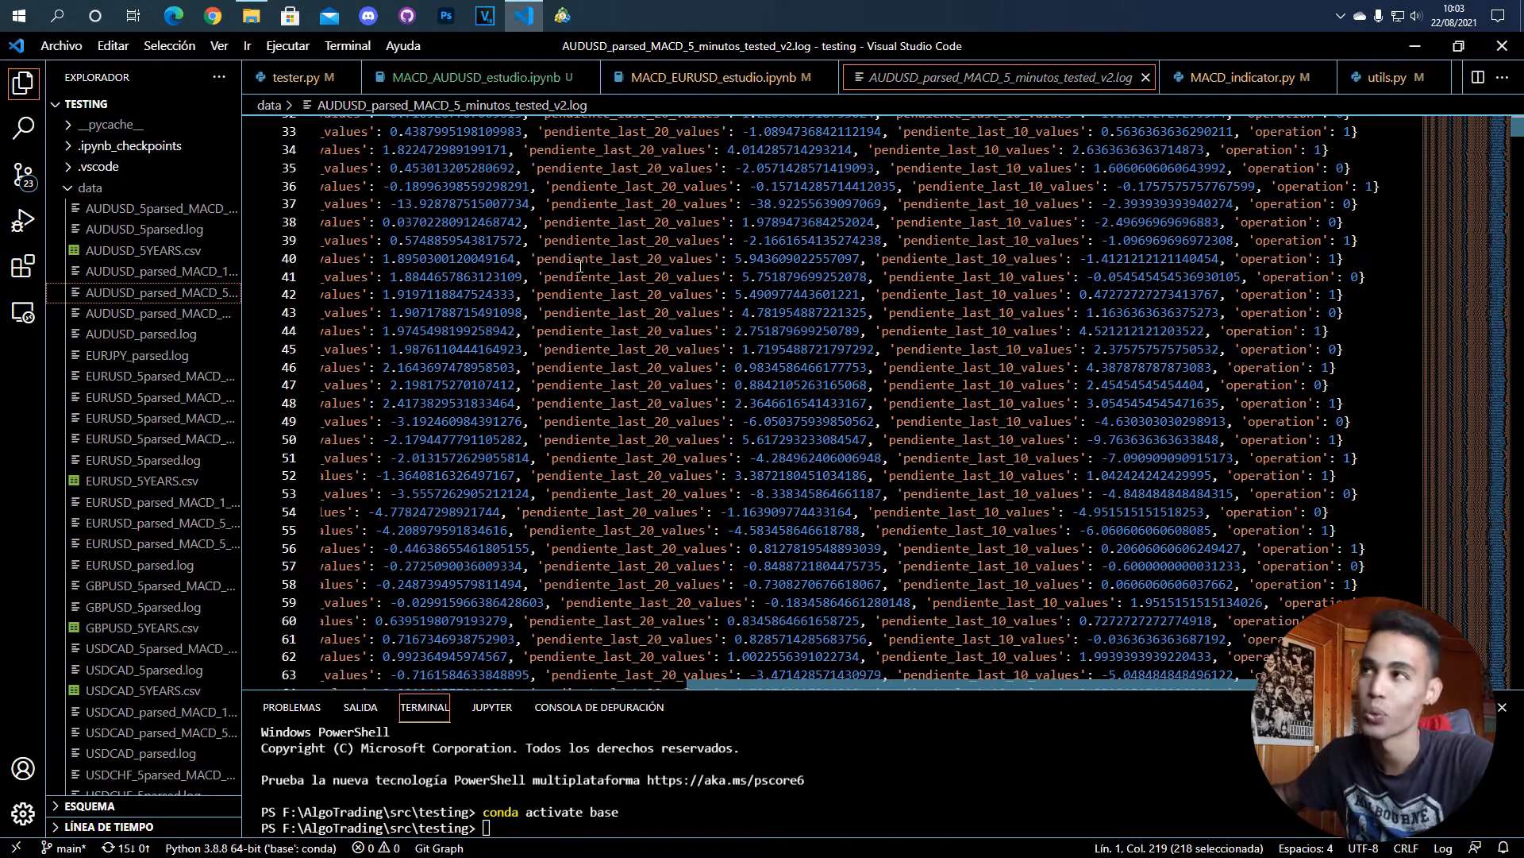
pyautogui.click(715, 76)
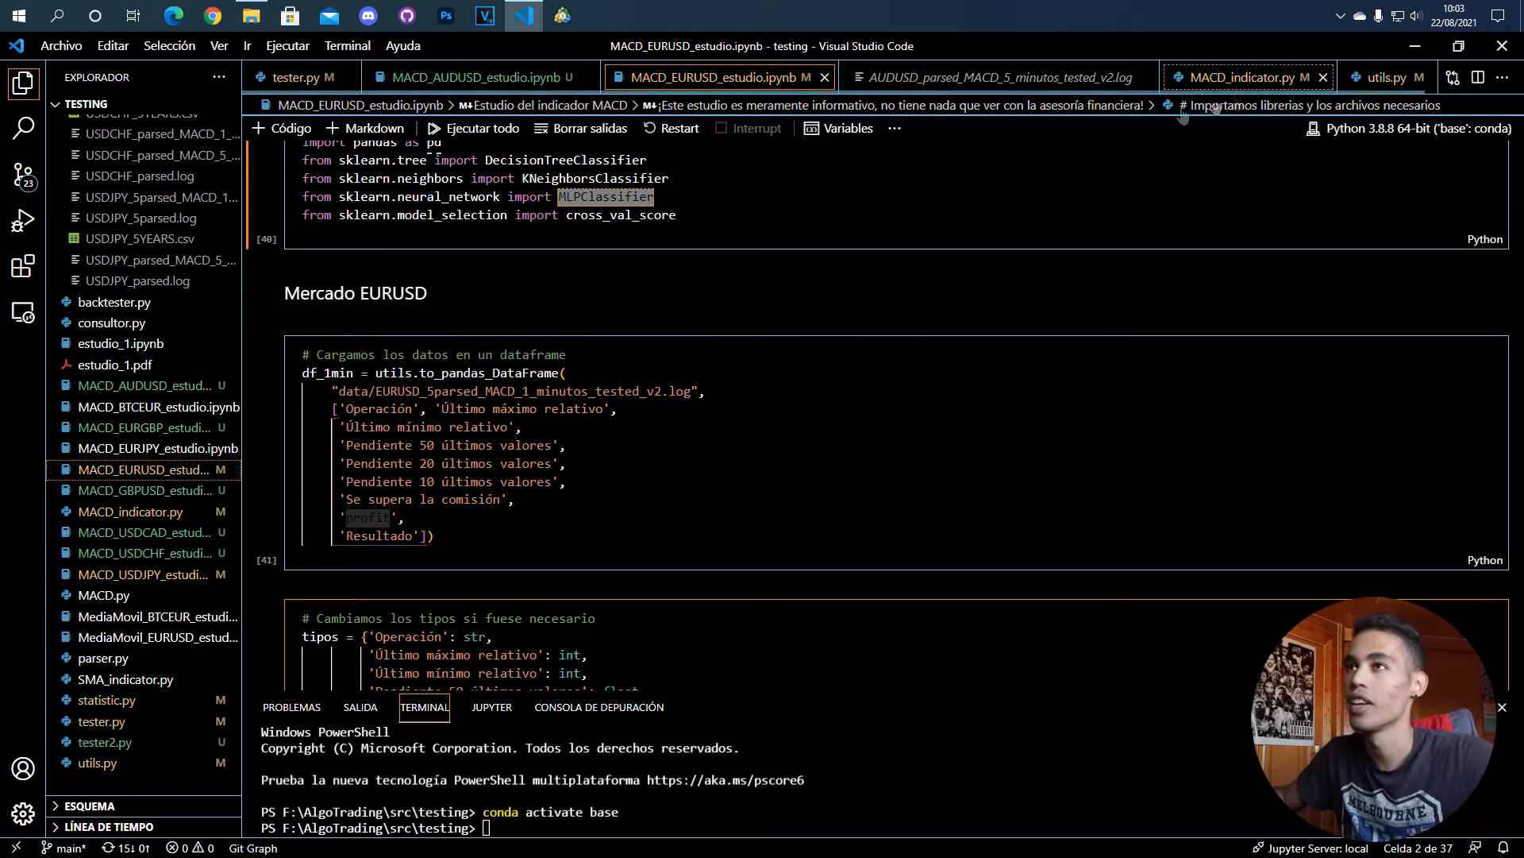
pyautogui.click(1383, 76)
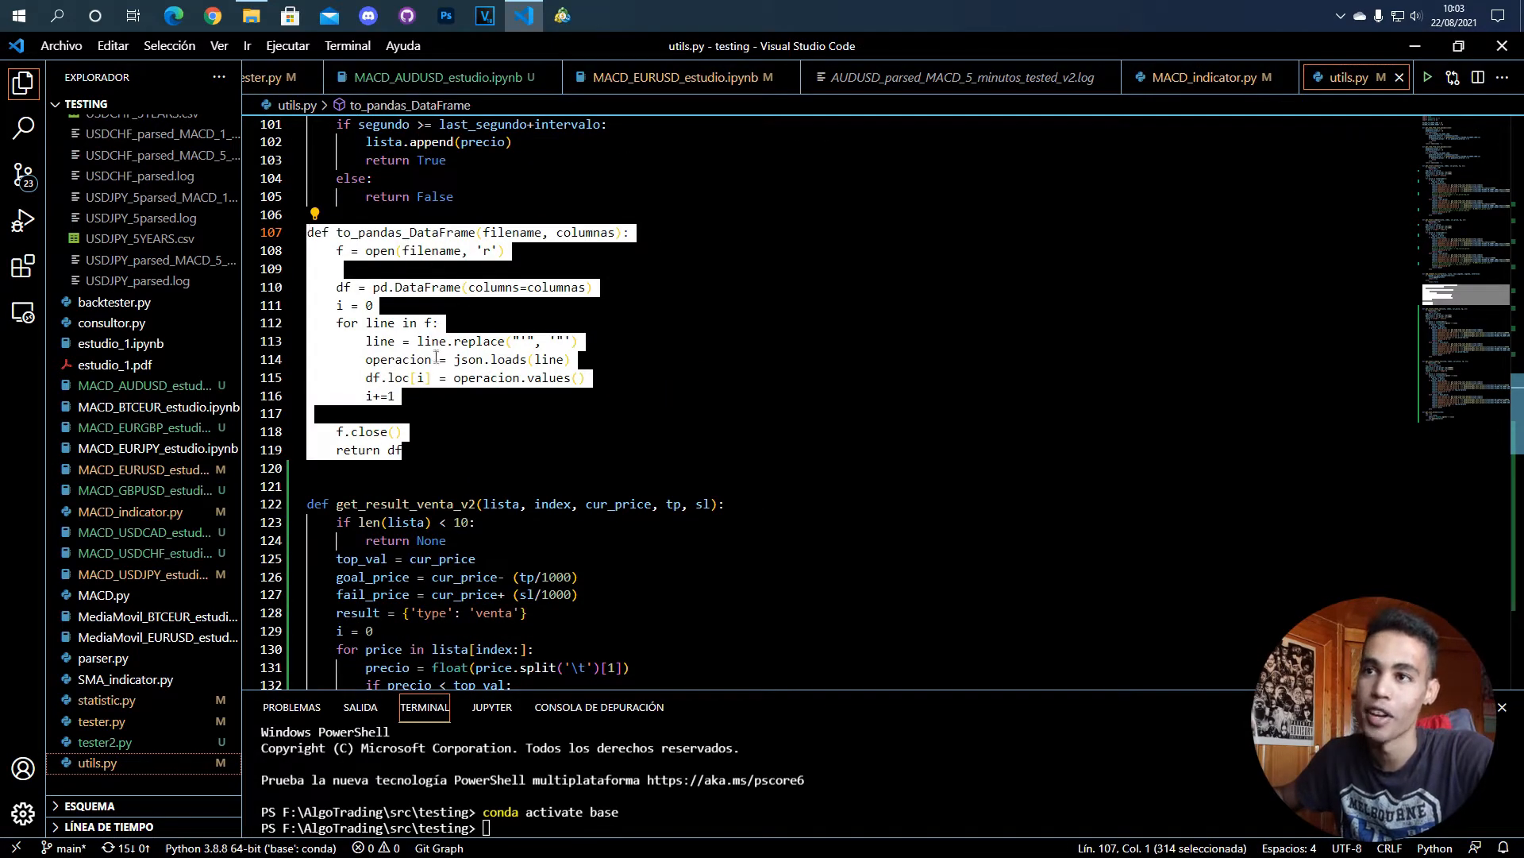
pyautogui.click(425, 359)
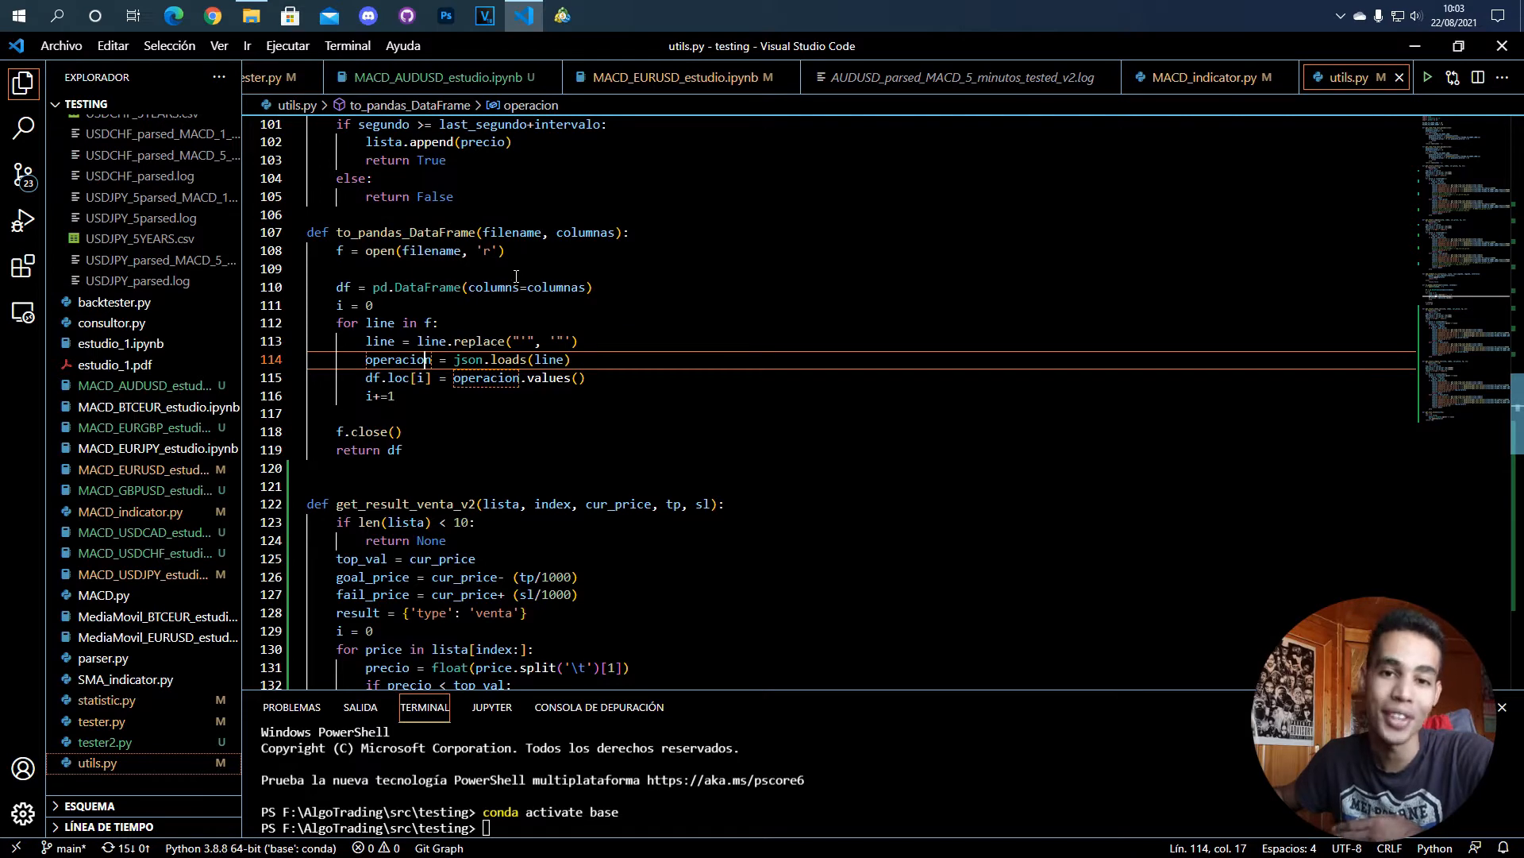
pyautogui.moveTo(958, 77)
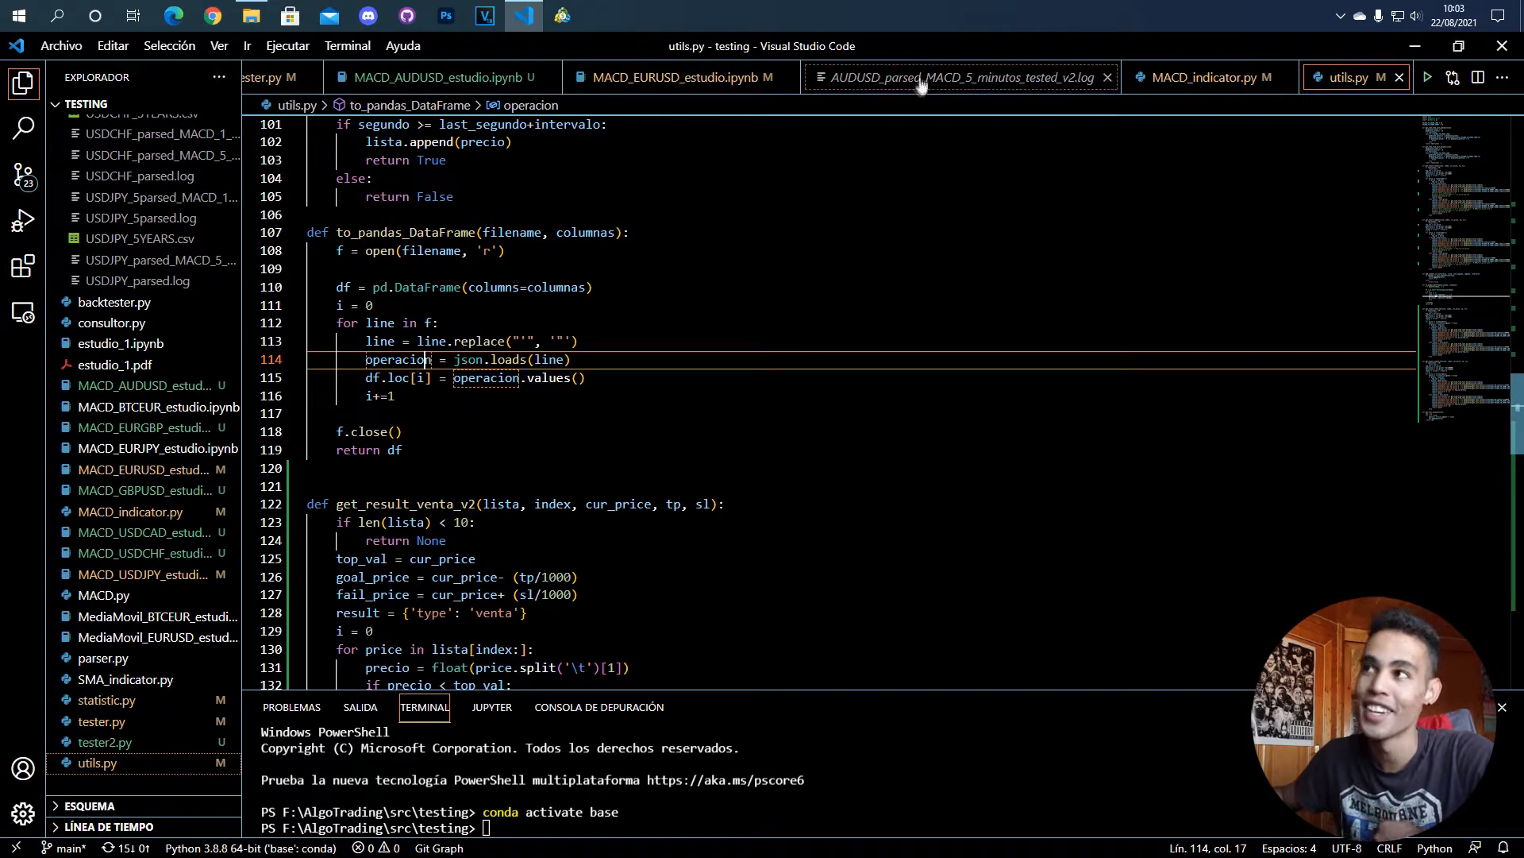
pyautogui.click(957, 76)
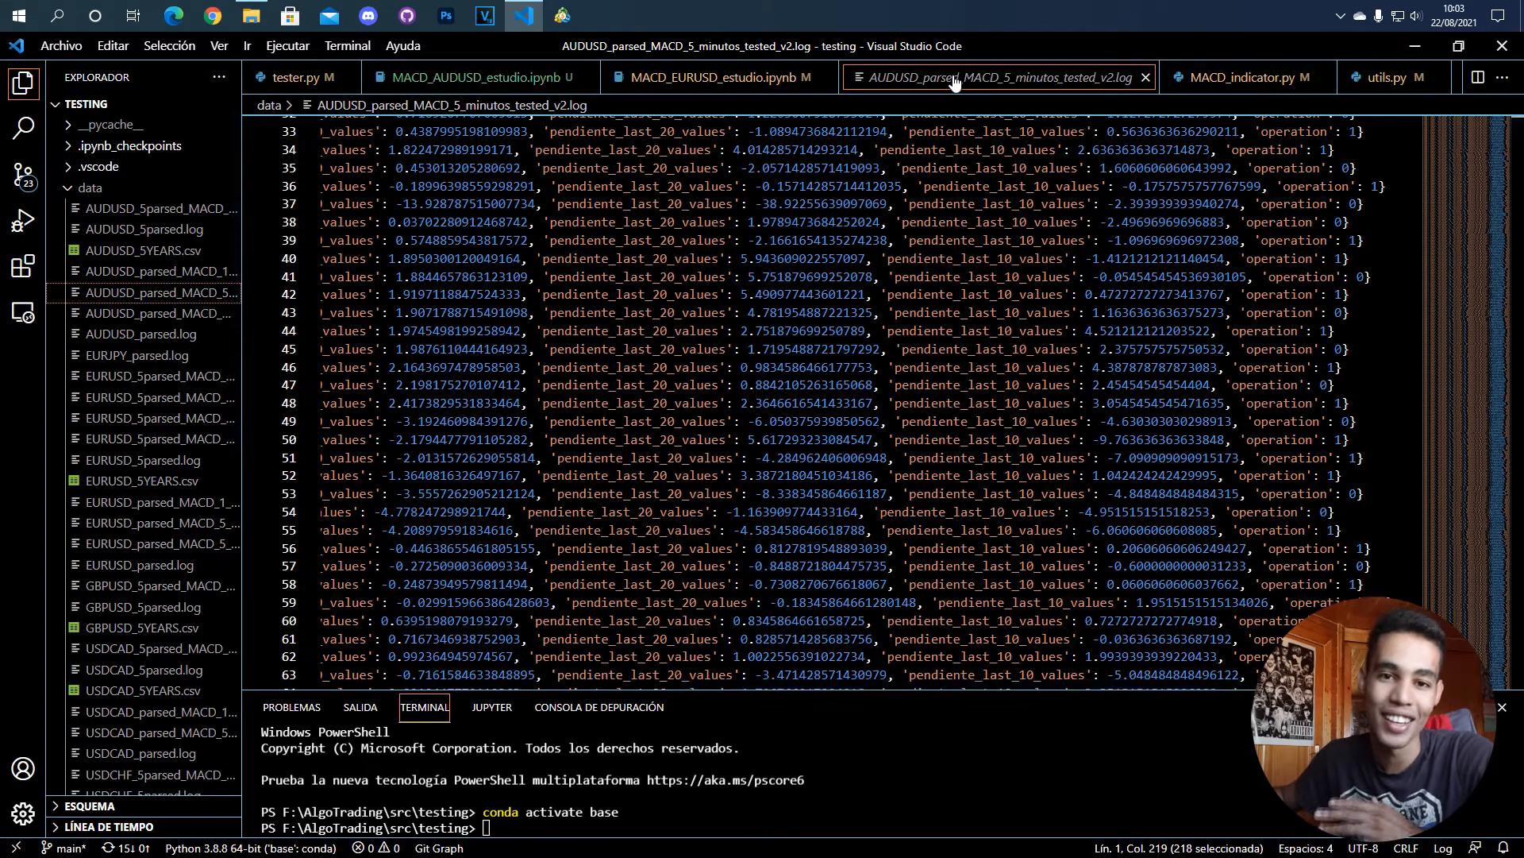
# Step: Review the EURUSD notebook's tipos column-type mapping, head(5) preview and sell-analysis plotting cells
pyautogui.click(716, 76)
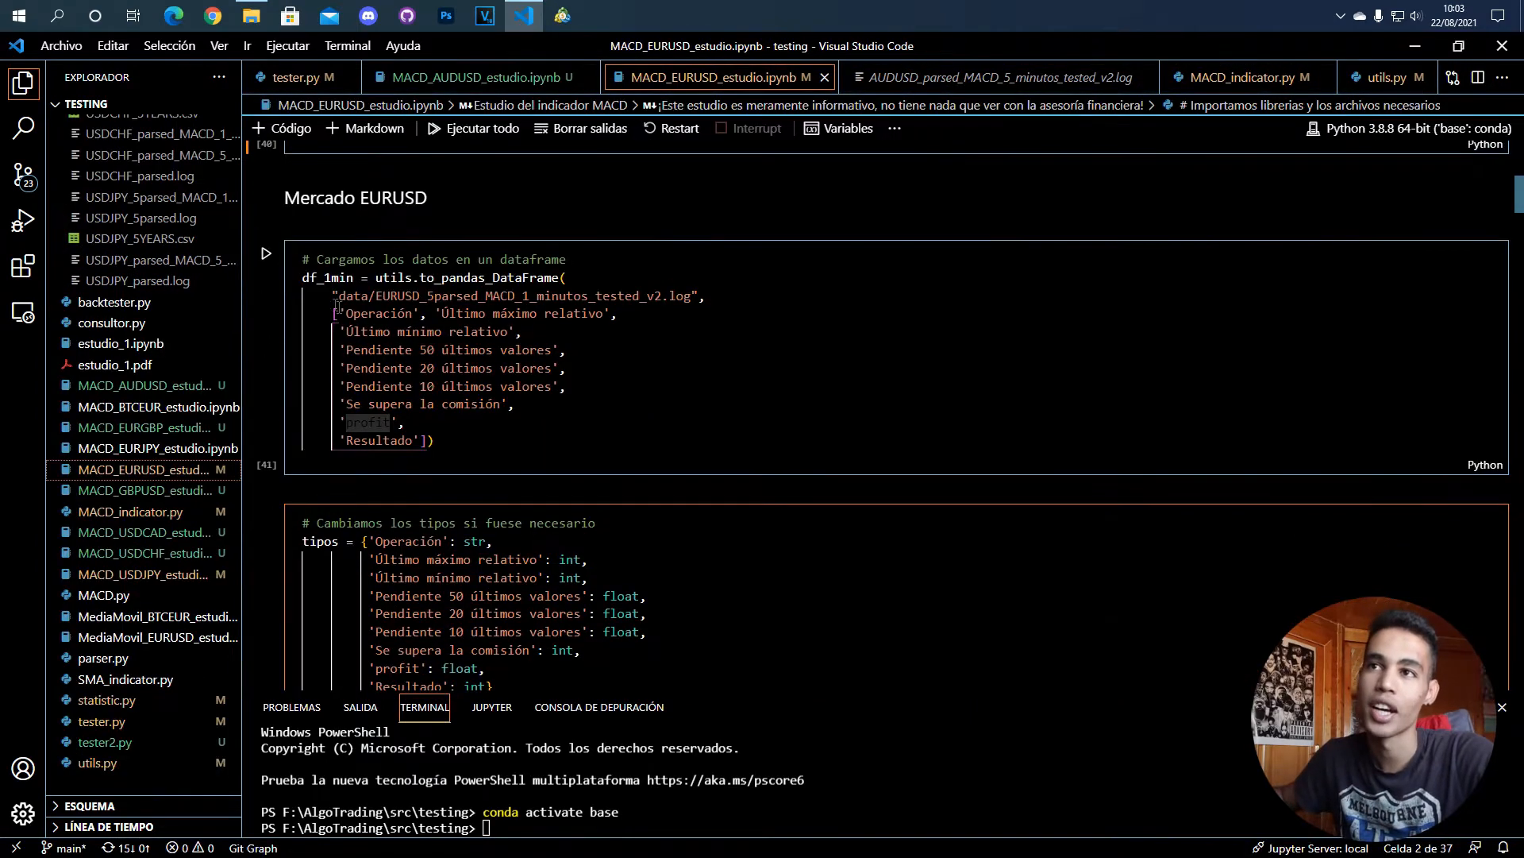
pyautogui.moveTo(325, 276)
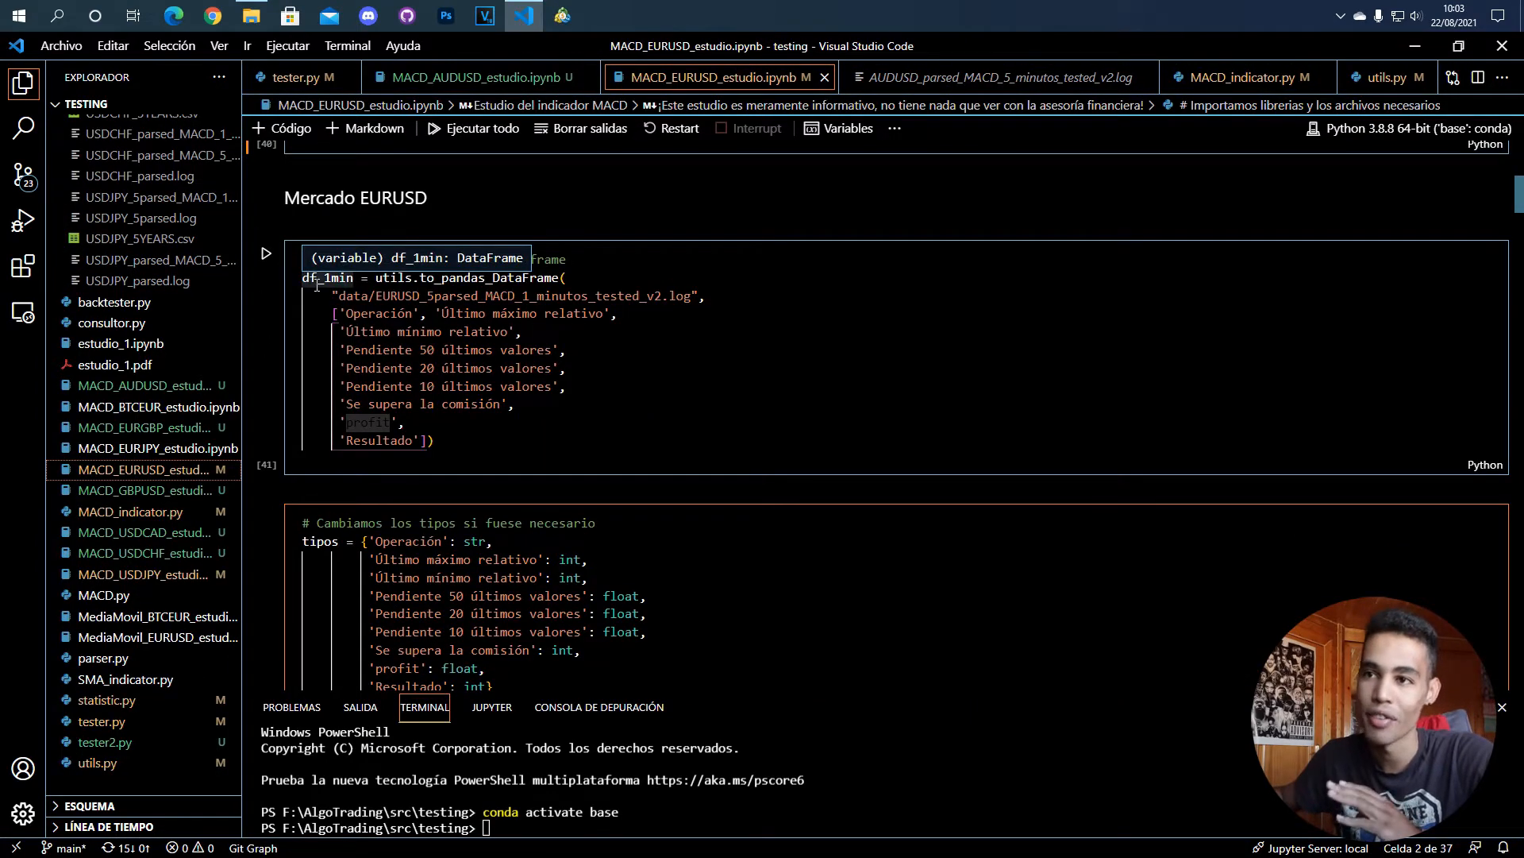
pyautogui.scroll(-3)
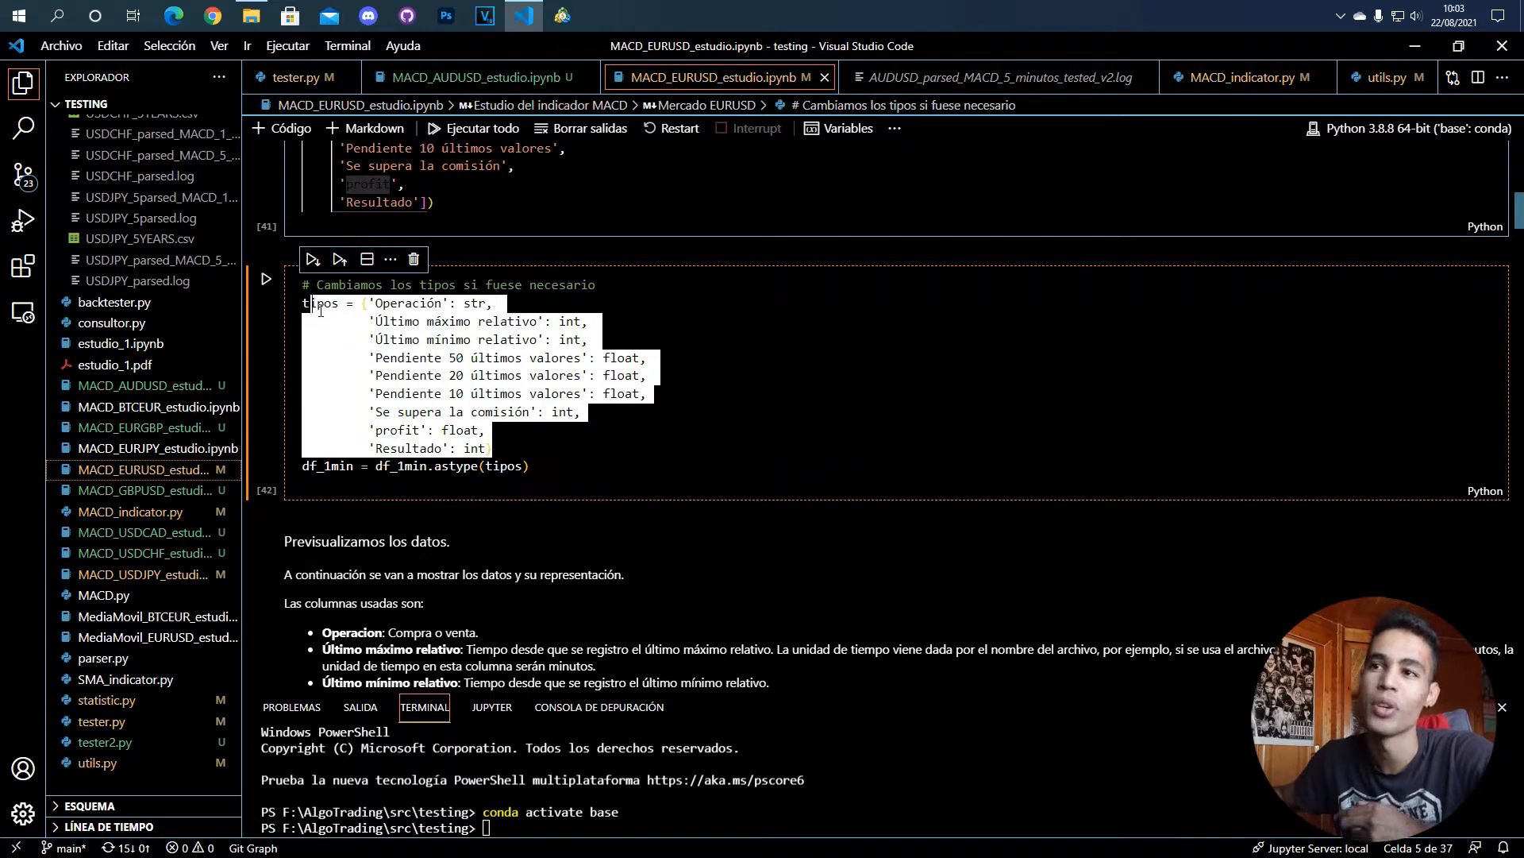
pyautogui.doubleClick(405, 301)
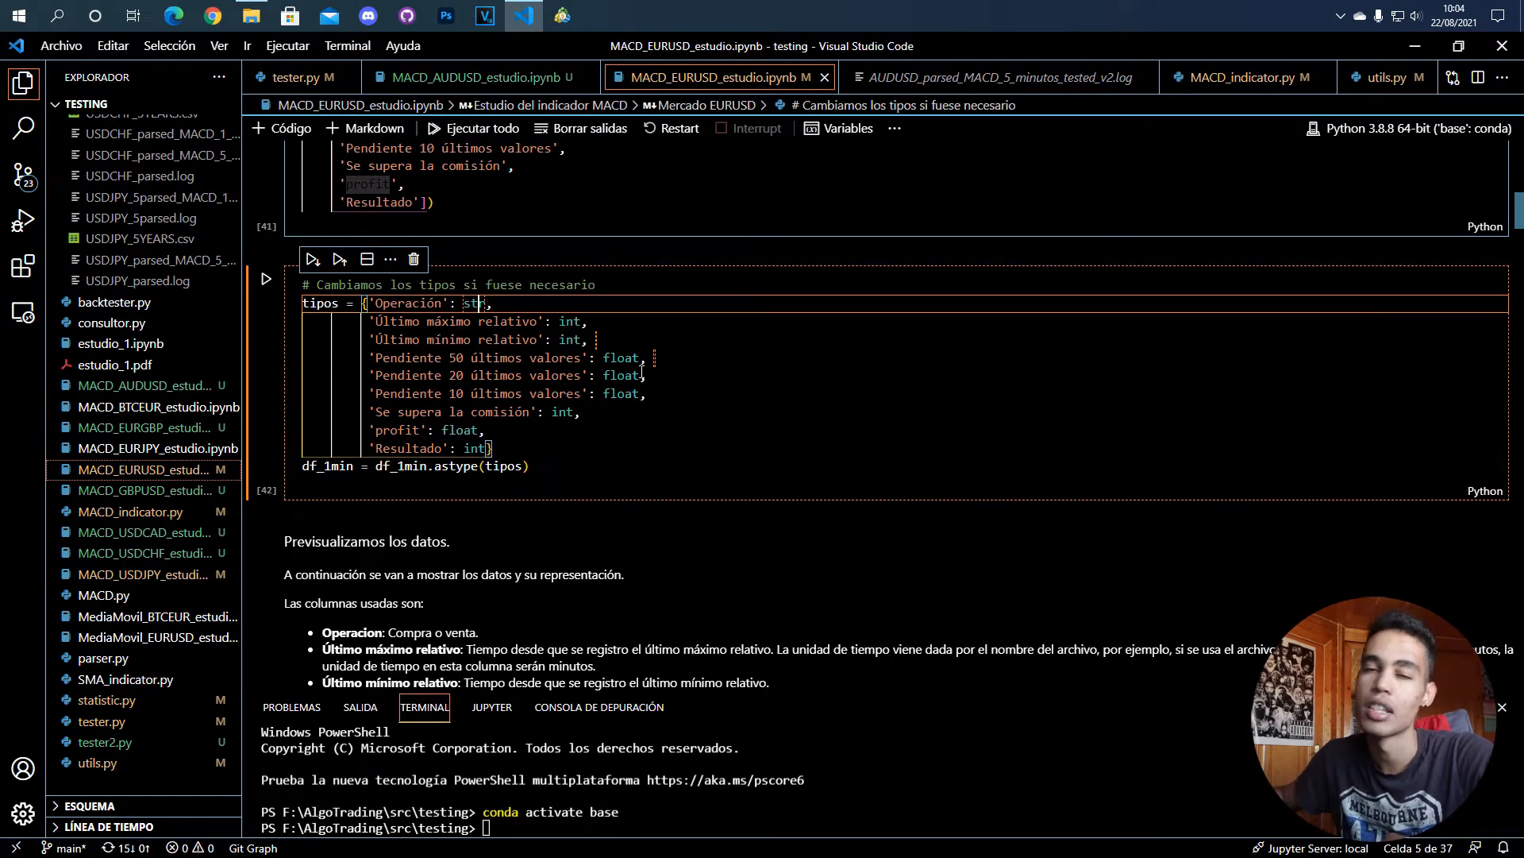
pyautogui.scroll(-3)
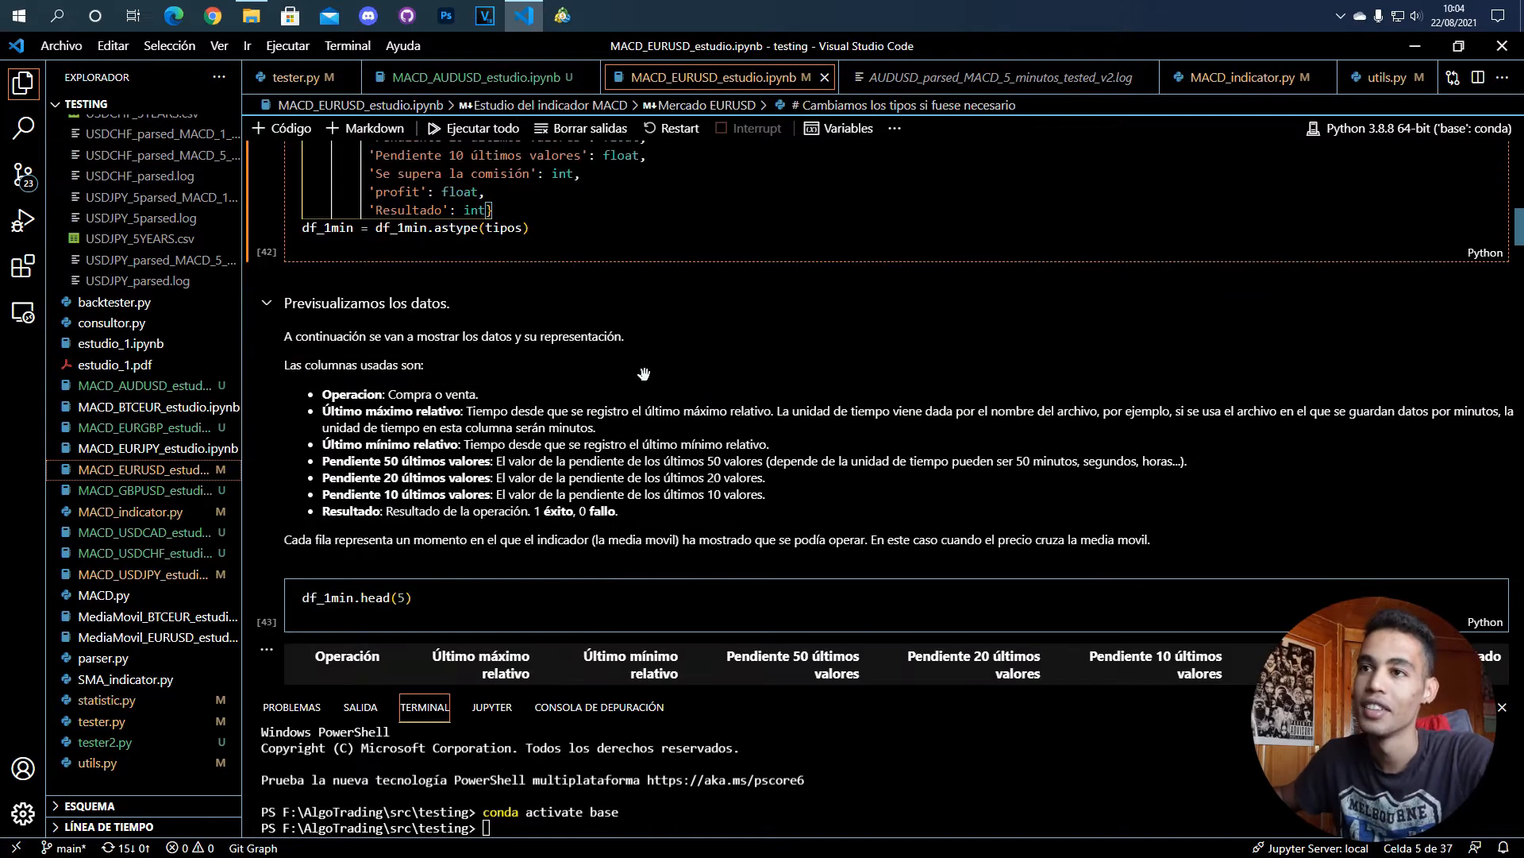
pyautogui.scroll(-3)
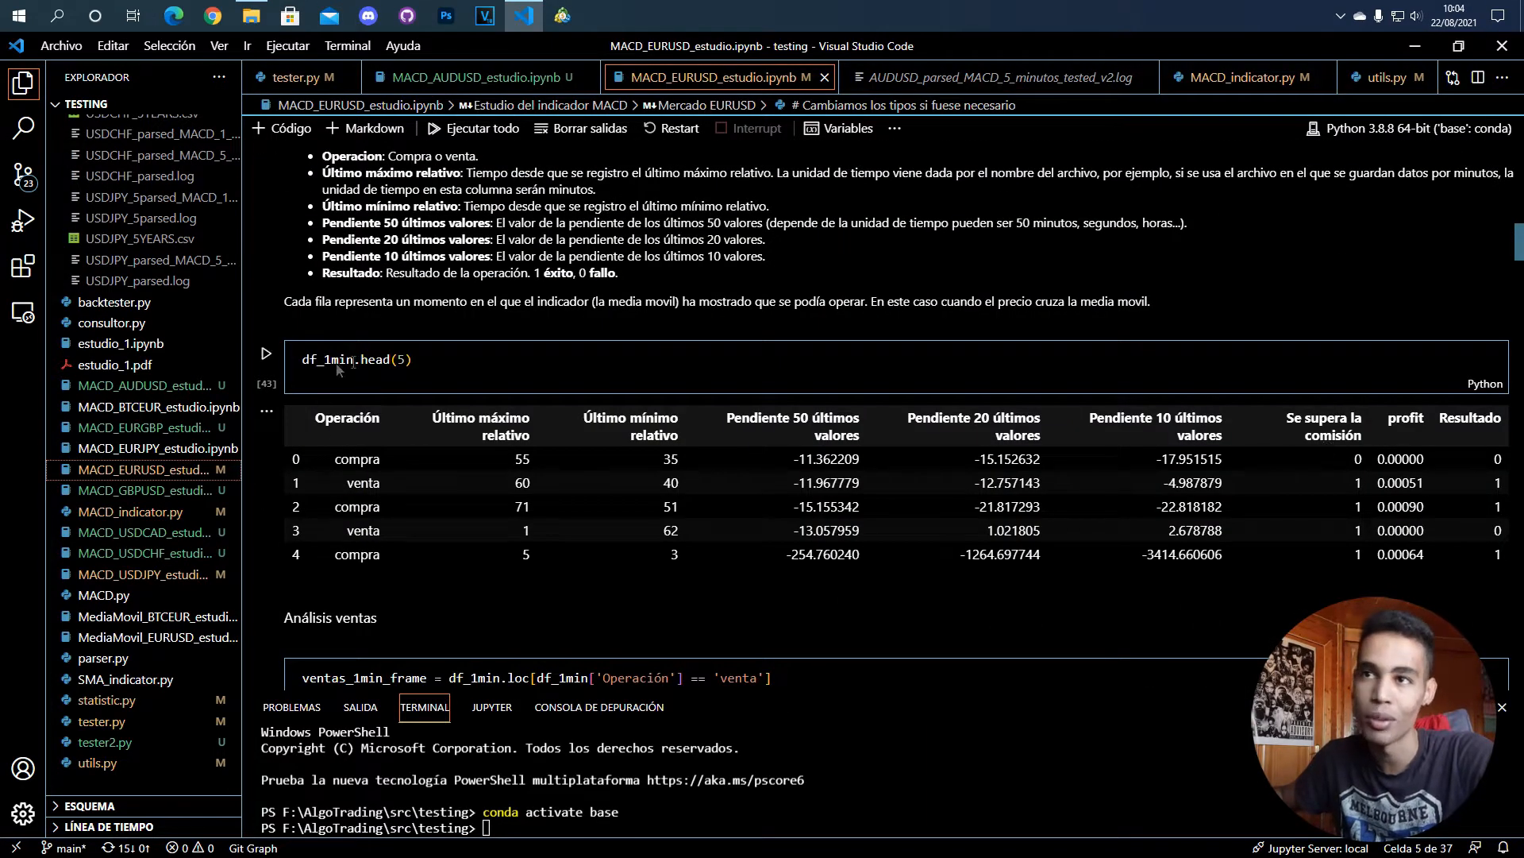
pyautogui.scroll(-3)
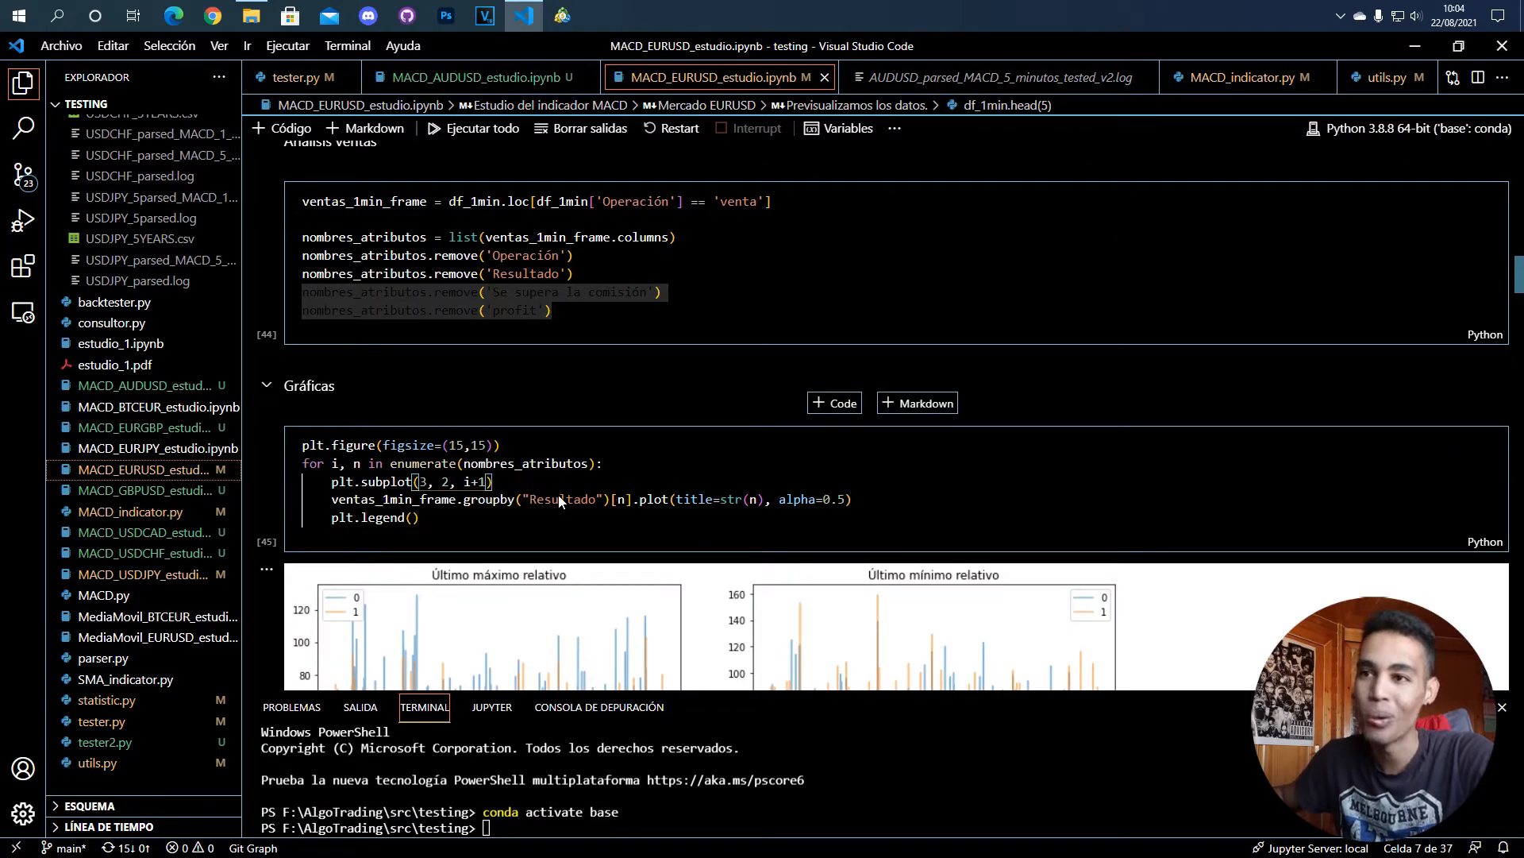
# Step: Scroll through the sell-side attribute line charts to the conclusion that no attribute separates outcomes
pyautogui.scroll(-3)
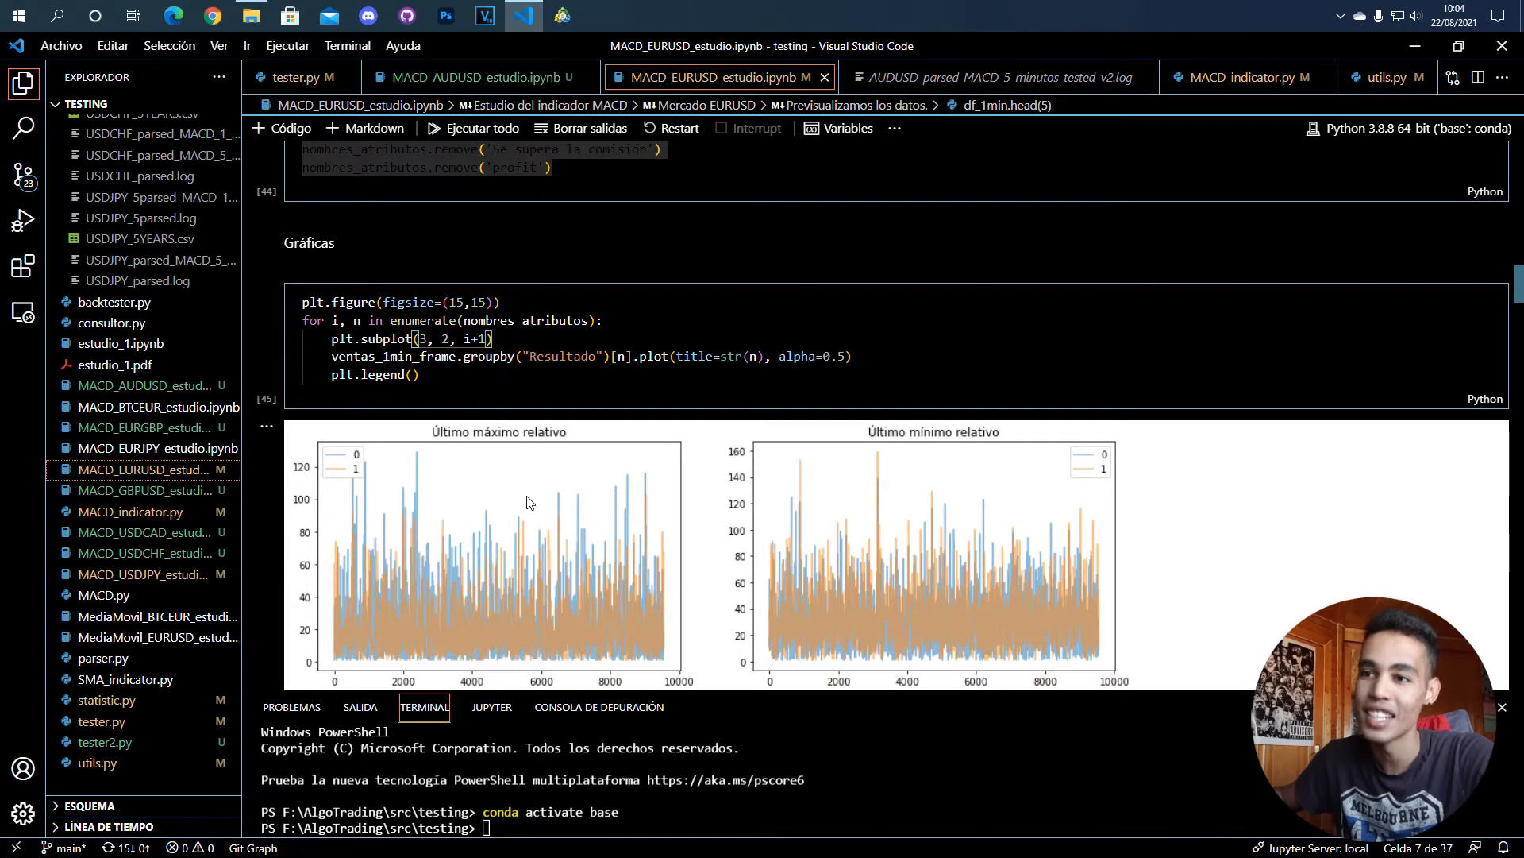
pyautogui.scroll(-3)
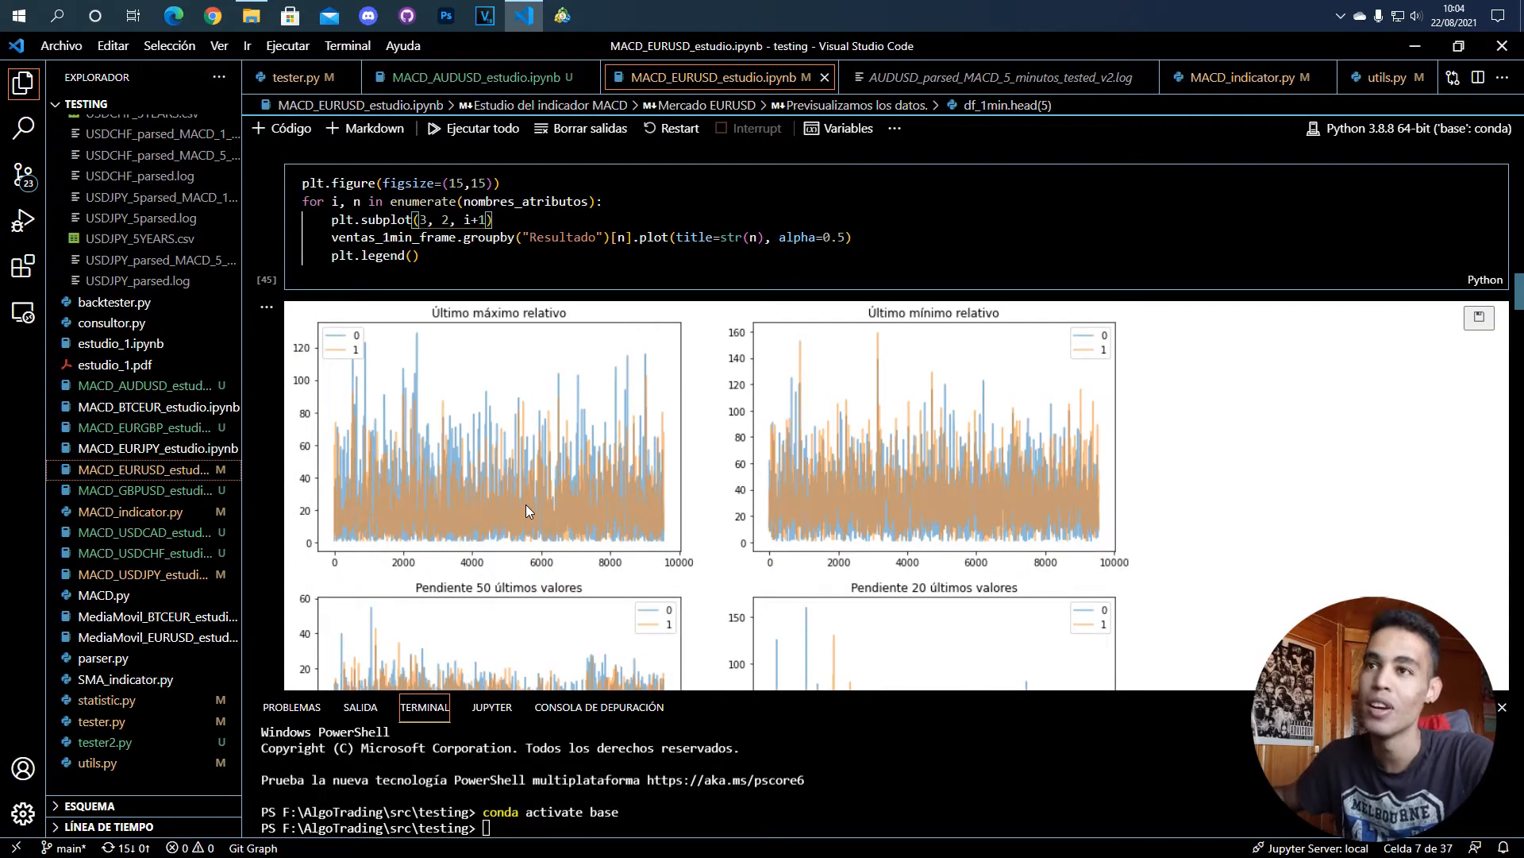
pyautogui.moveTo(513, 321)
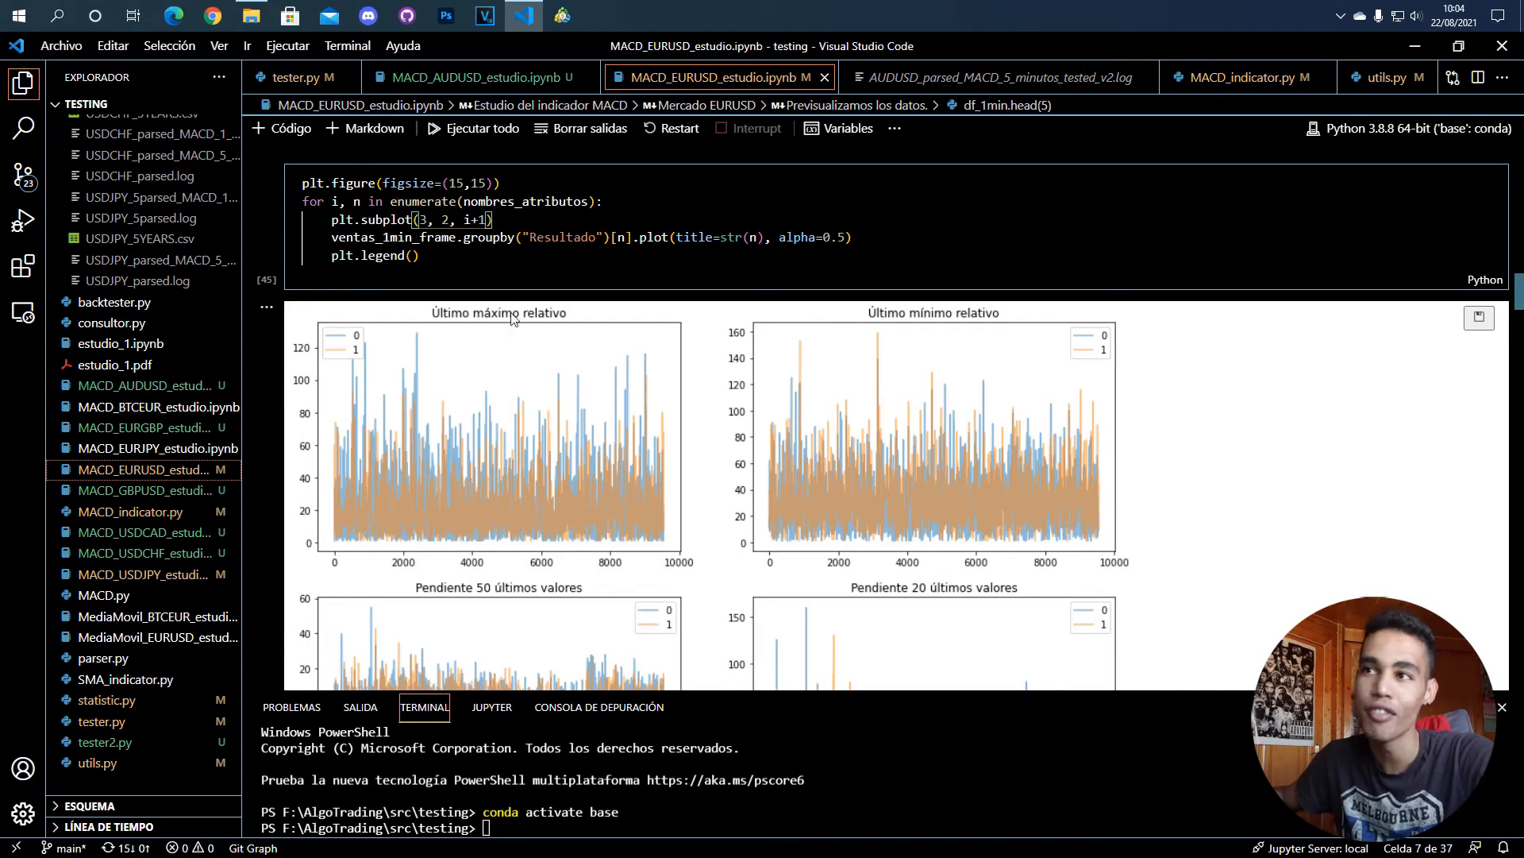
pyautogui.moveTo(380, 462)
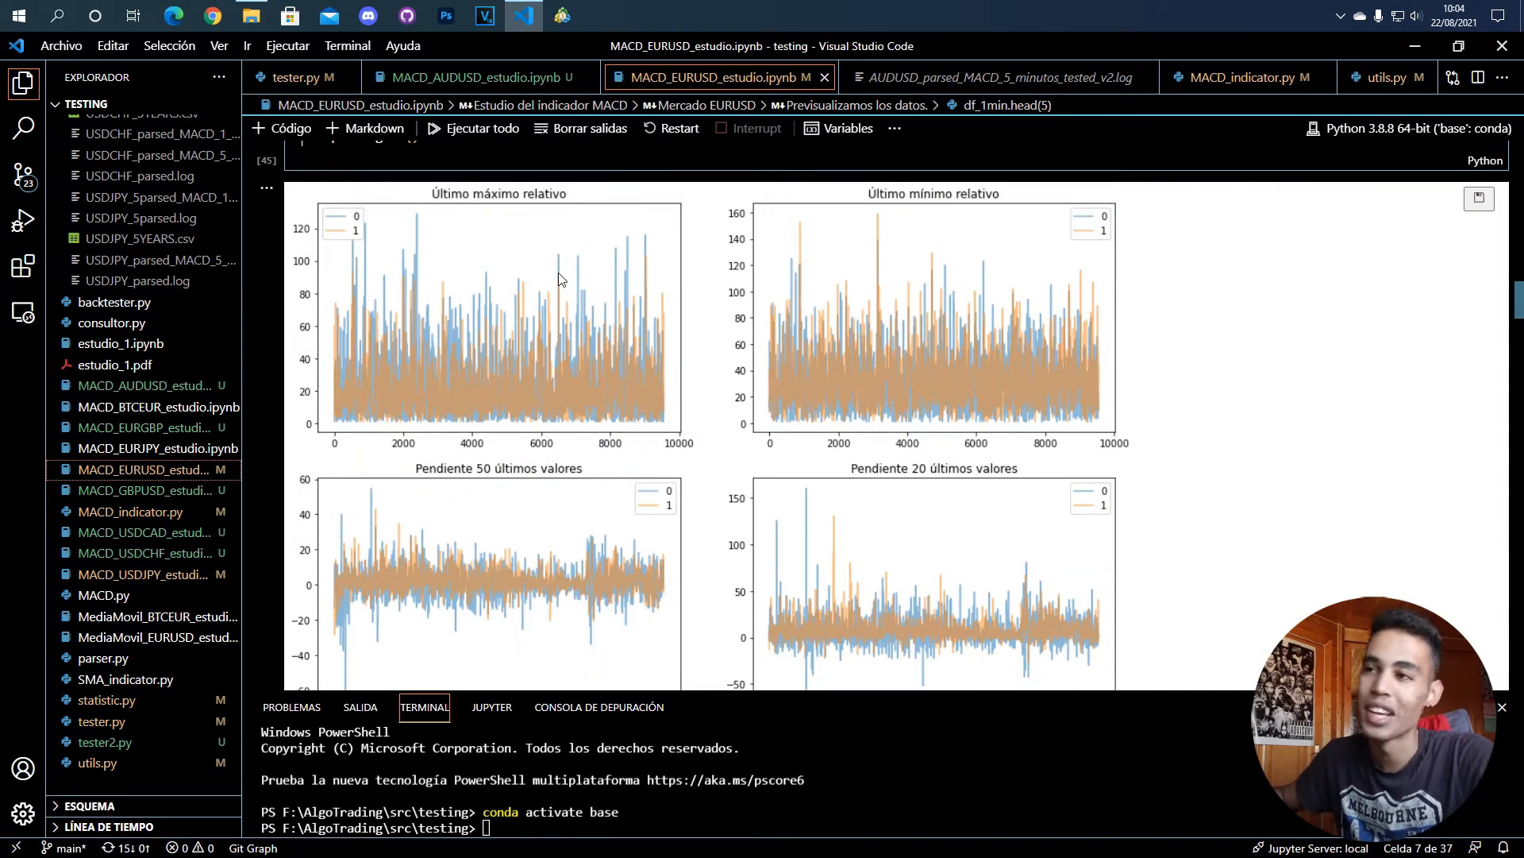
pyautogui.moveTo(746, 348)
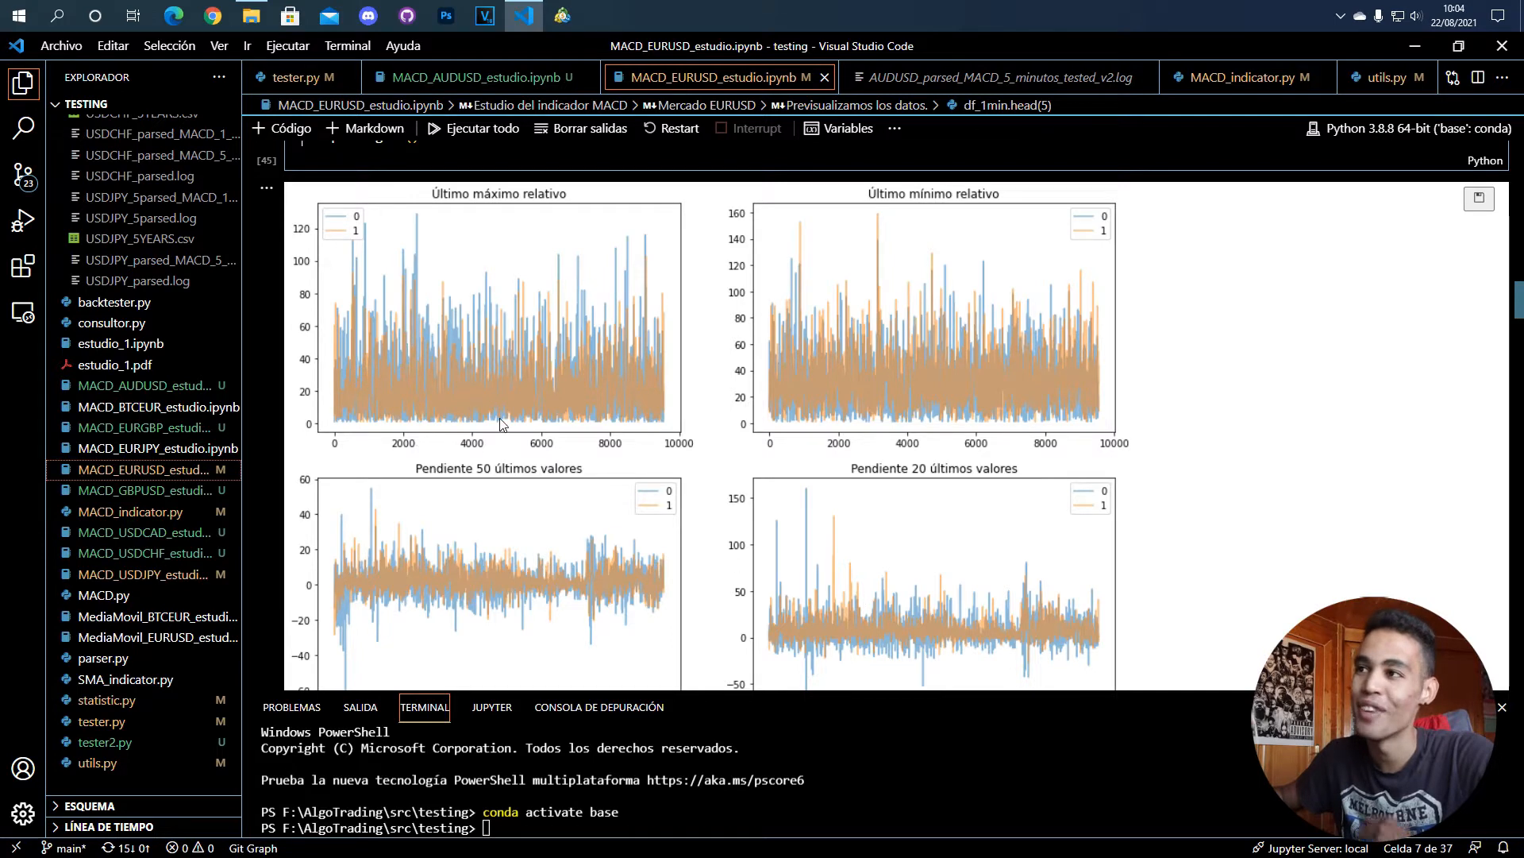
pyautogui.scroll(-3)
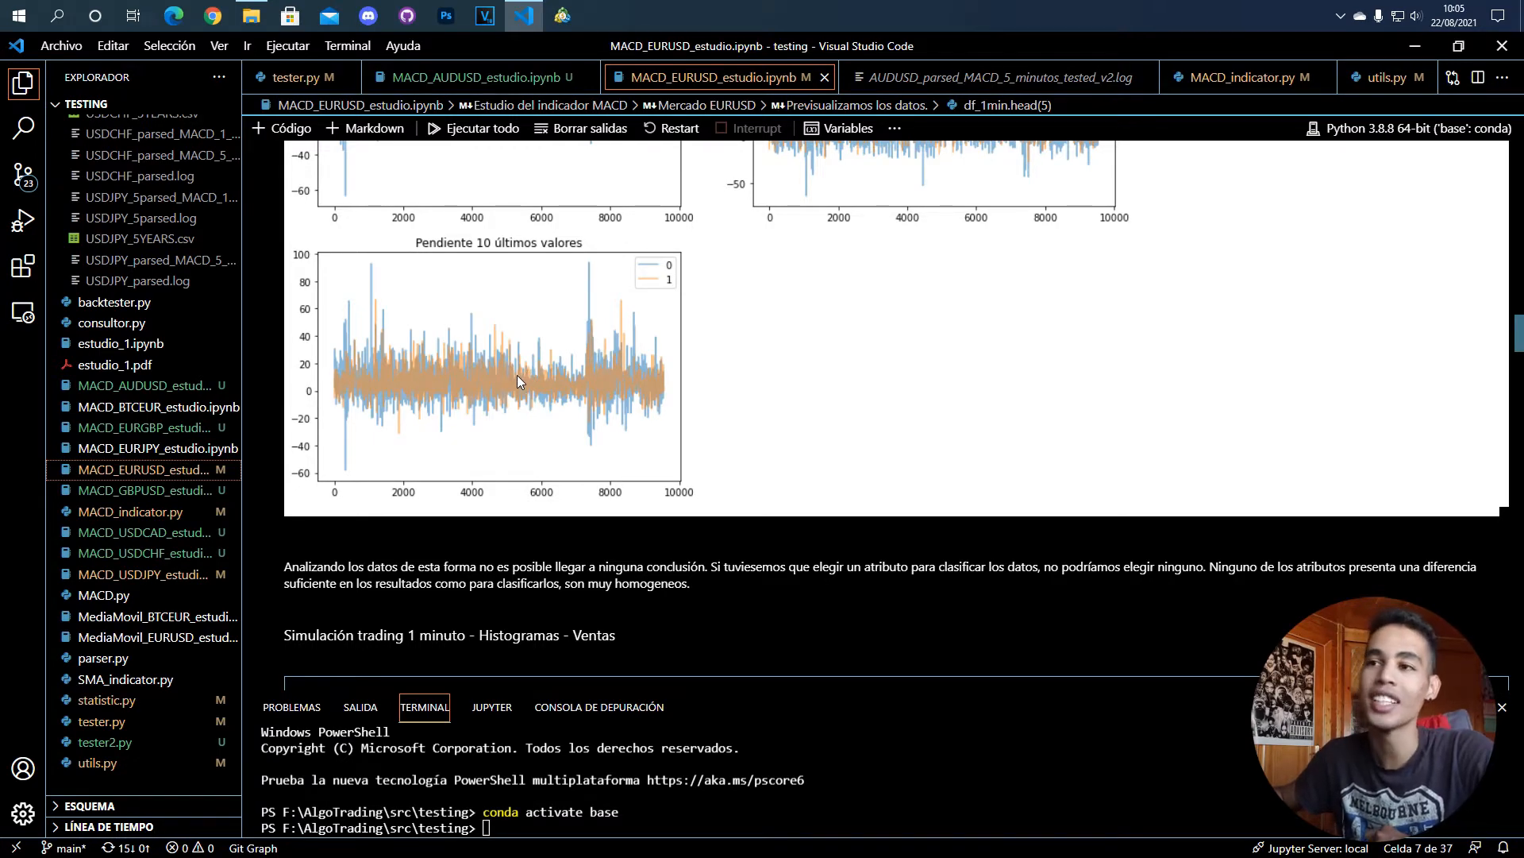
# Step: Go through the sell-side histograms for Último máximo relativo and Pendiente 50/20/10 per result 0 and 1
pyautogui.scroll(-3)
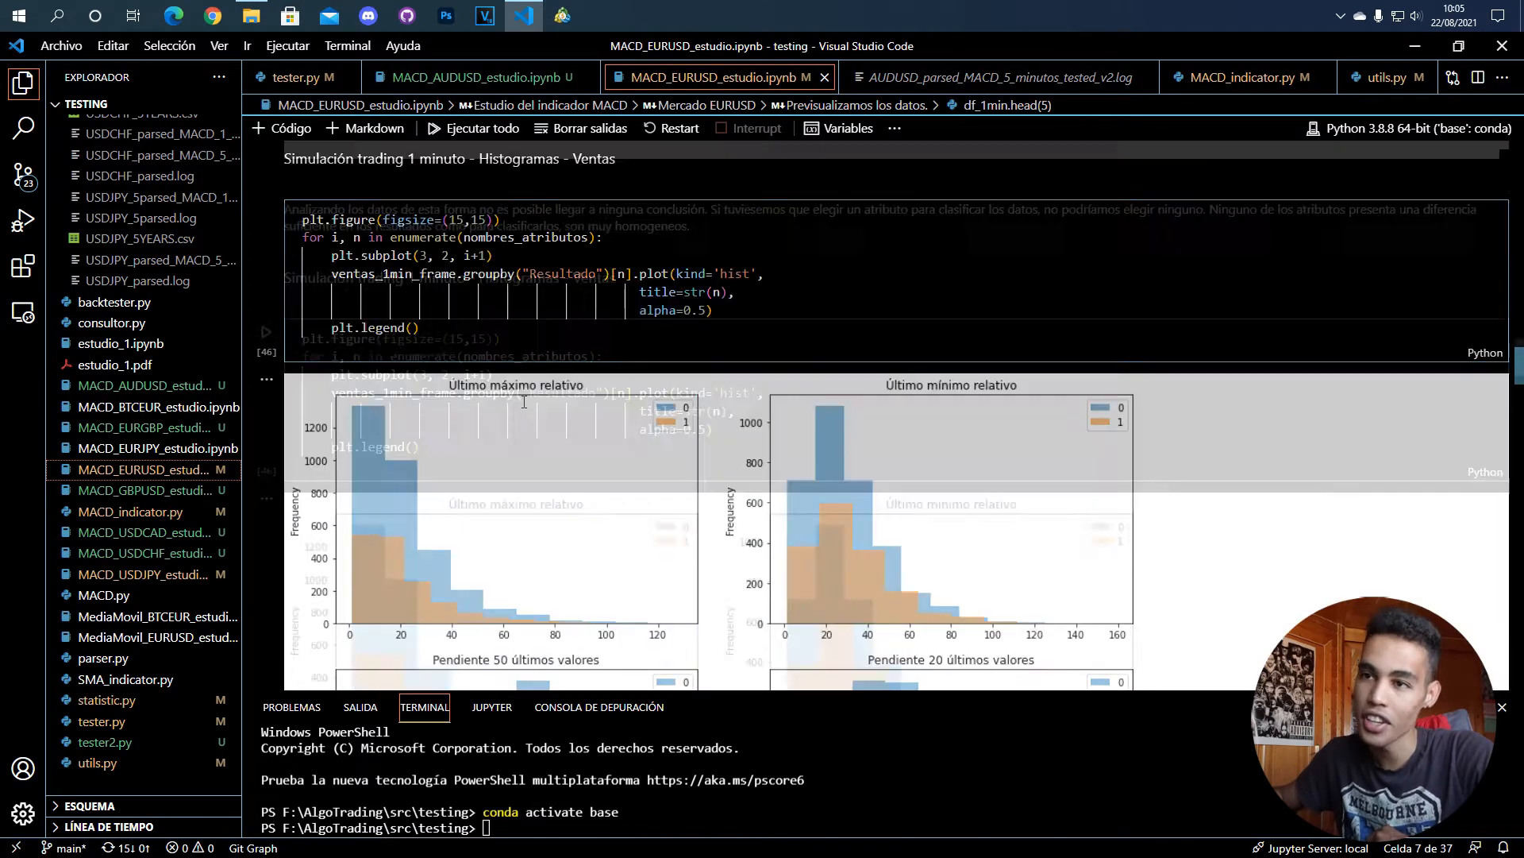
pyautogui.scroll(-3)
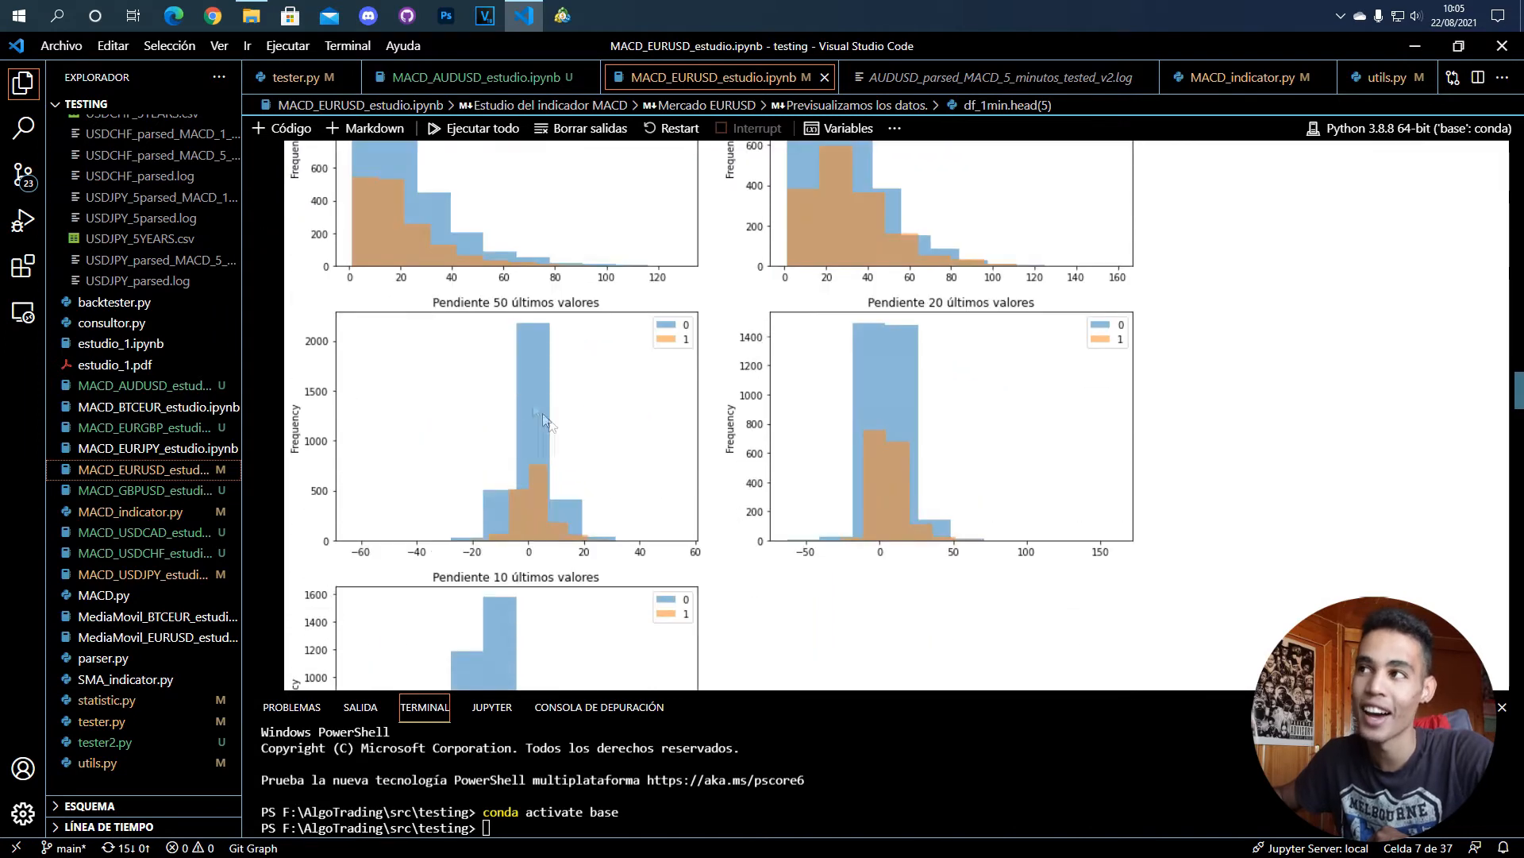
pyautogui.scroll(3)
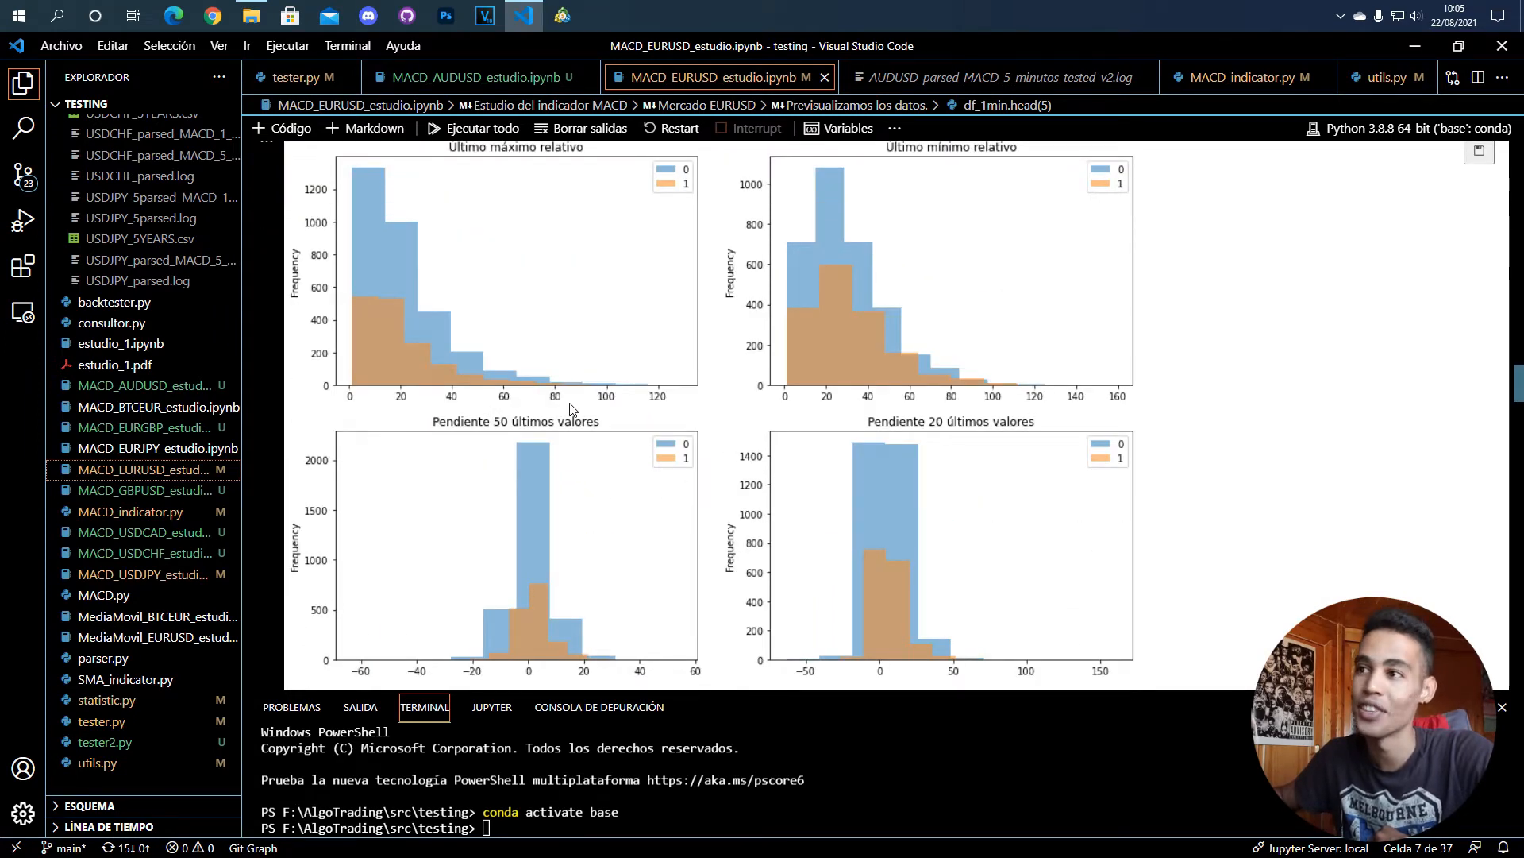
pyautogui.scroll(3)
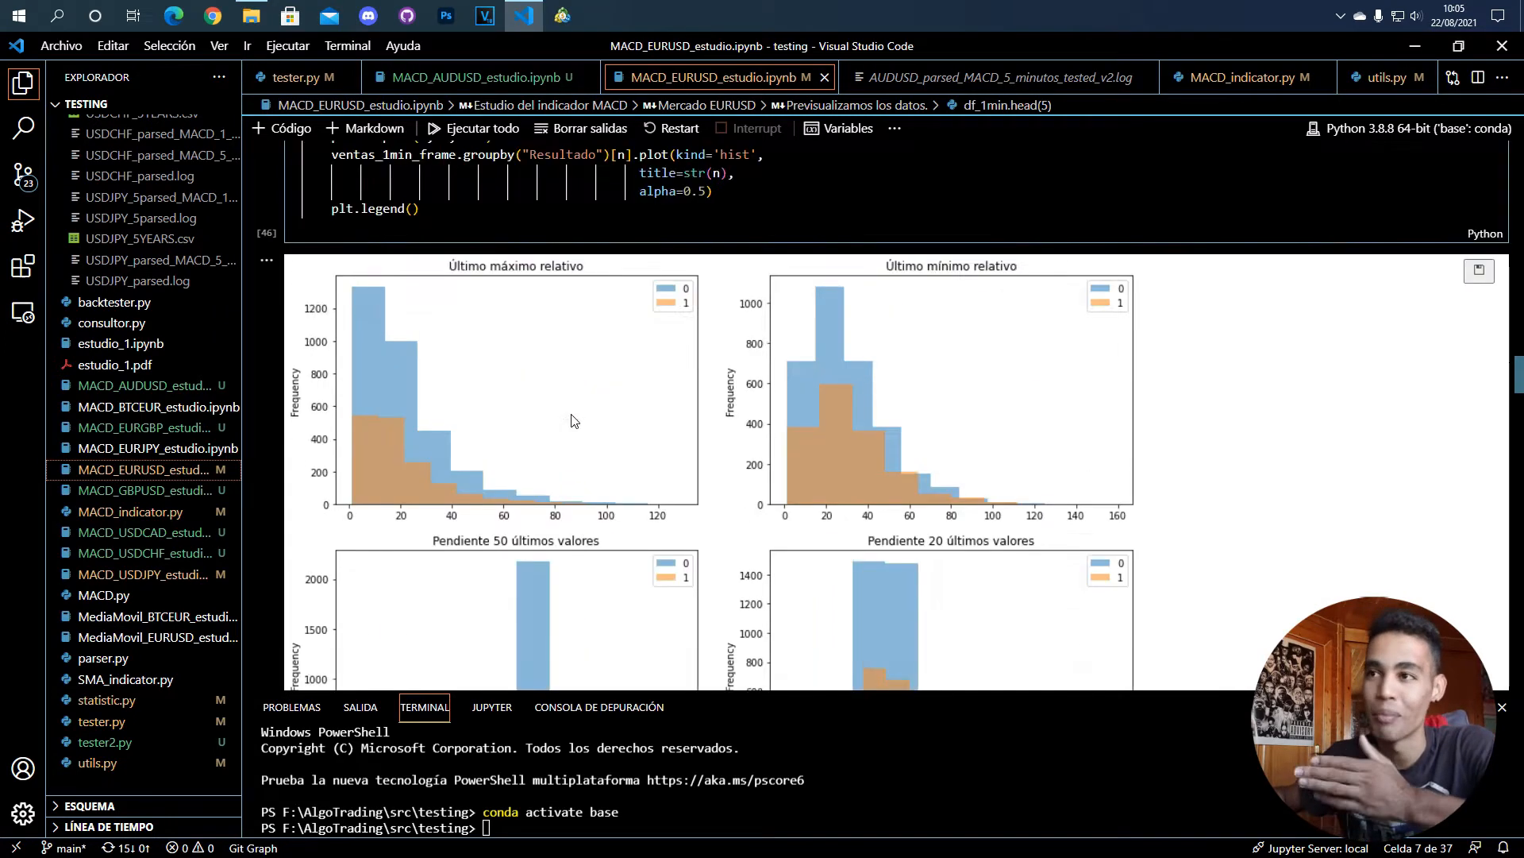
pyautogui.scroll(-3)
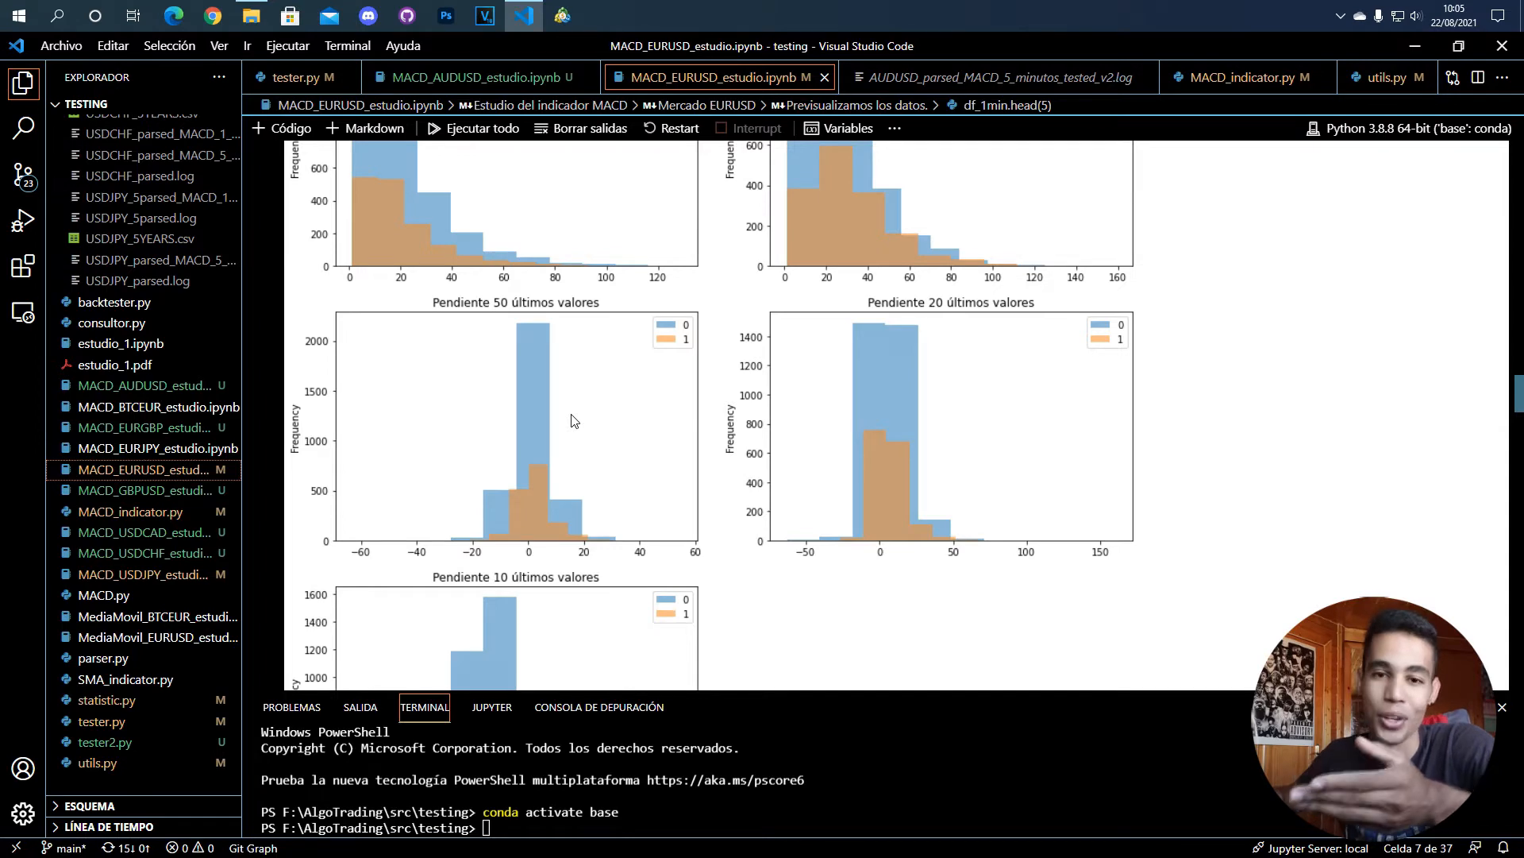
pyautogui.scroll(-3)
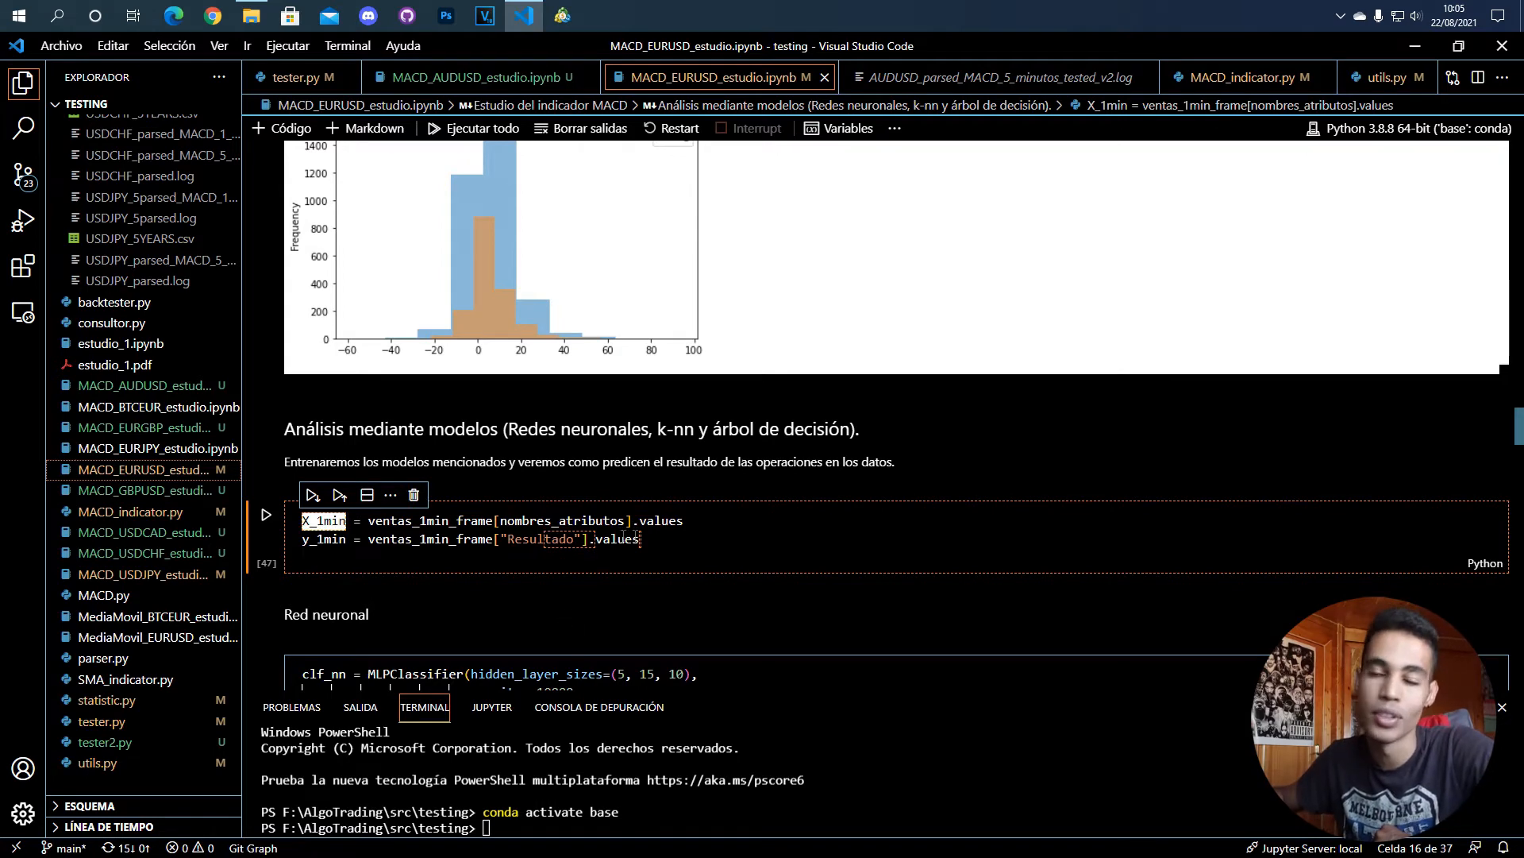
# Step: Bring up the Red neuronal cell with MLPClassifier's 10-fold cross_val_score mean of about 0.662
pyautogui.scroll(-3)
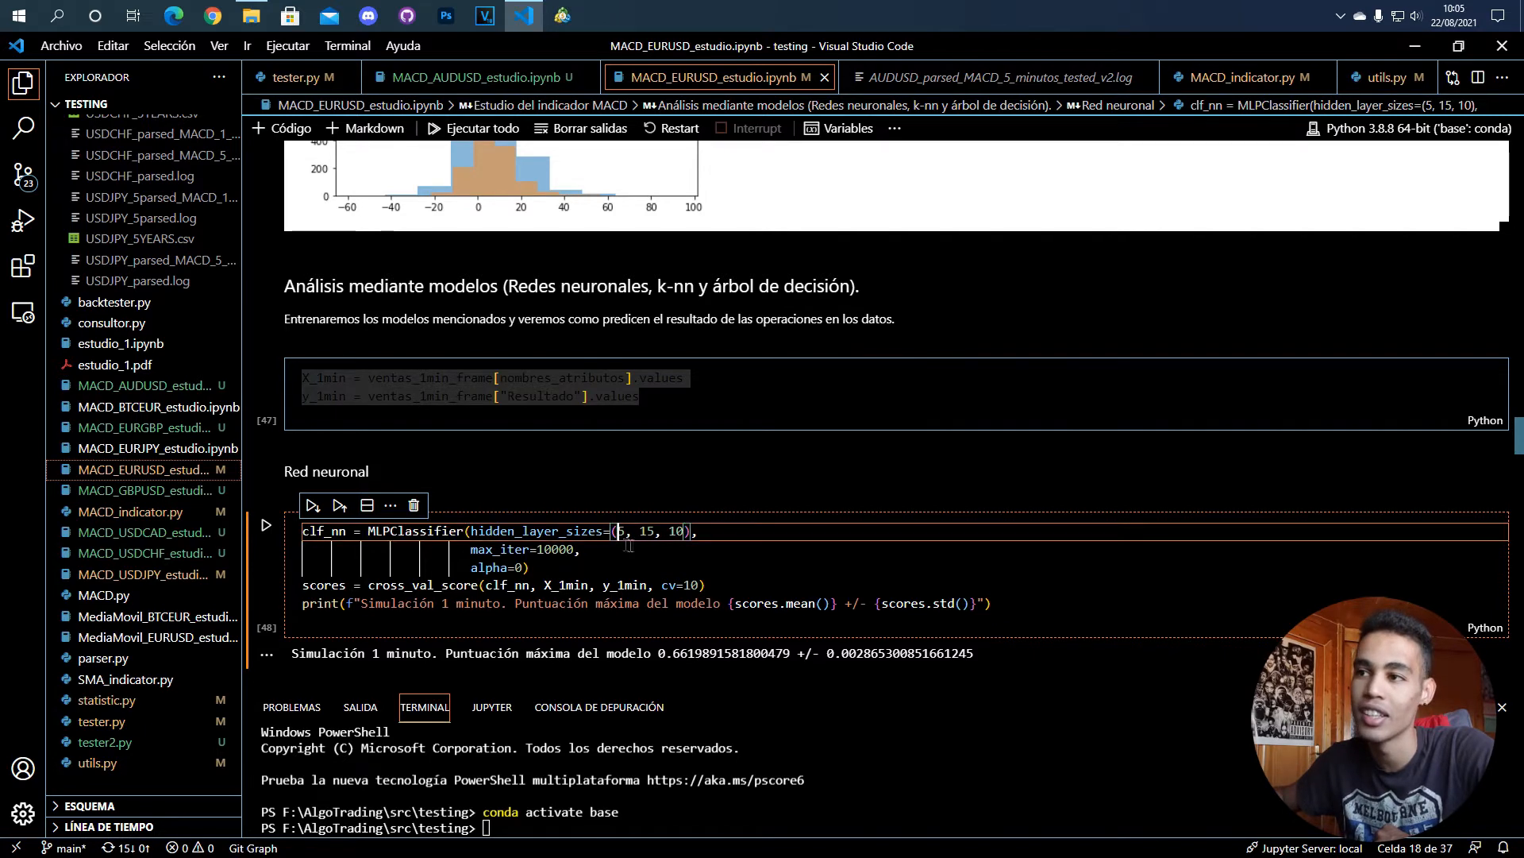
# Step: Highlight the network's hidden layer sizes, max_iter 10000 and cv=10 in the Red neuronal cell
pyautogui.doubleClick(653, 530)
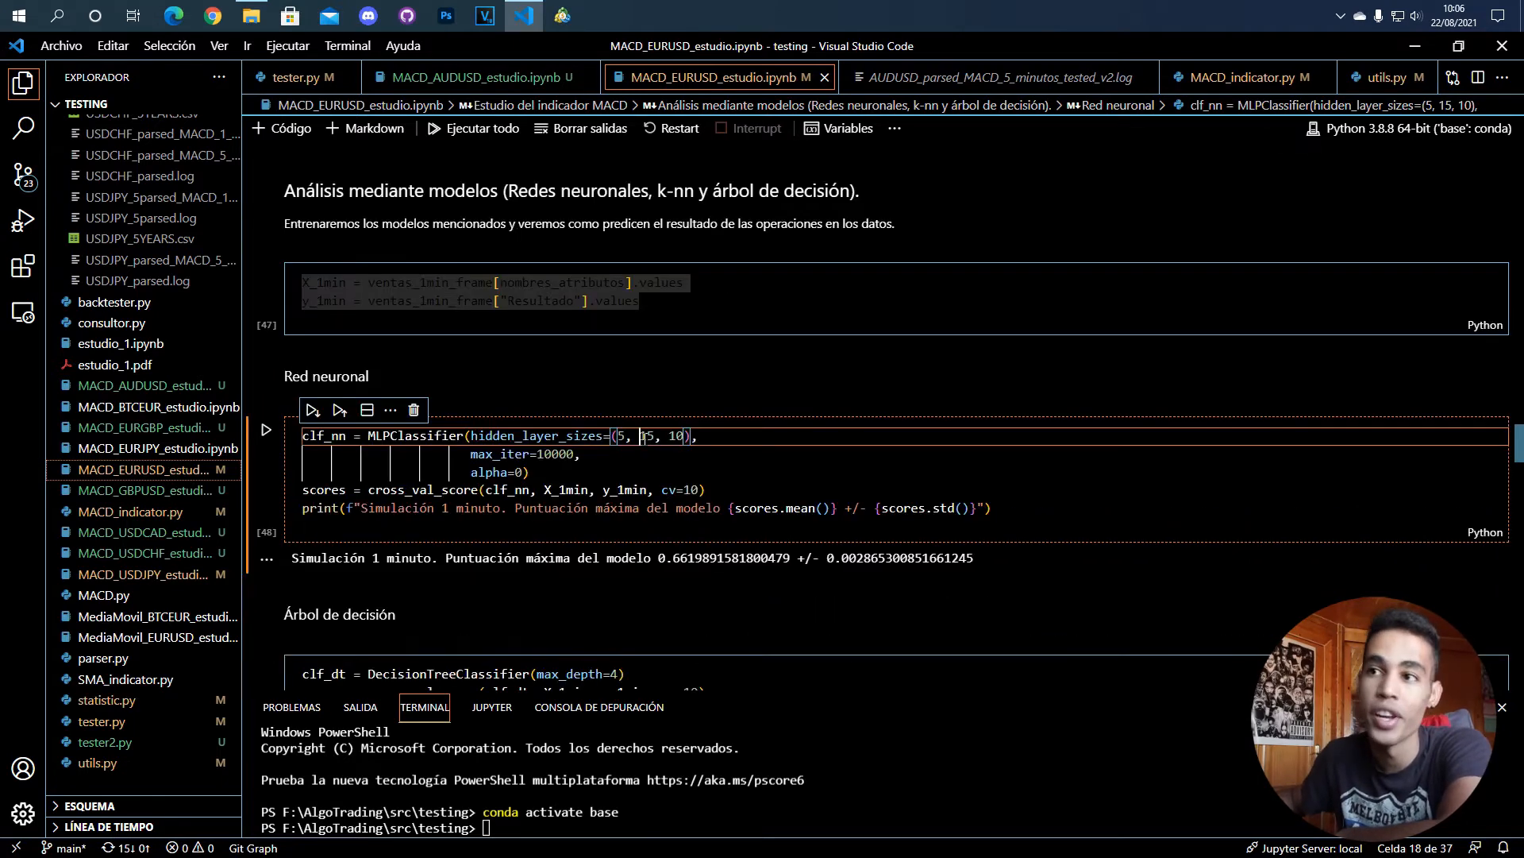
pyautogui.moveTo(486, 473)
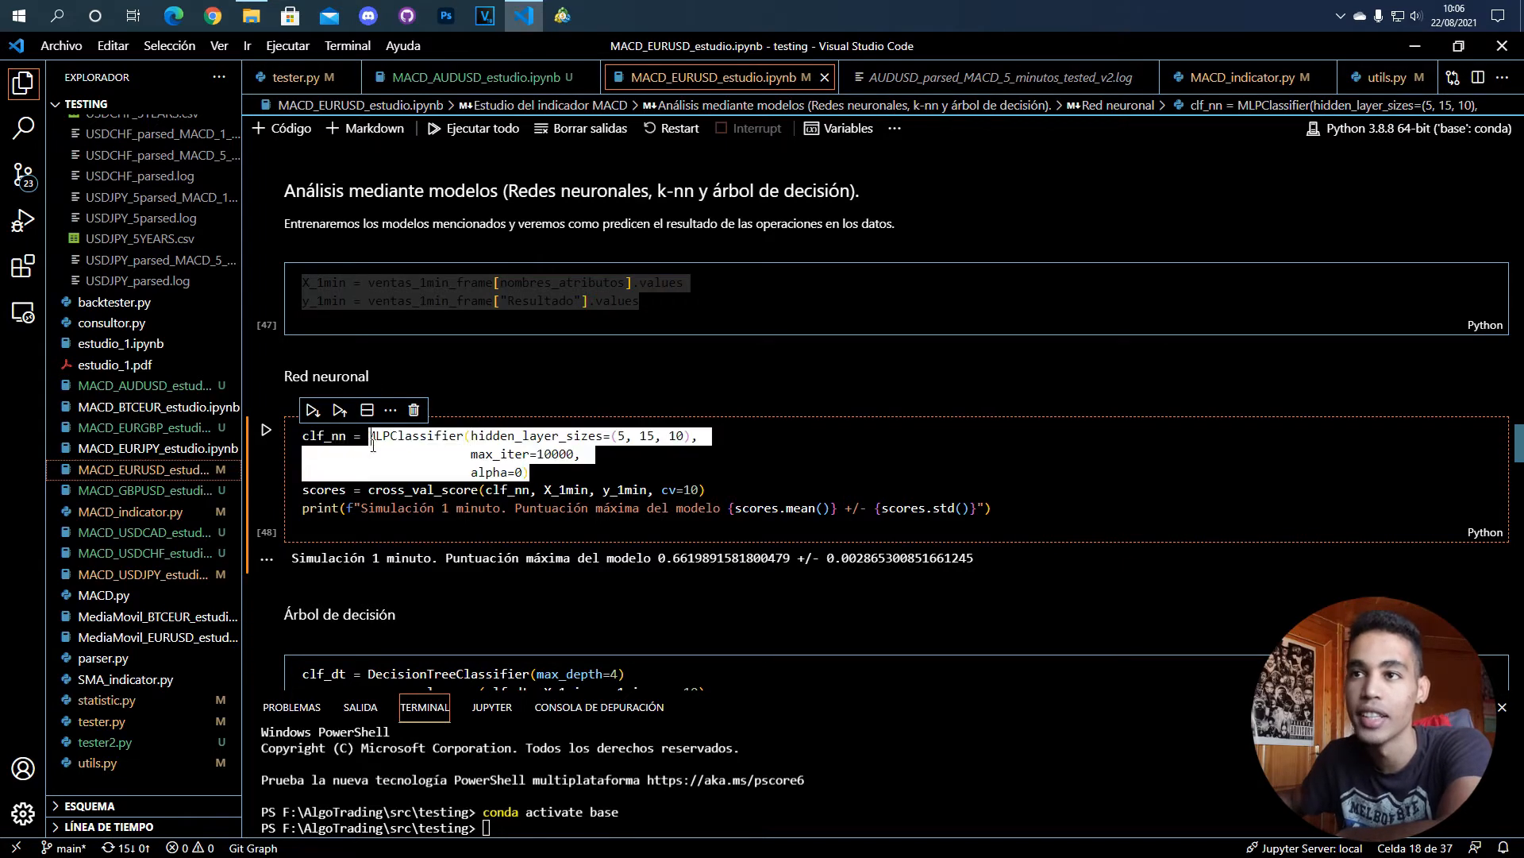
pyautogui.moveTo(439, 489)
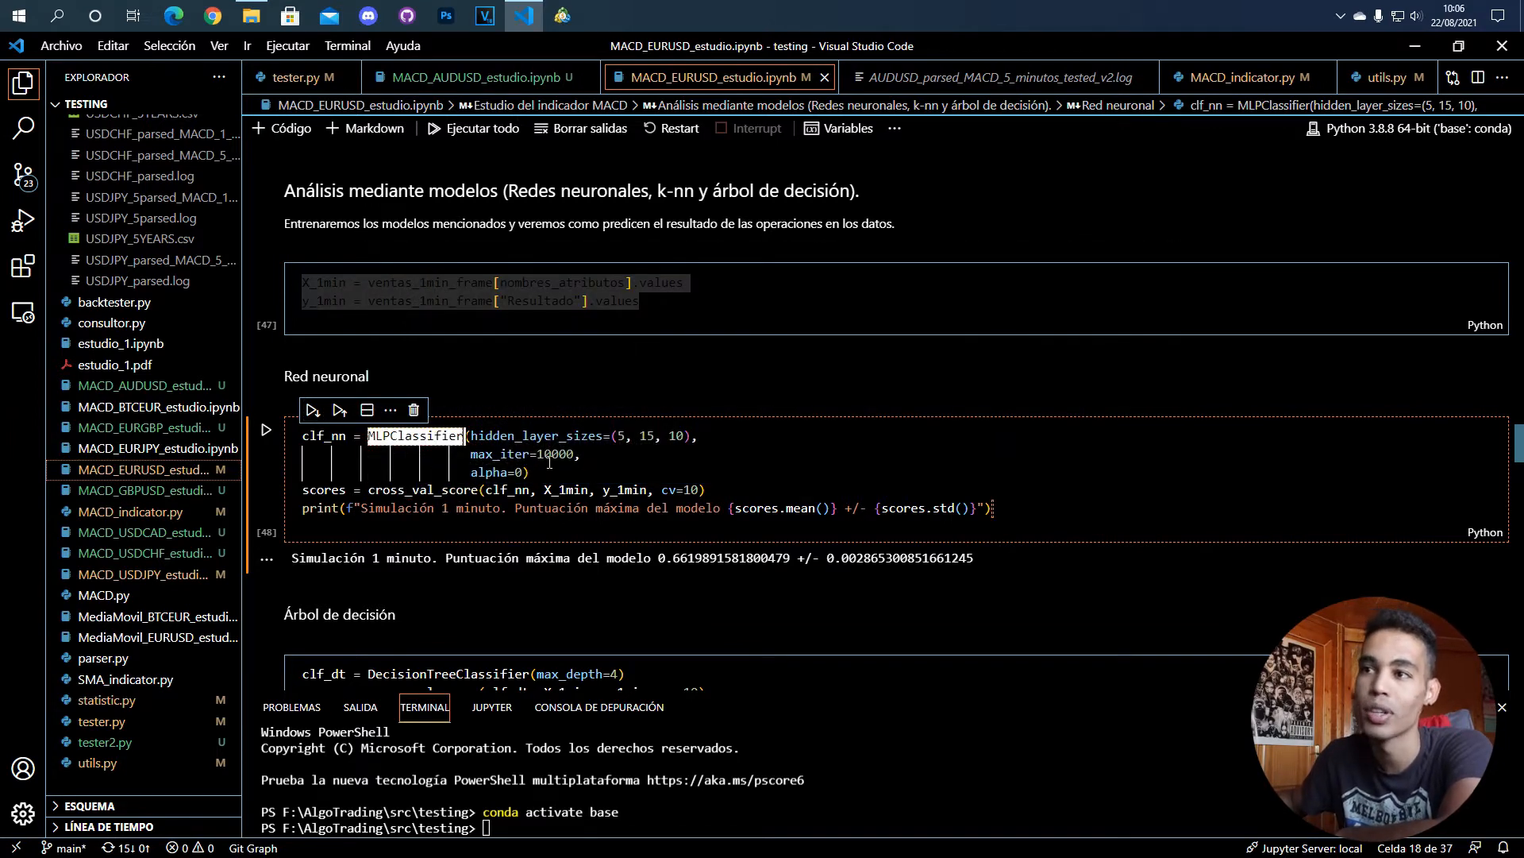
pyautogui.doubleClick(553, 452)
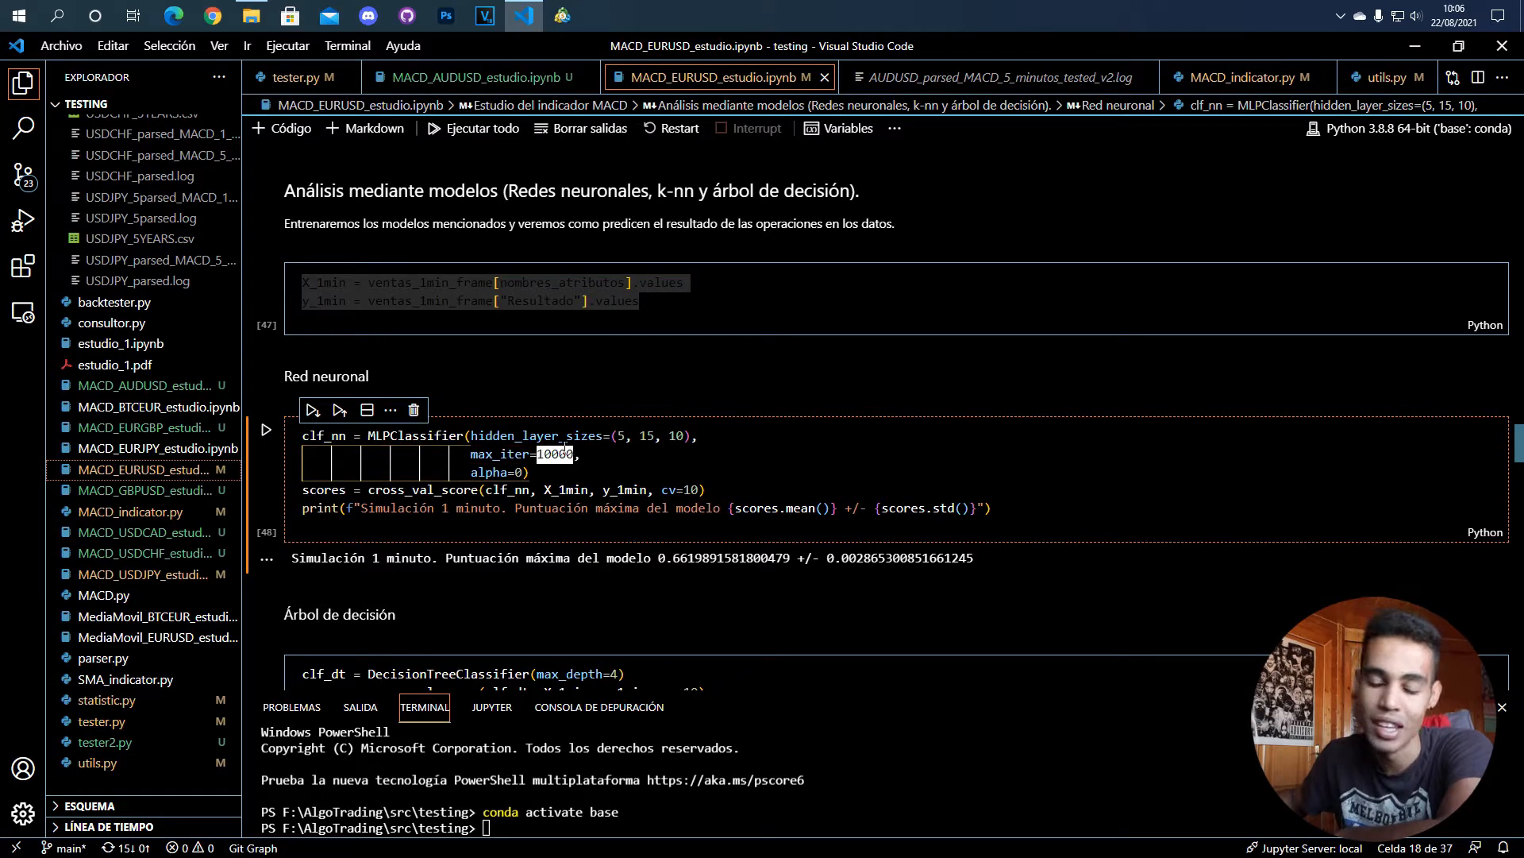
pyautogui.moveTo(535, 435)
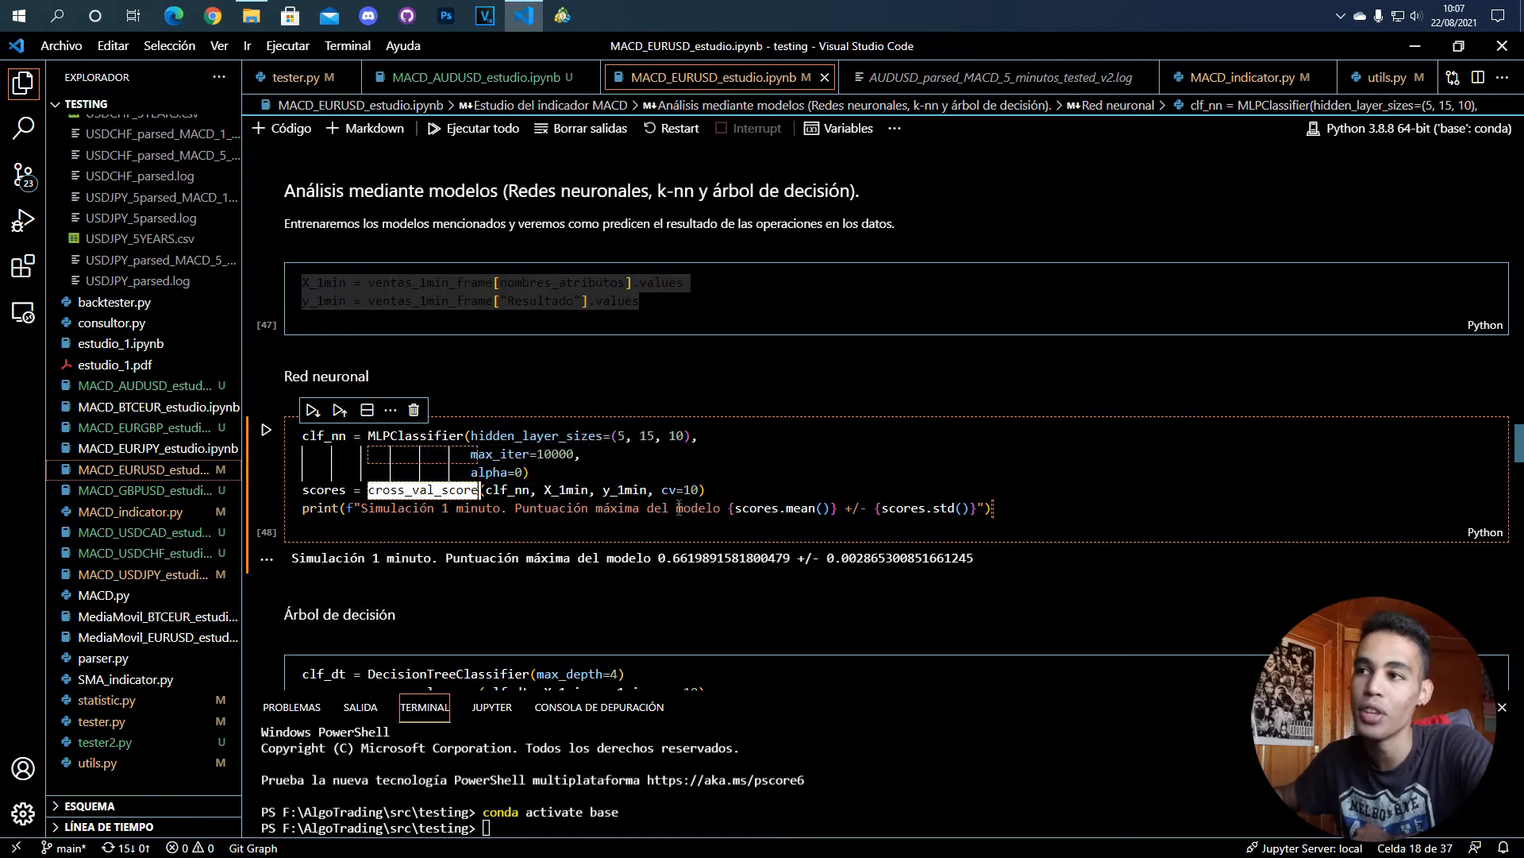
pyautogui.doubleClick(681, 489)
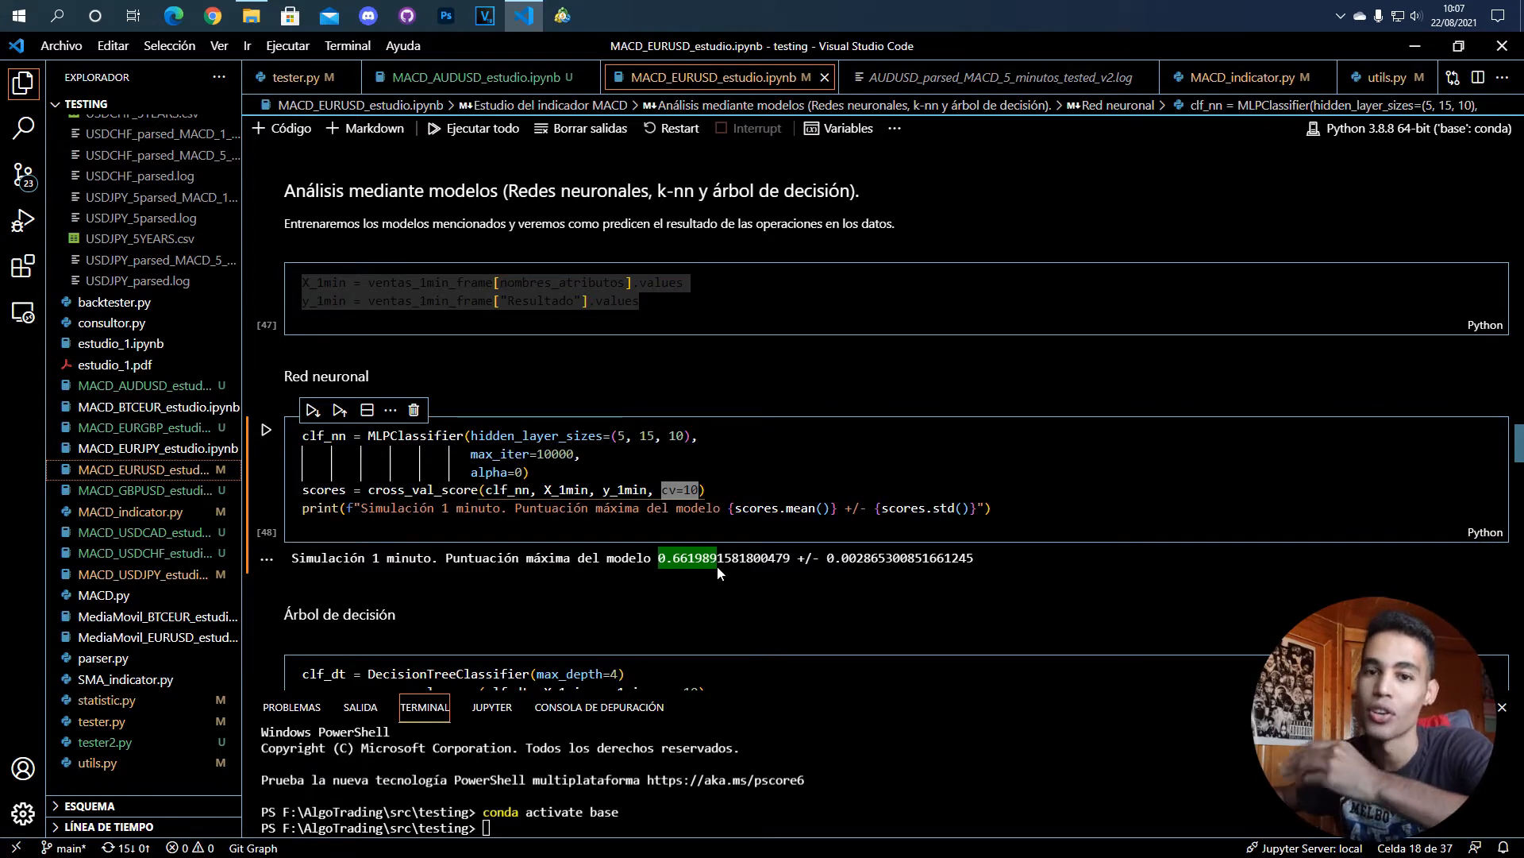
pyautogui.moveTo(694, 599)
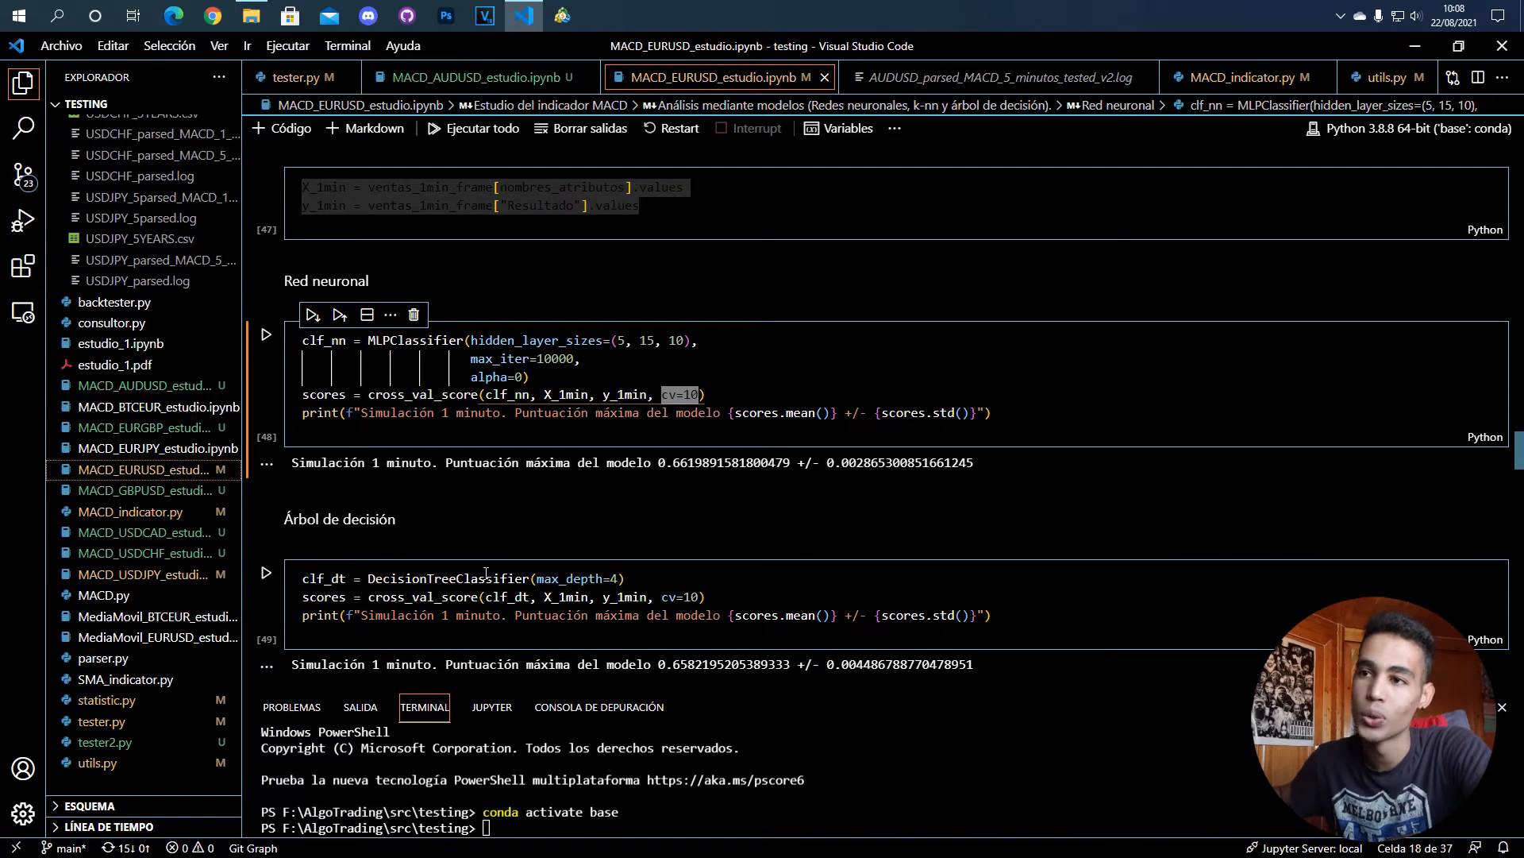
pyautogui.moveTo(448, 578)
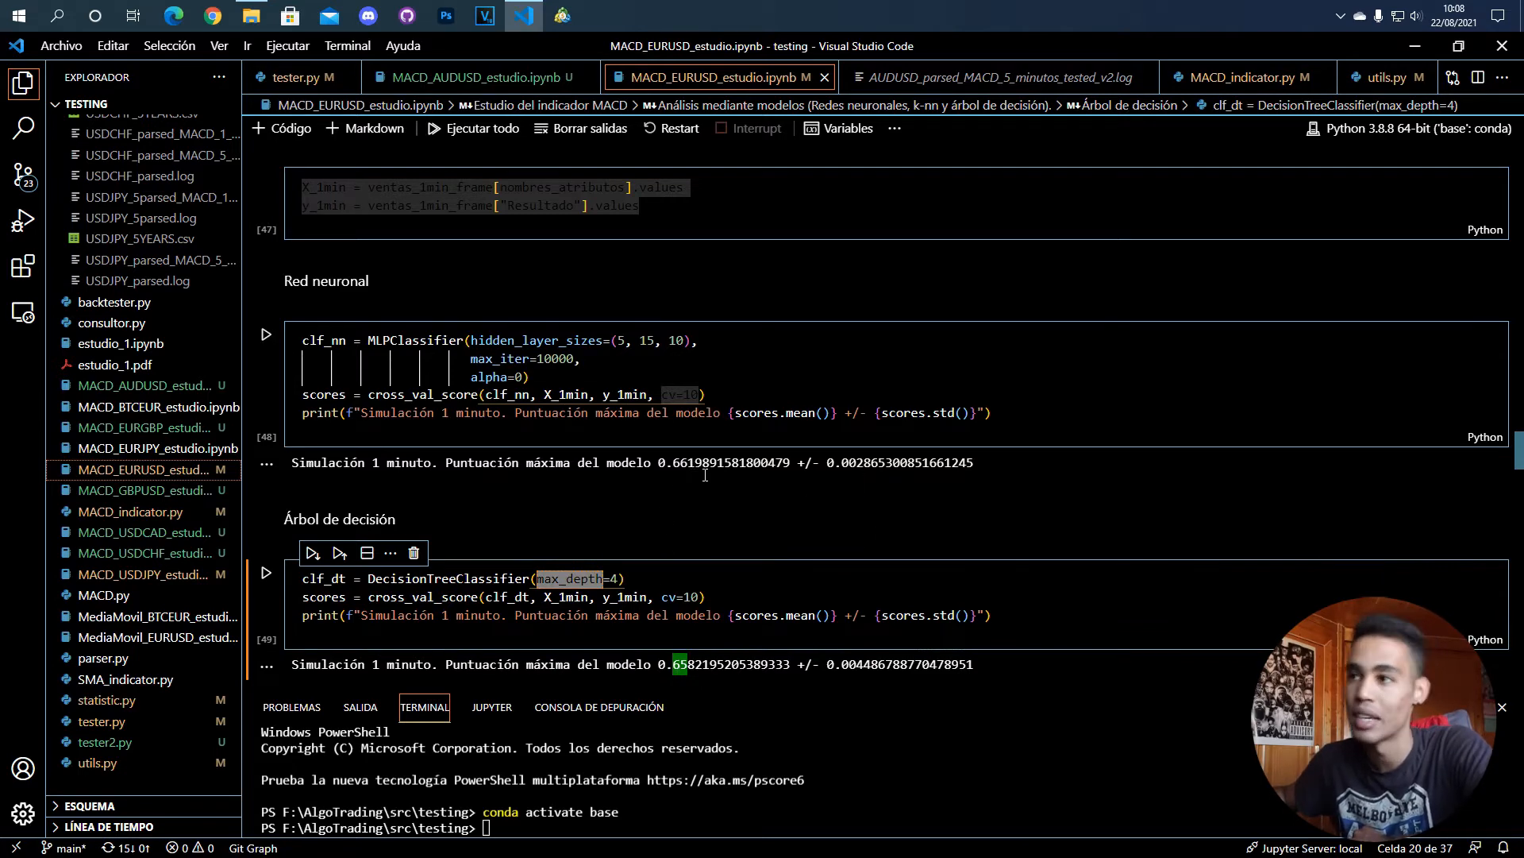
# Step: Scroll past the DecisionTreeClassifier cell to the 25-neighbour KNN cell scoring about 0.646
pyautogui.scroll(-3)
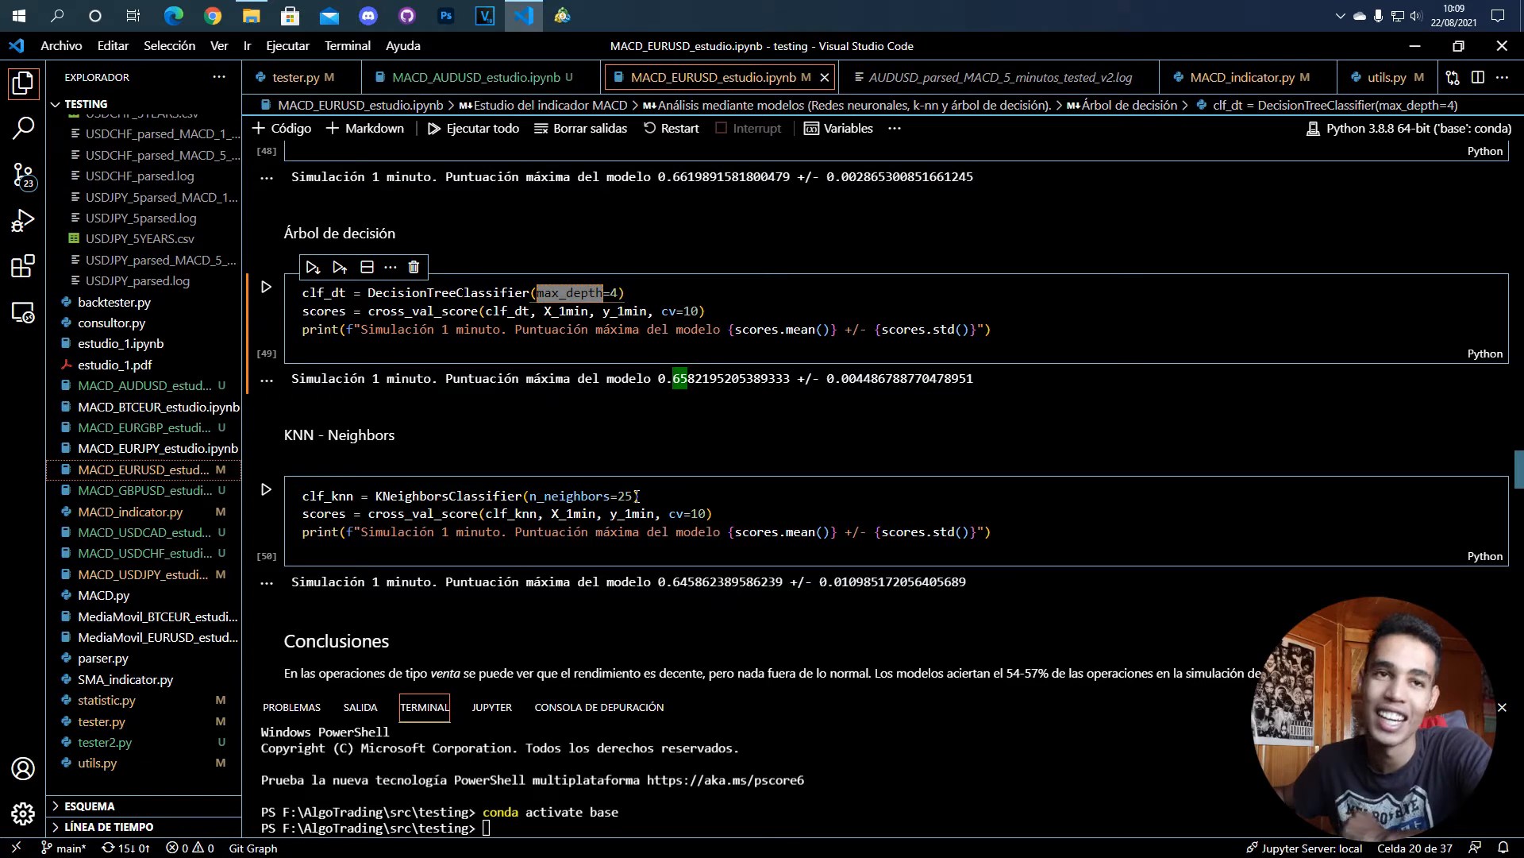
pyautogui.moveTo(586, 553)
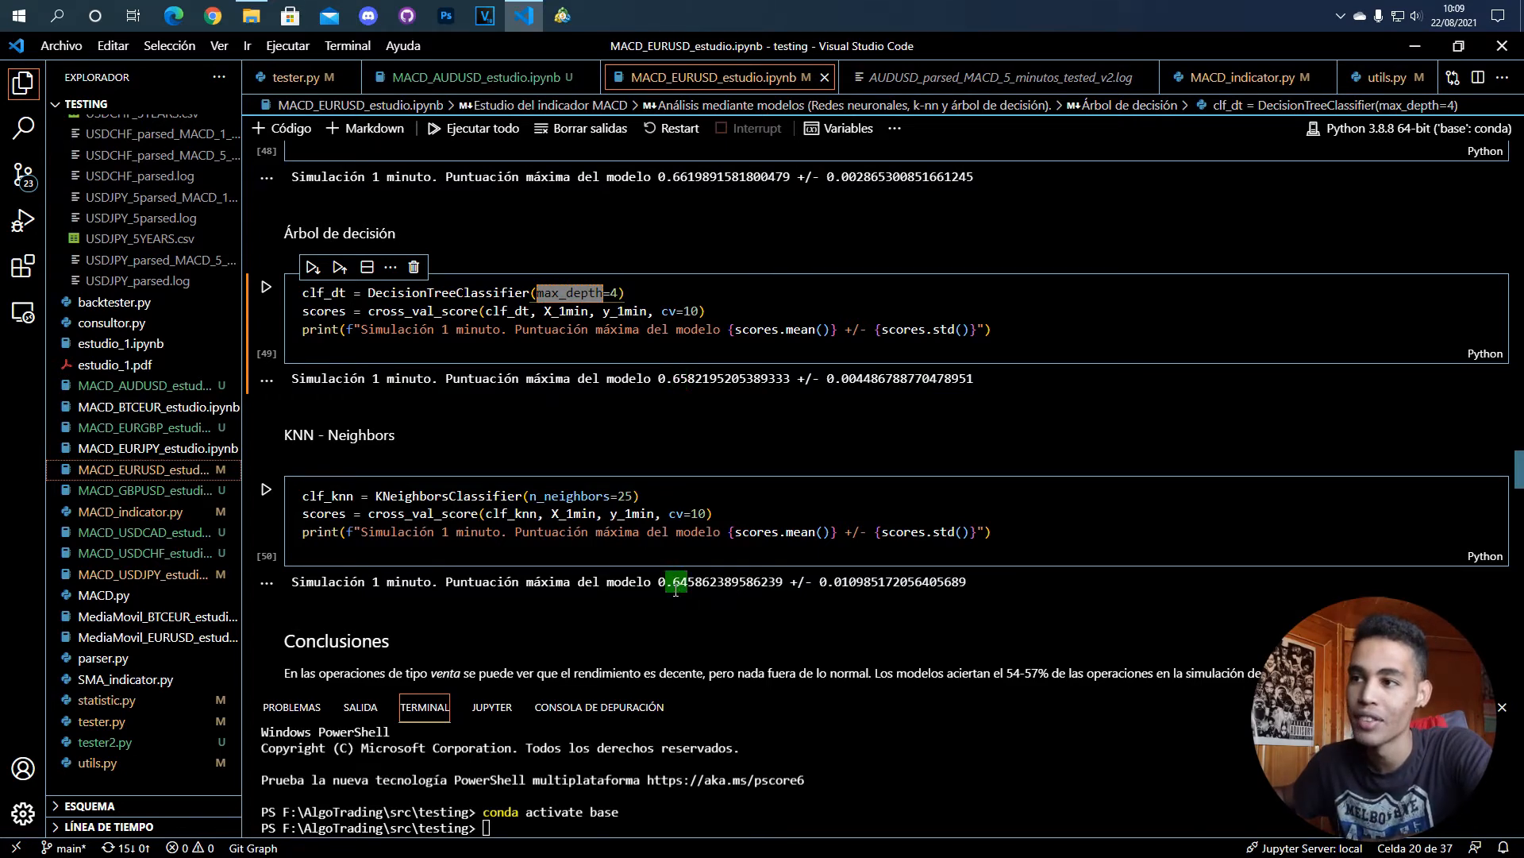
pyautogui.click(660, 532)
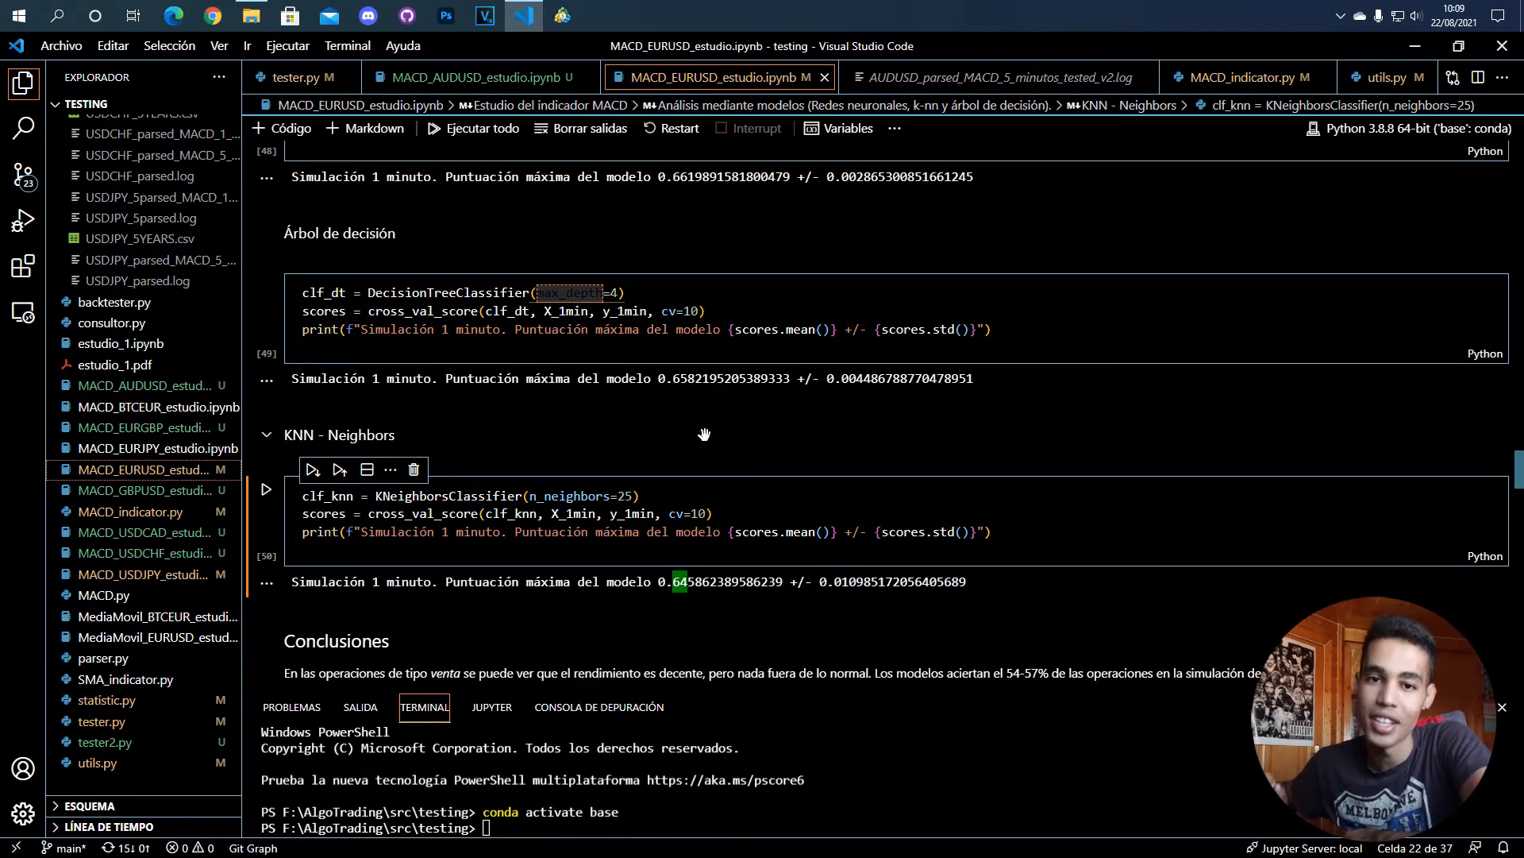
pyautogui.moveTo(643, 453)
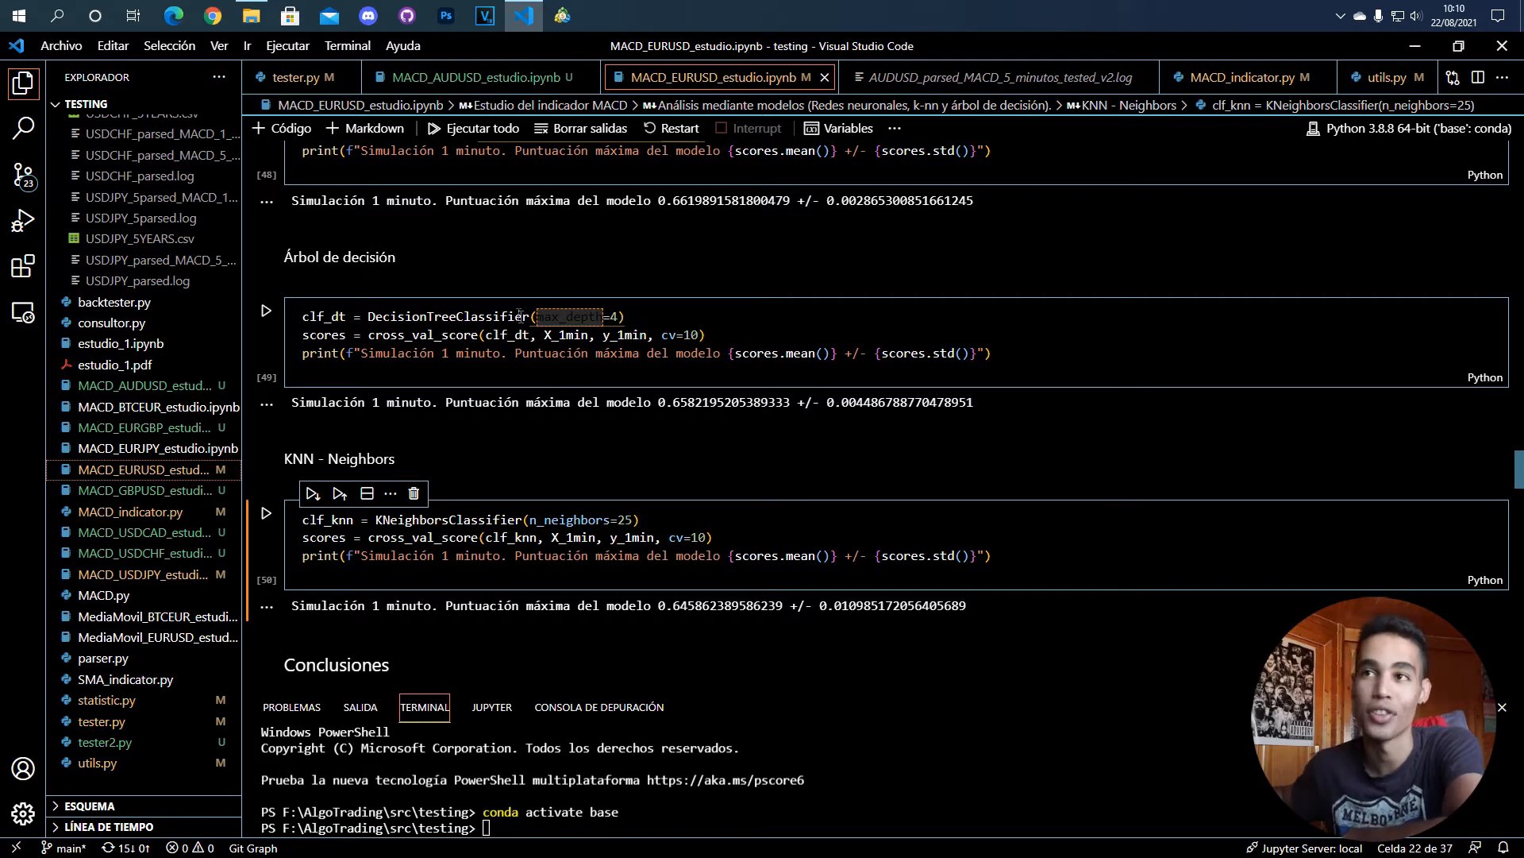
pyautogui.moveTo(447, 316)
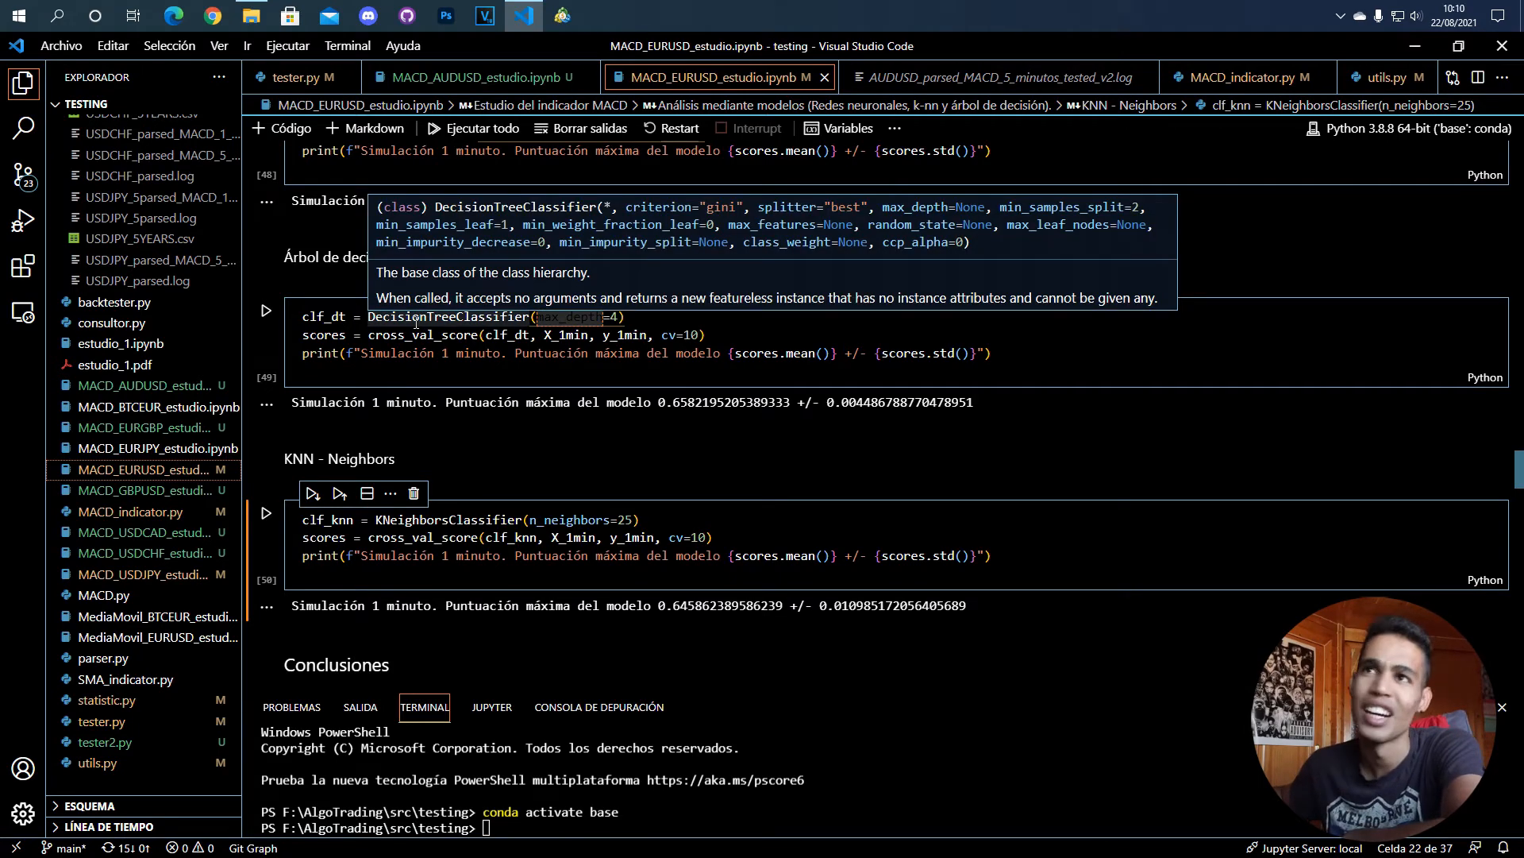
# Step: Revisit the decision tree and neural network constructor cells, then switch to the scikit-learn site in Chrome
pyautogui.click(209, 15)
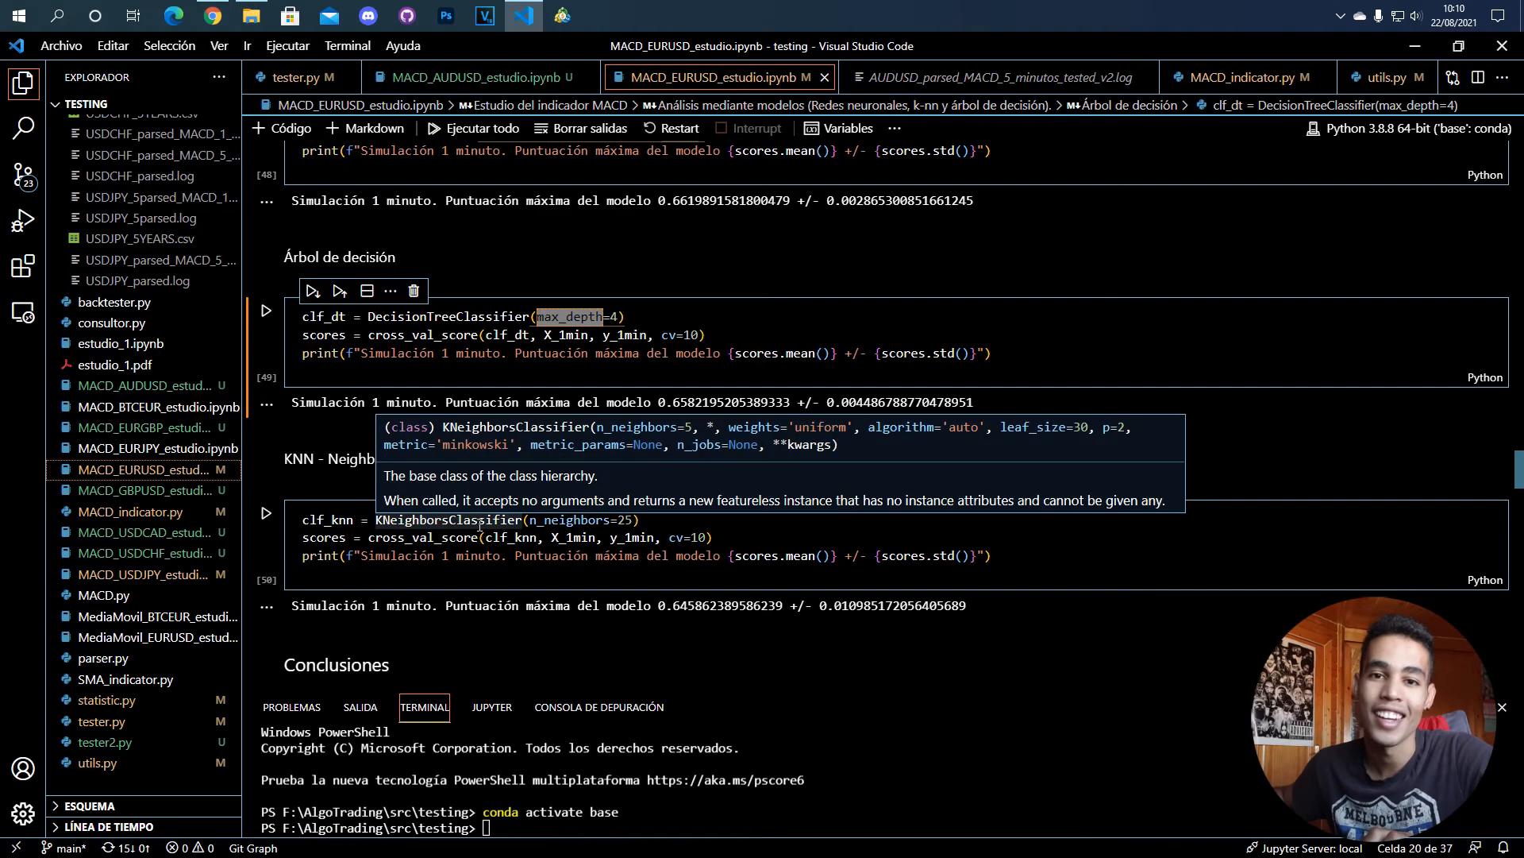
pyautogui.click(470, 316)
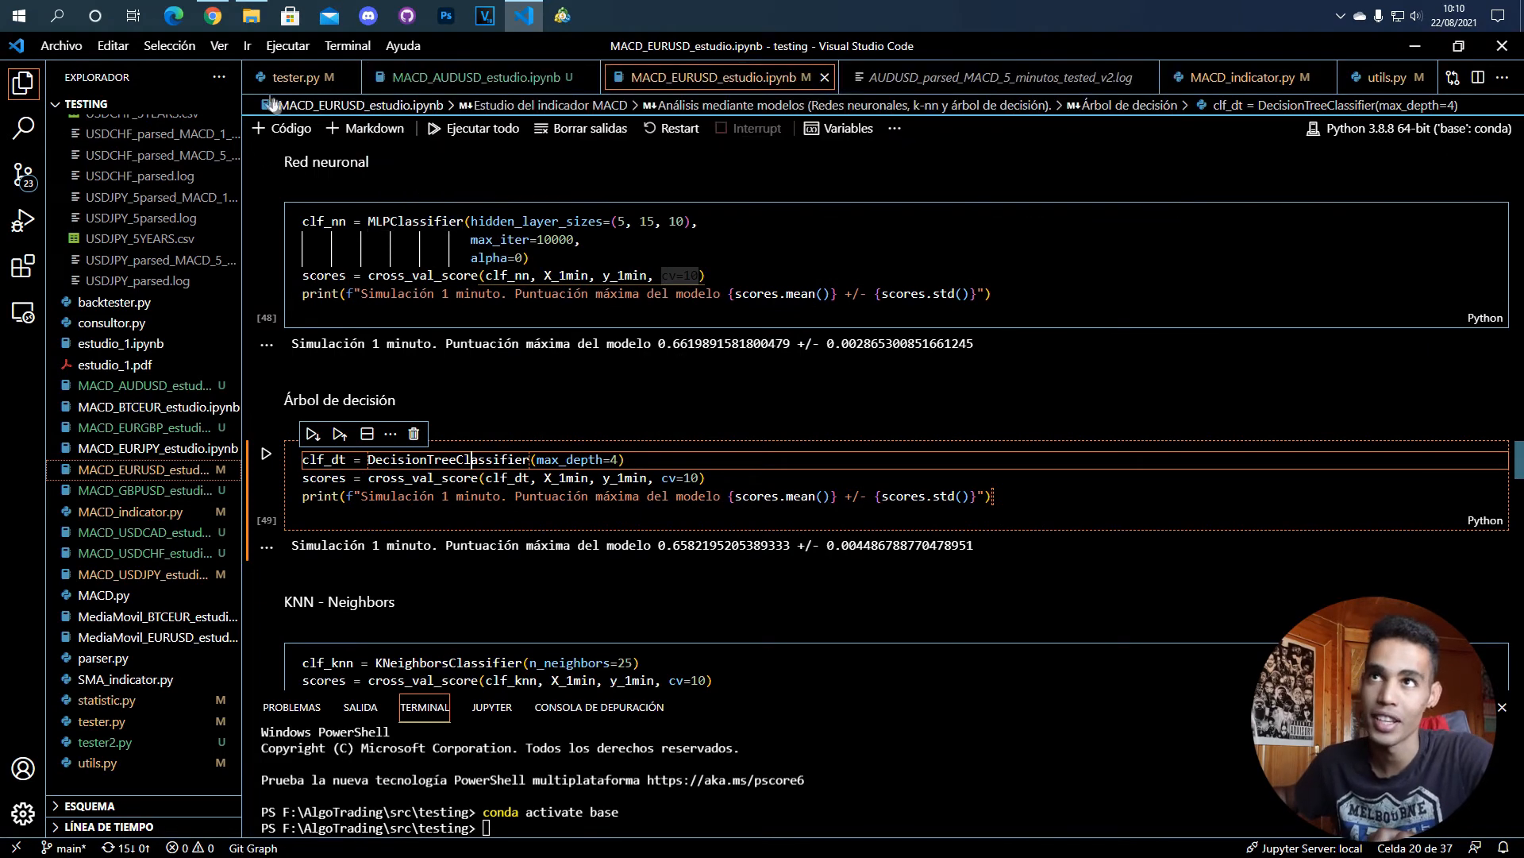
pyautogui.click(209, 16)
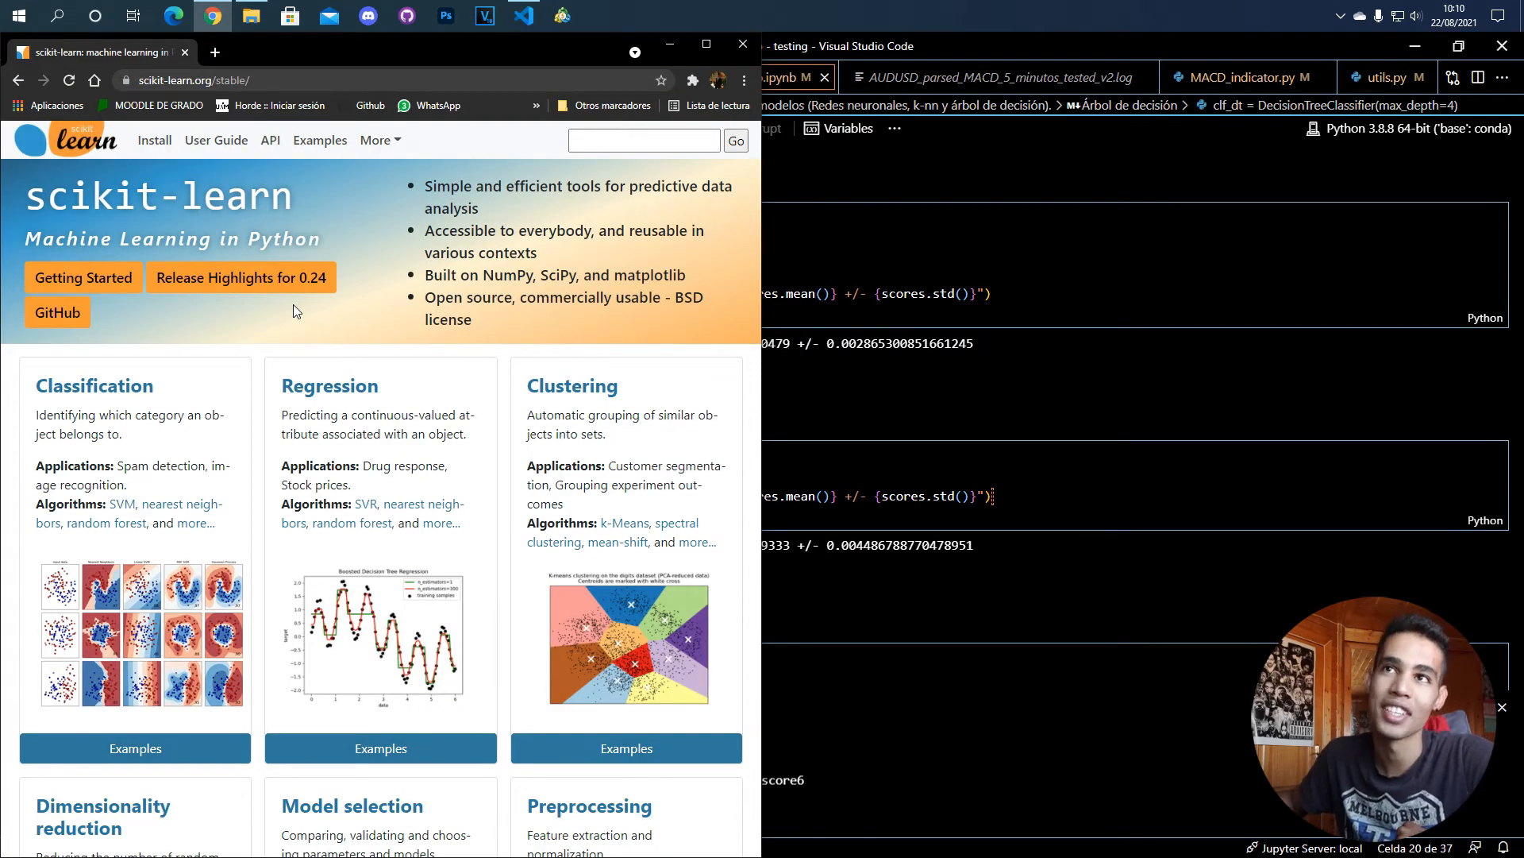
# Step: Maximize the browser and open scikit-learn's Supervised learning classification user guide
pyautogui.scroll(-3)
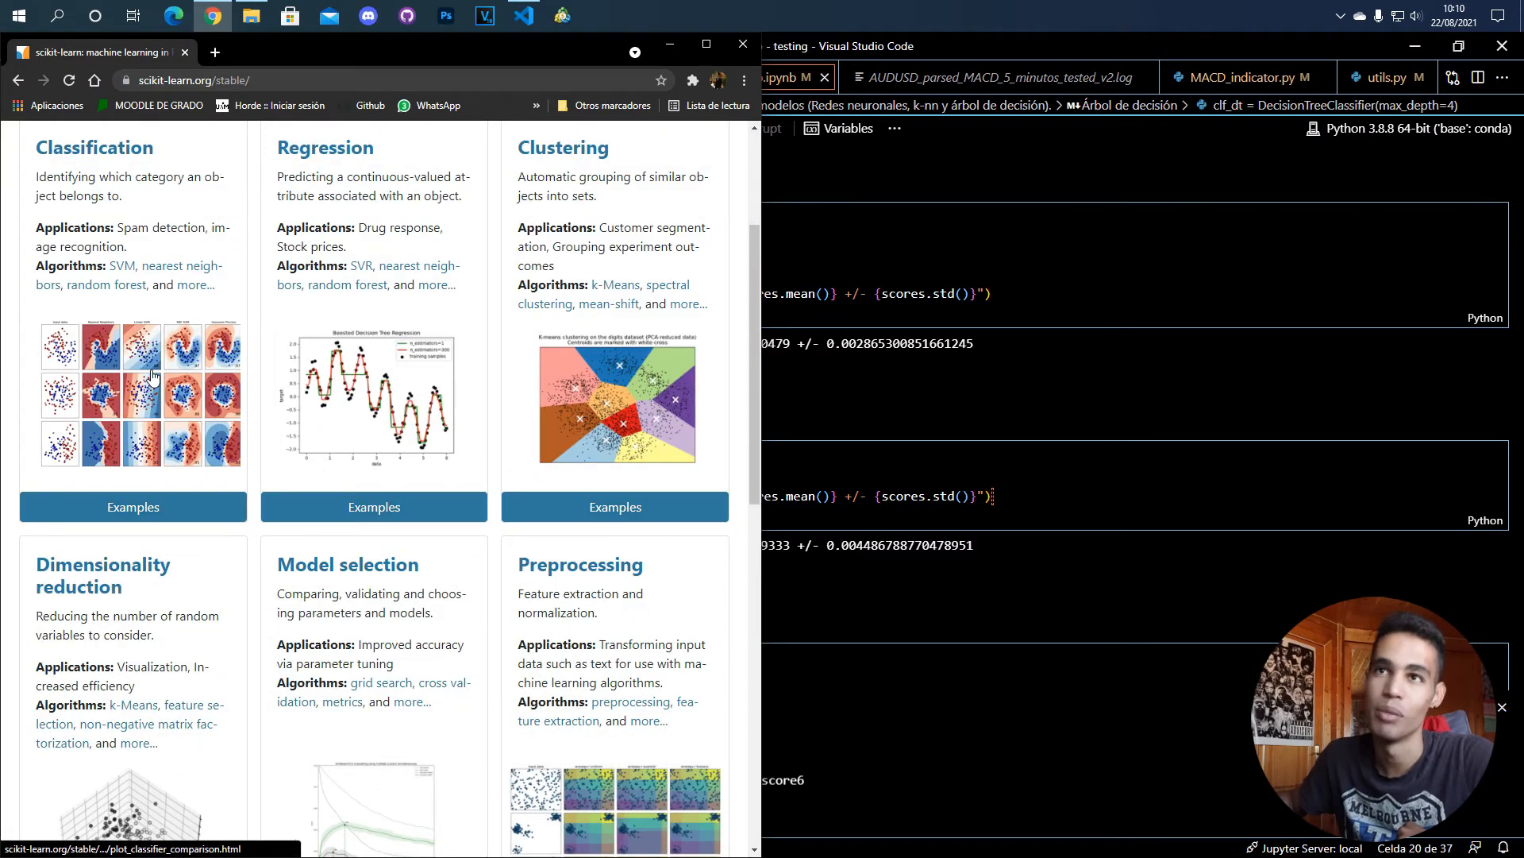
pyautogui.click(705, 44)
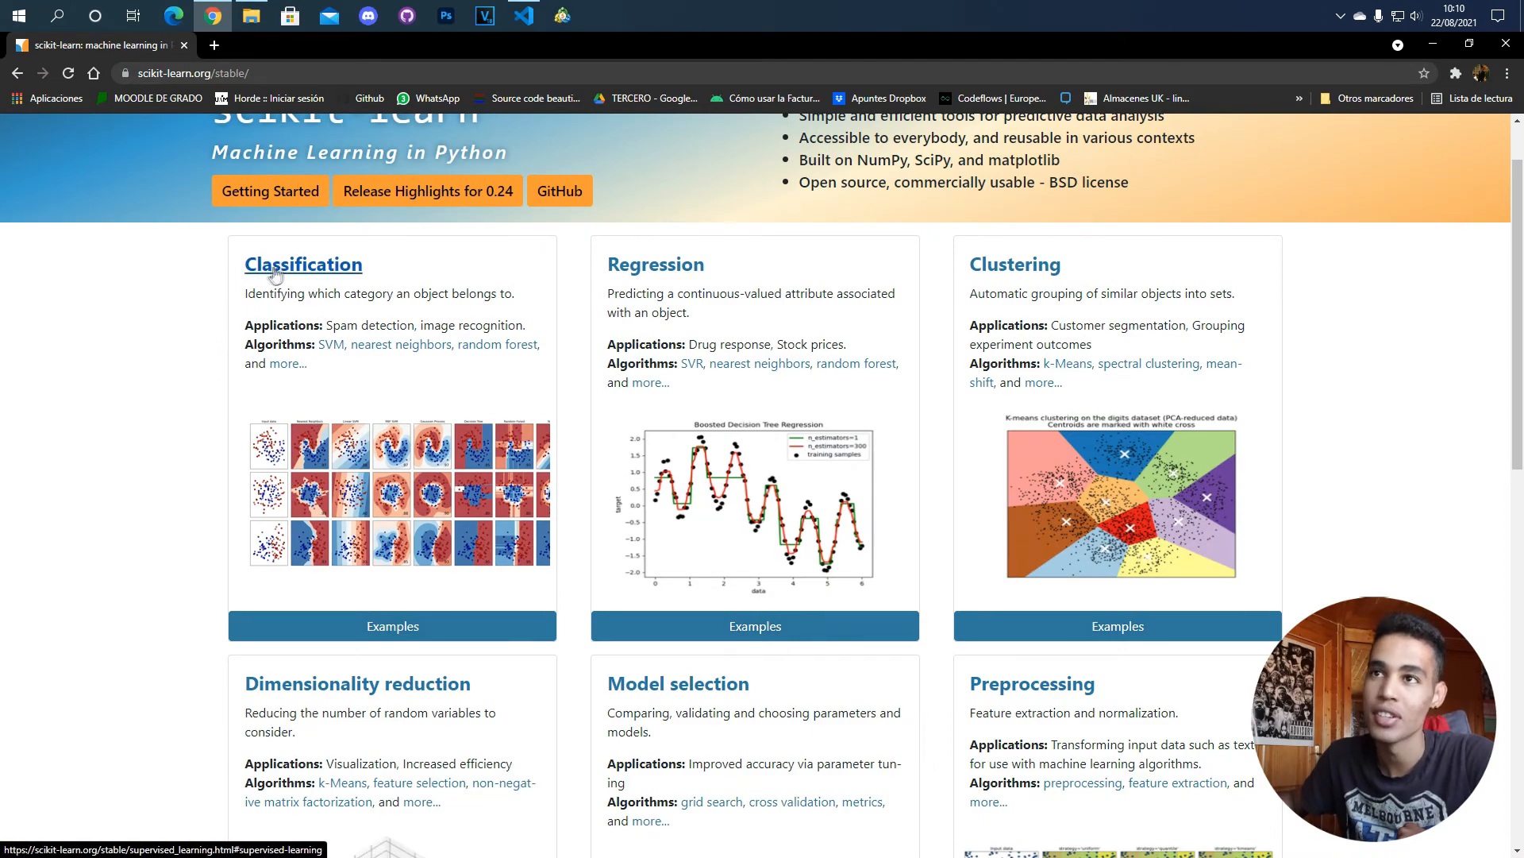
pyautogui.click(304, 263)
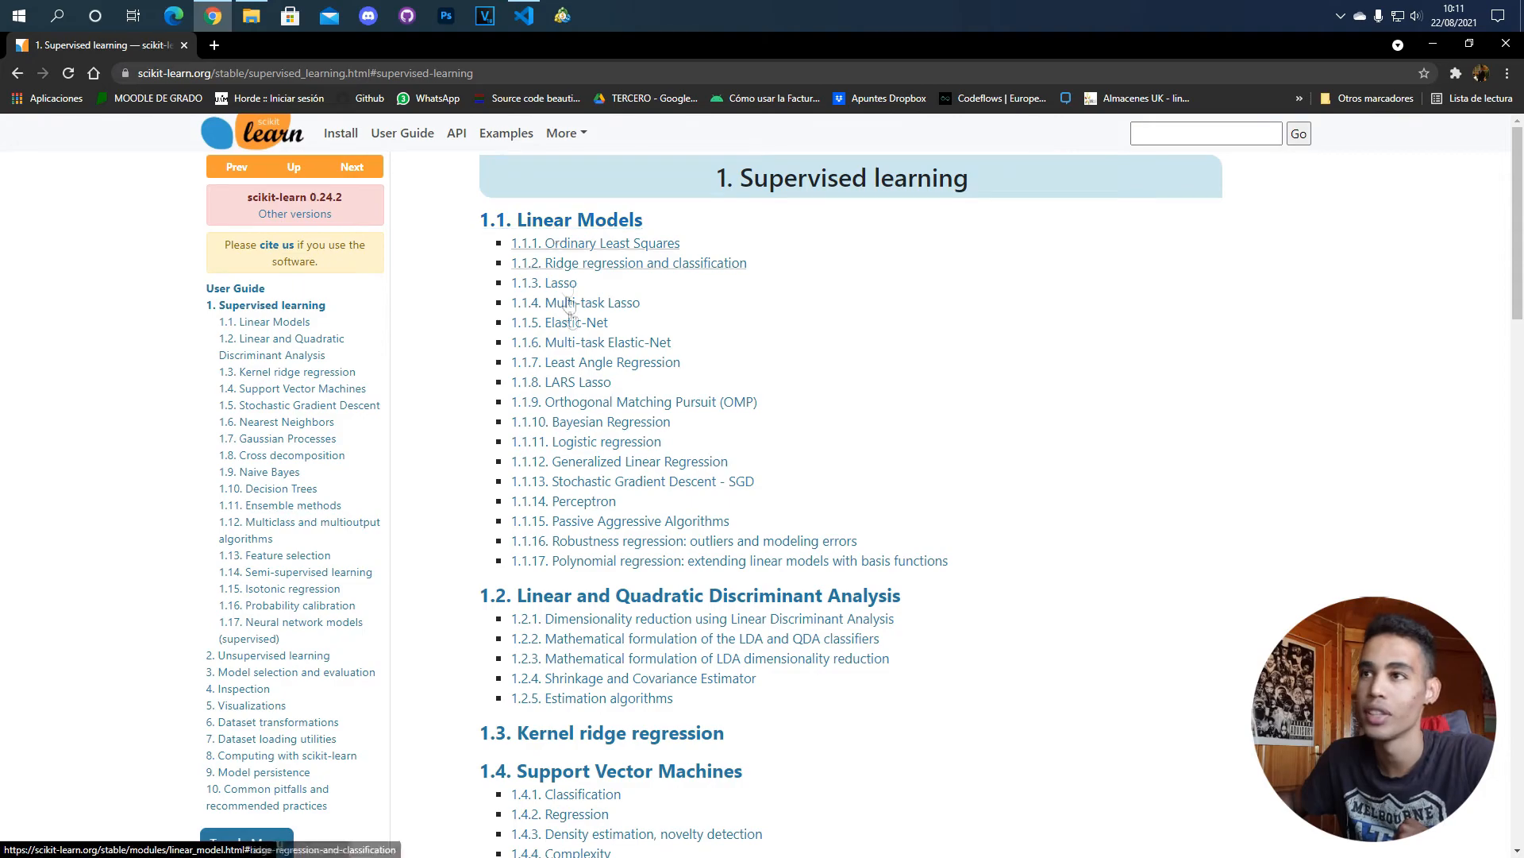
pyautogui.moveTo(590, 362)
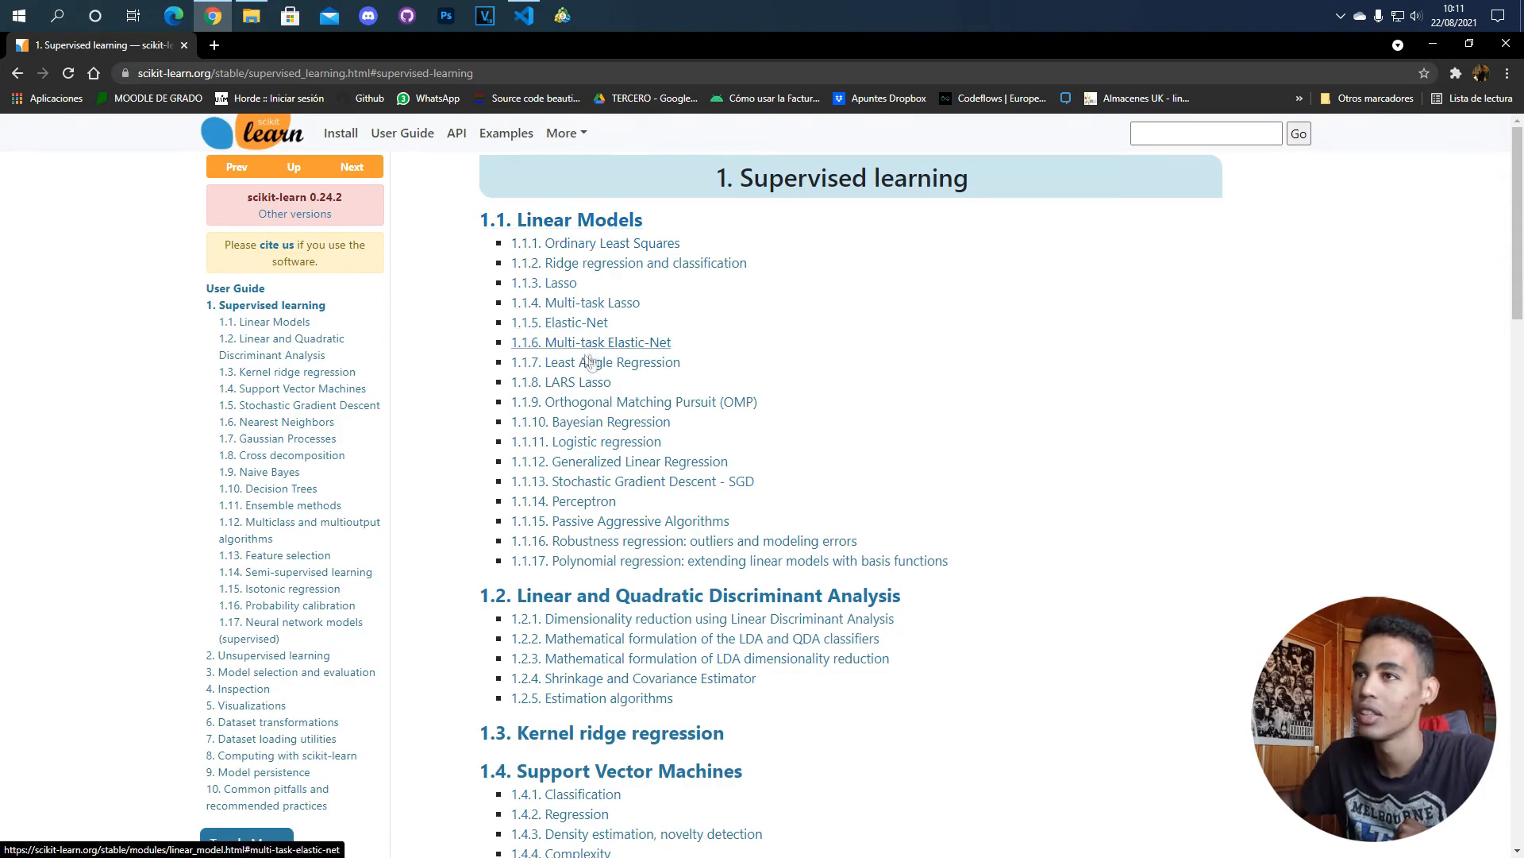
pyautogui.moveTo(419, 327)
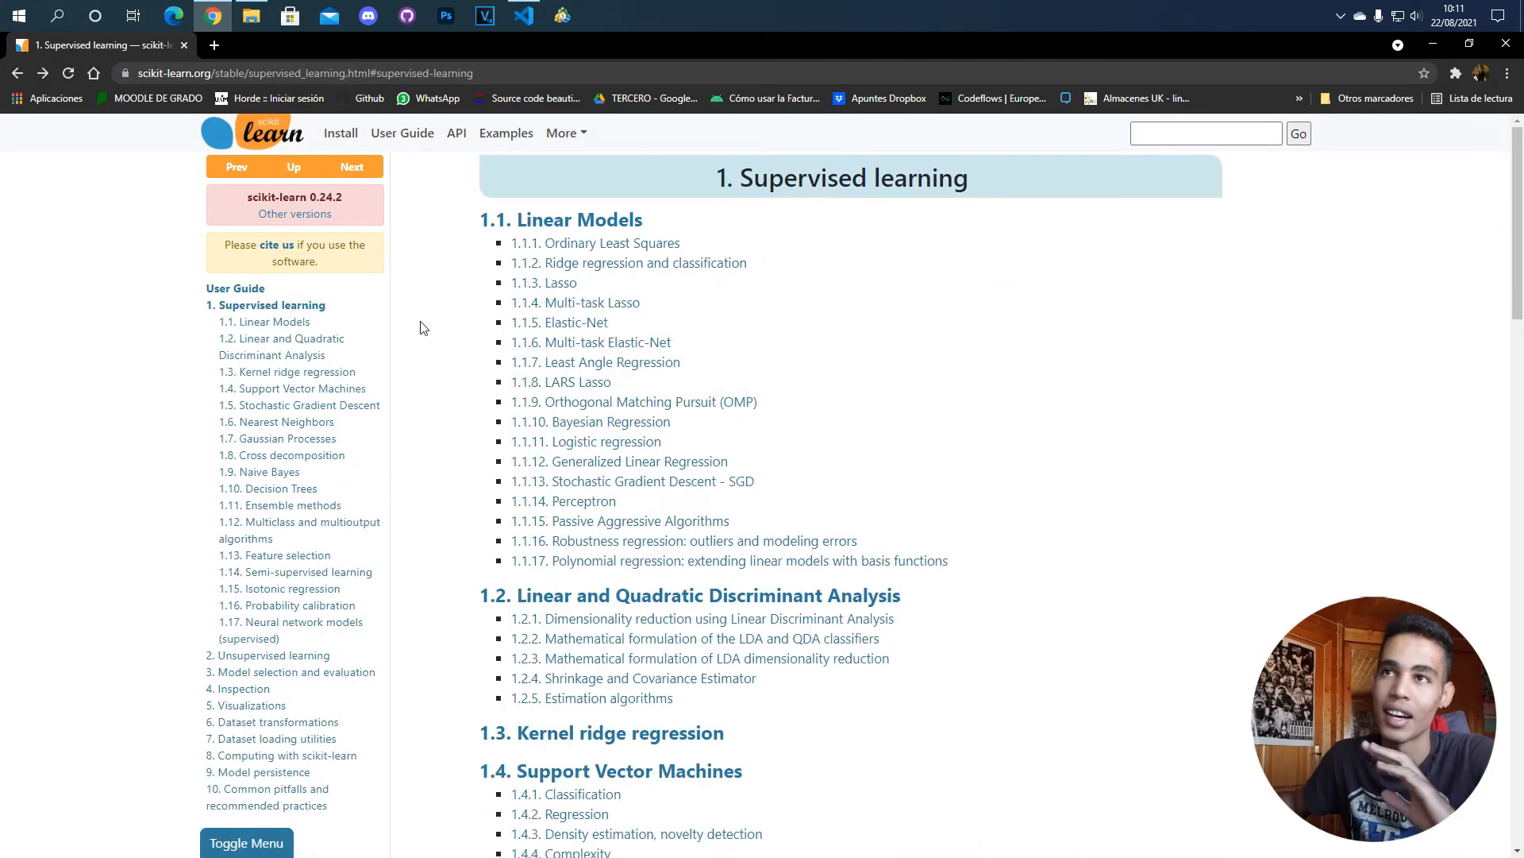
pyautogui.scroll(-3)
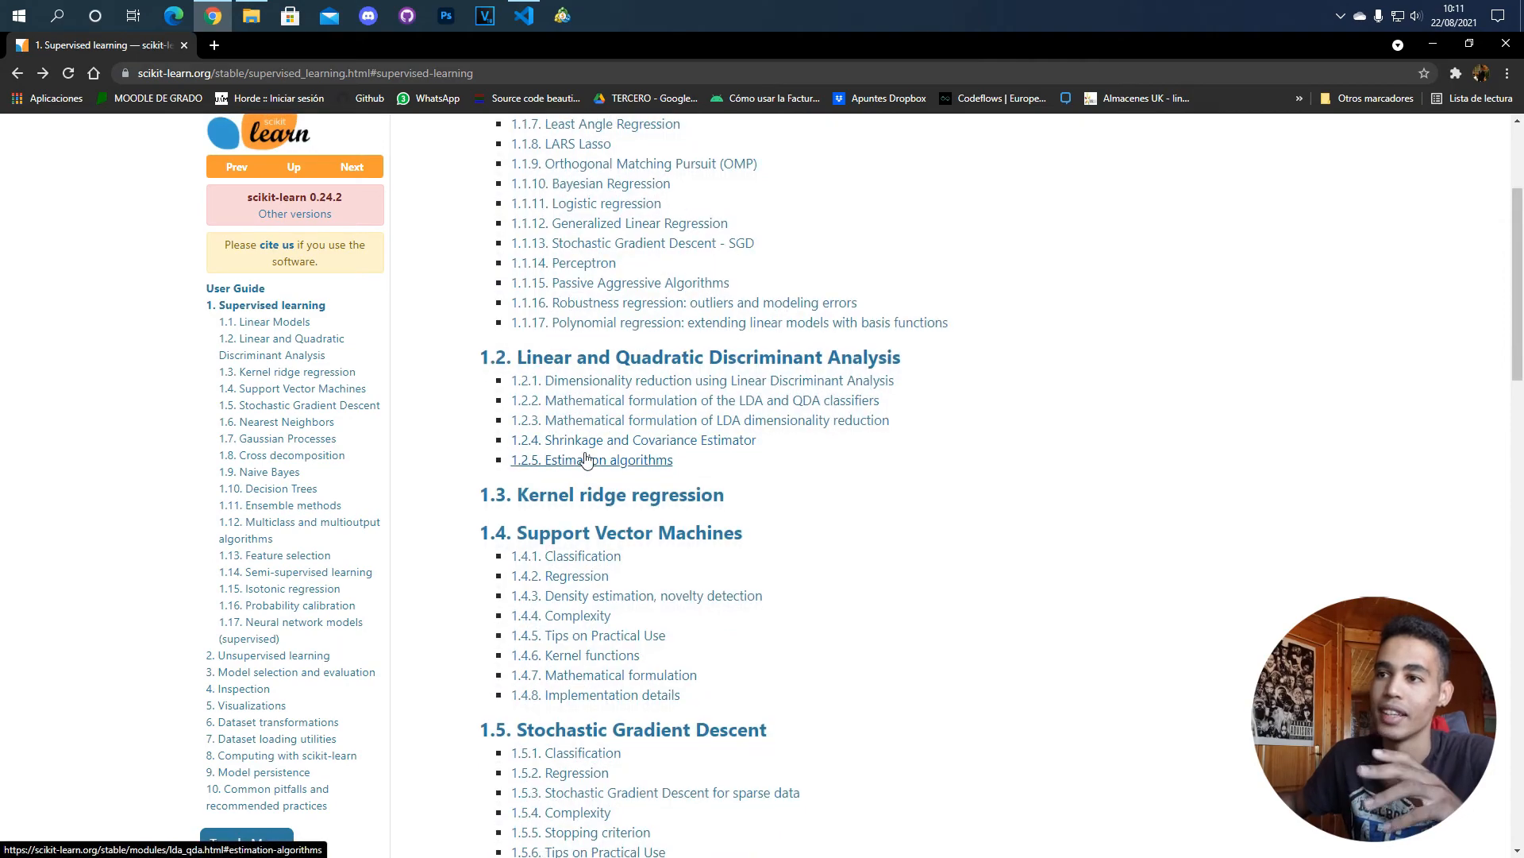
pyautogui.moveTo(605, 553)
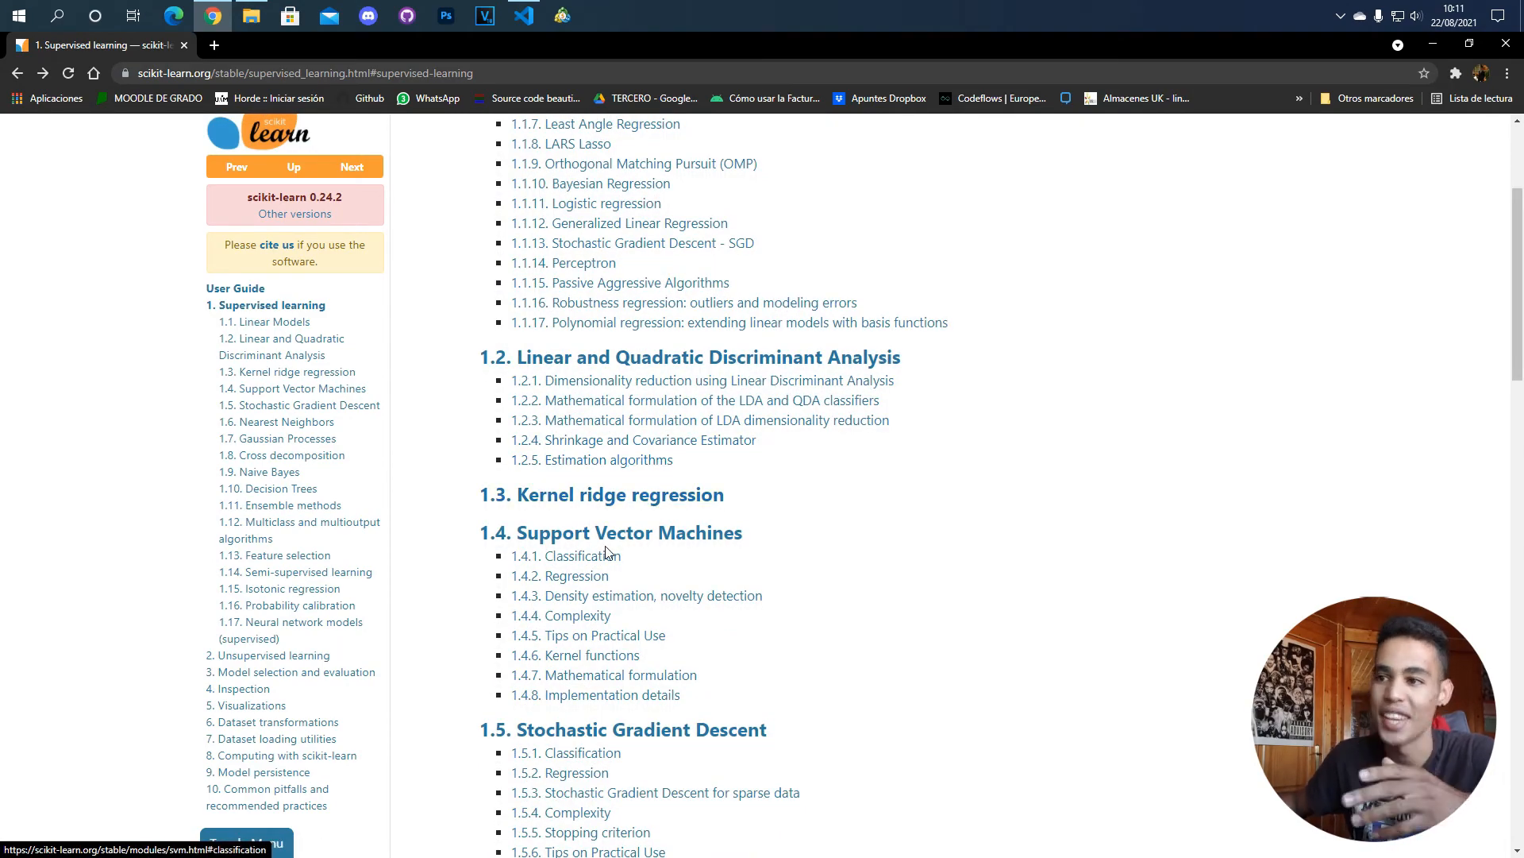
pyautogui.scroll(-3)
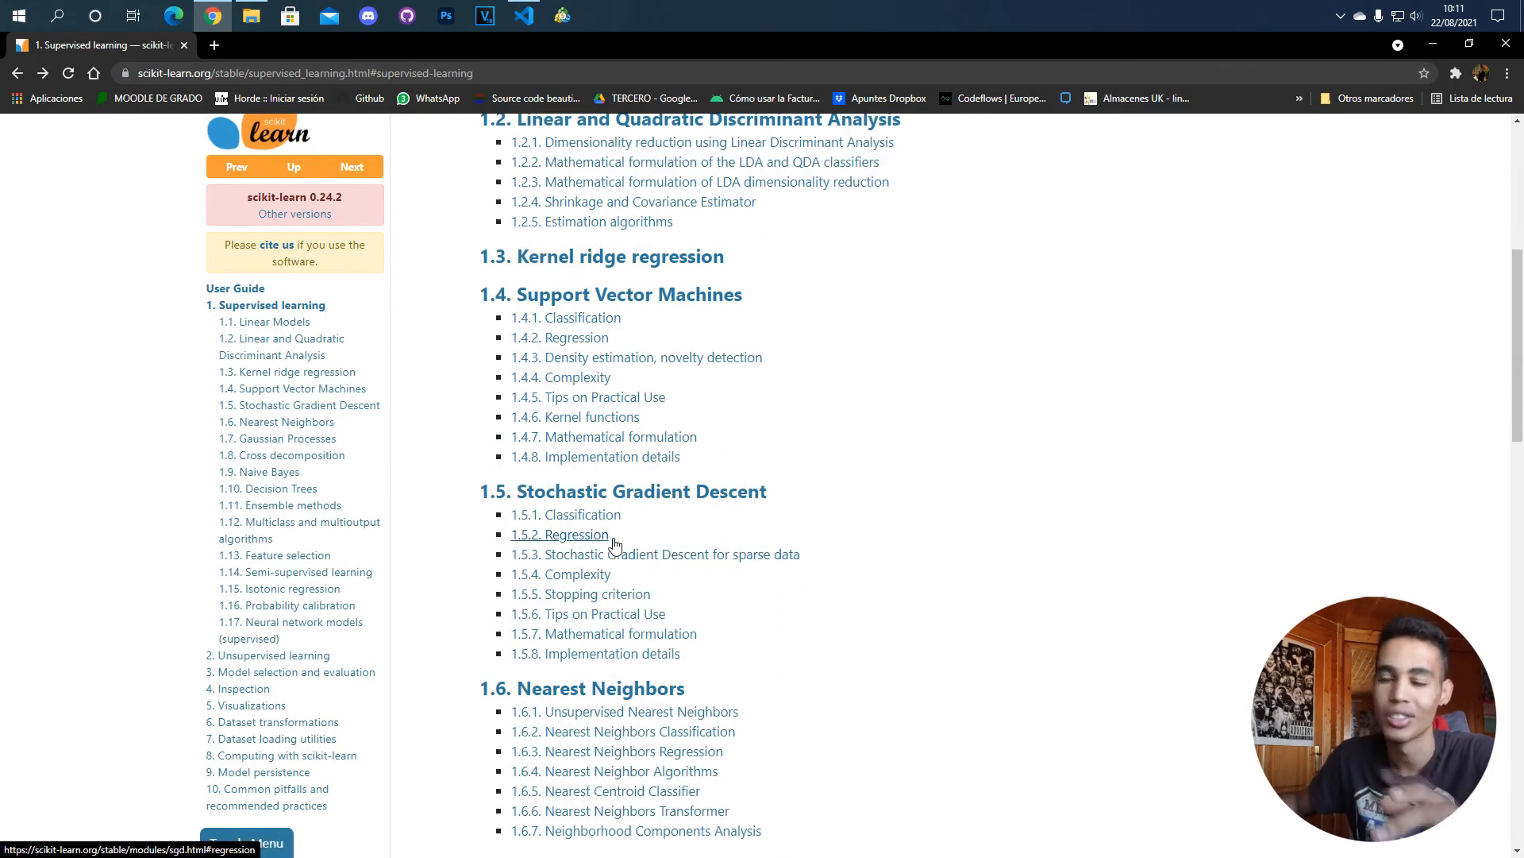
pyautogui.scroll(-3)
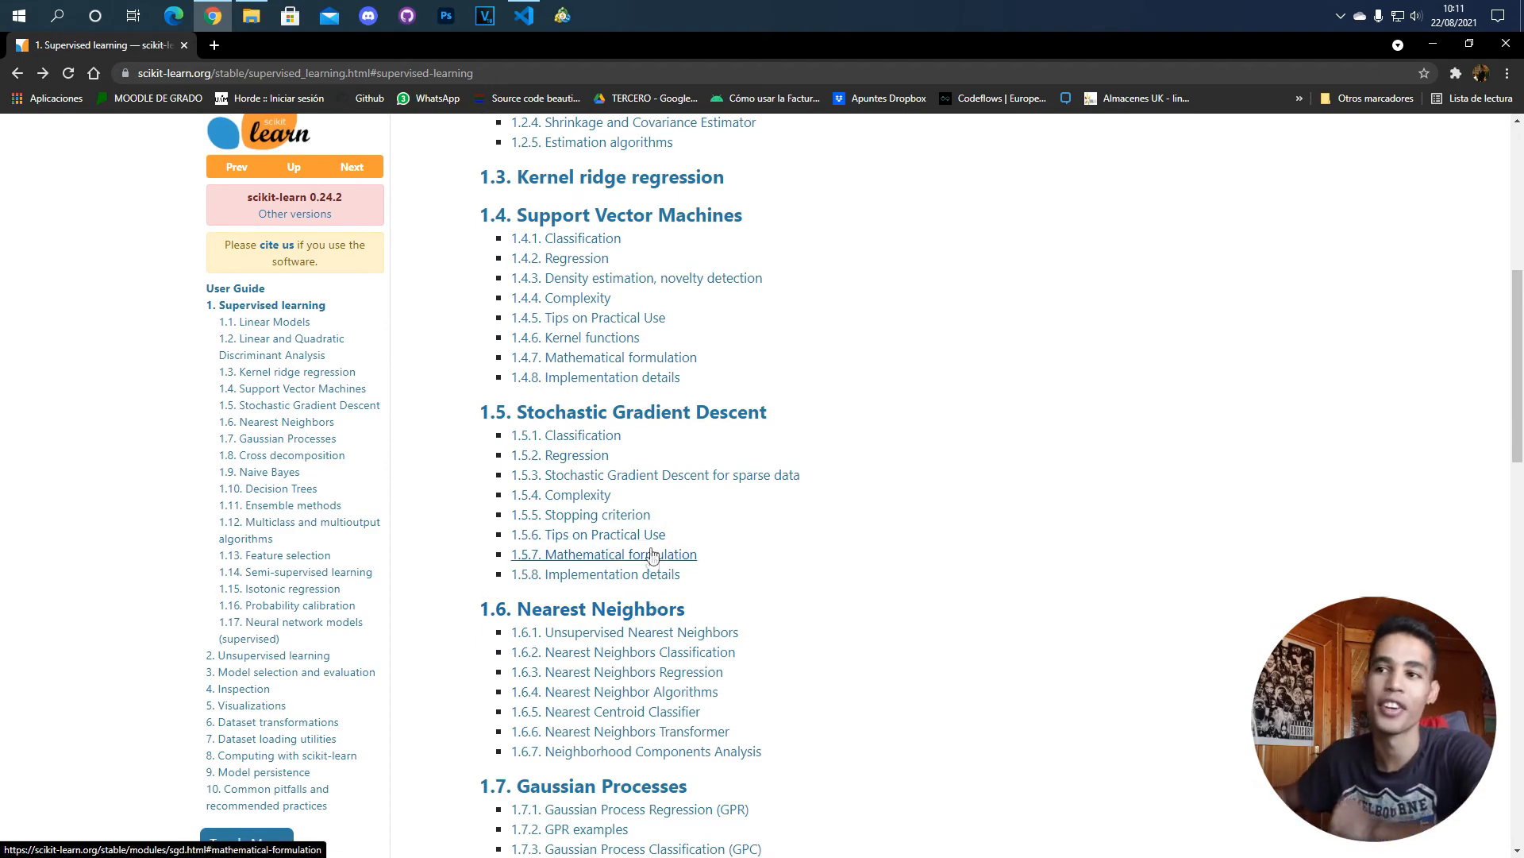
pyautogui.scroll(-3)
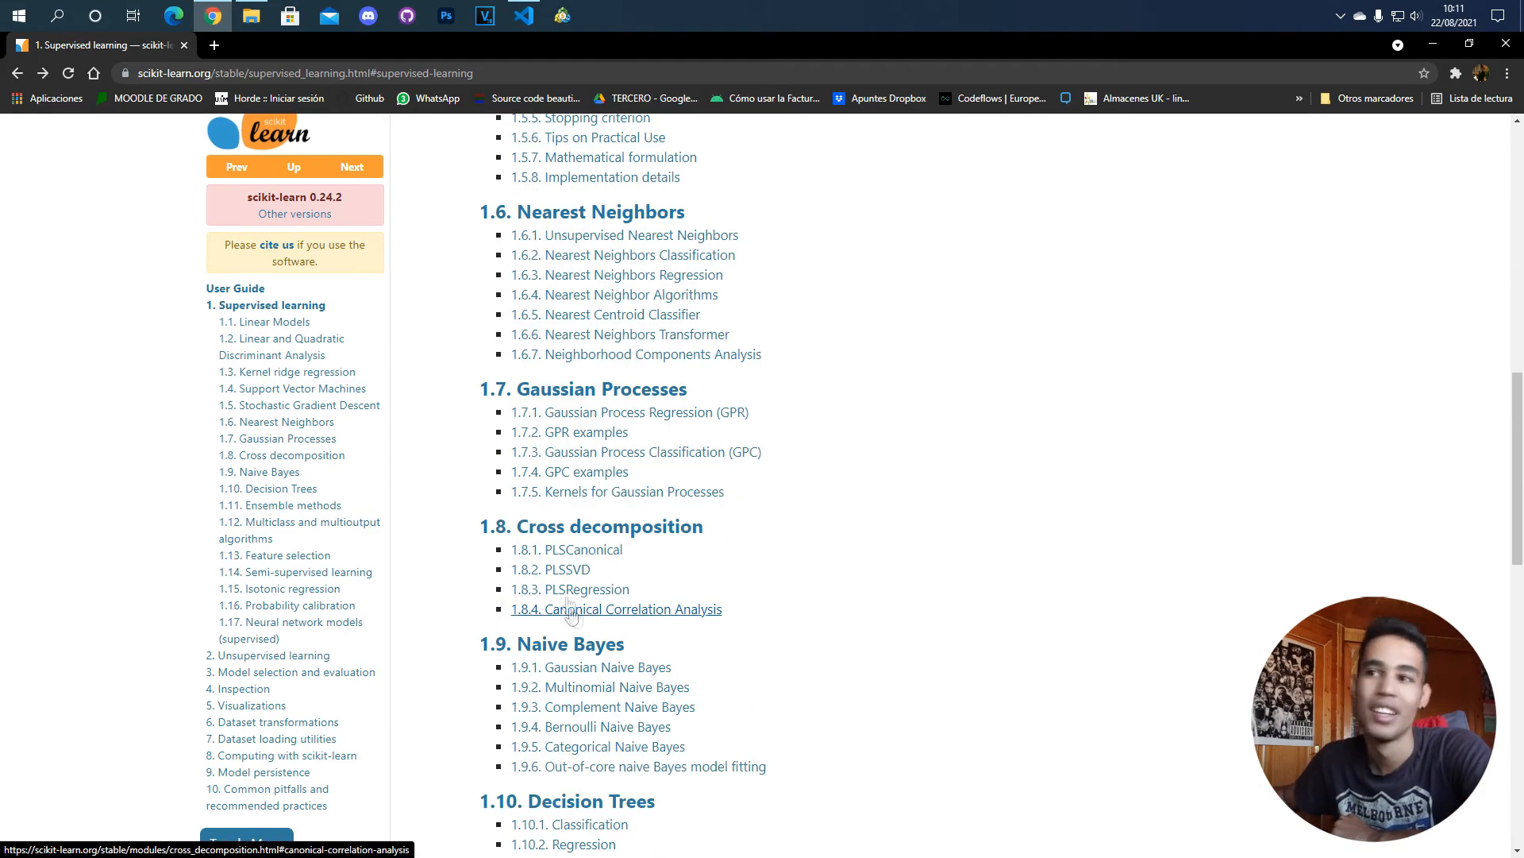
pyautogui.scroll(-3)
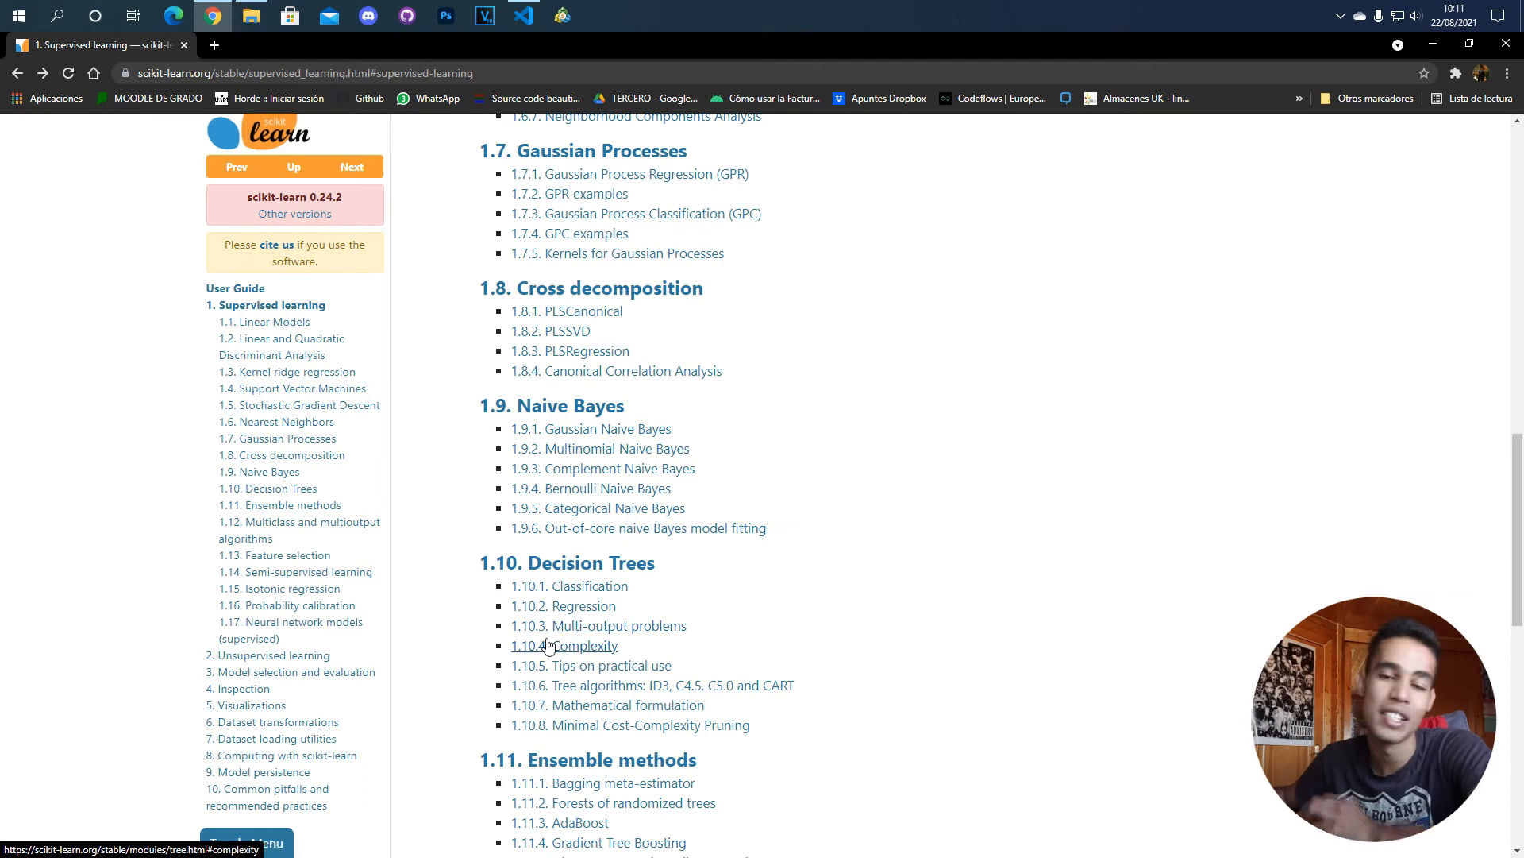
pyautogui.scroll(-3)
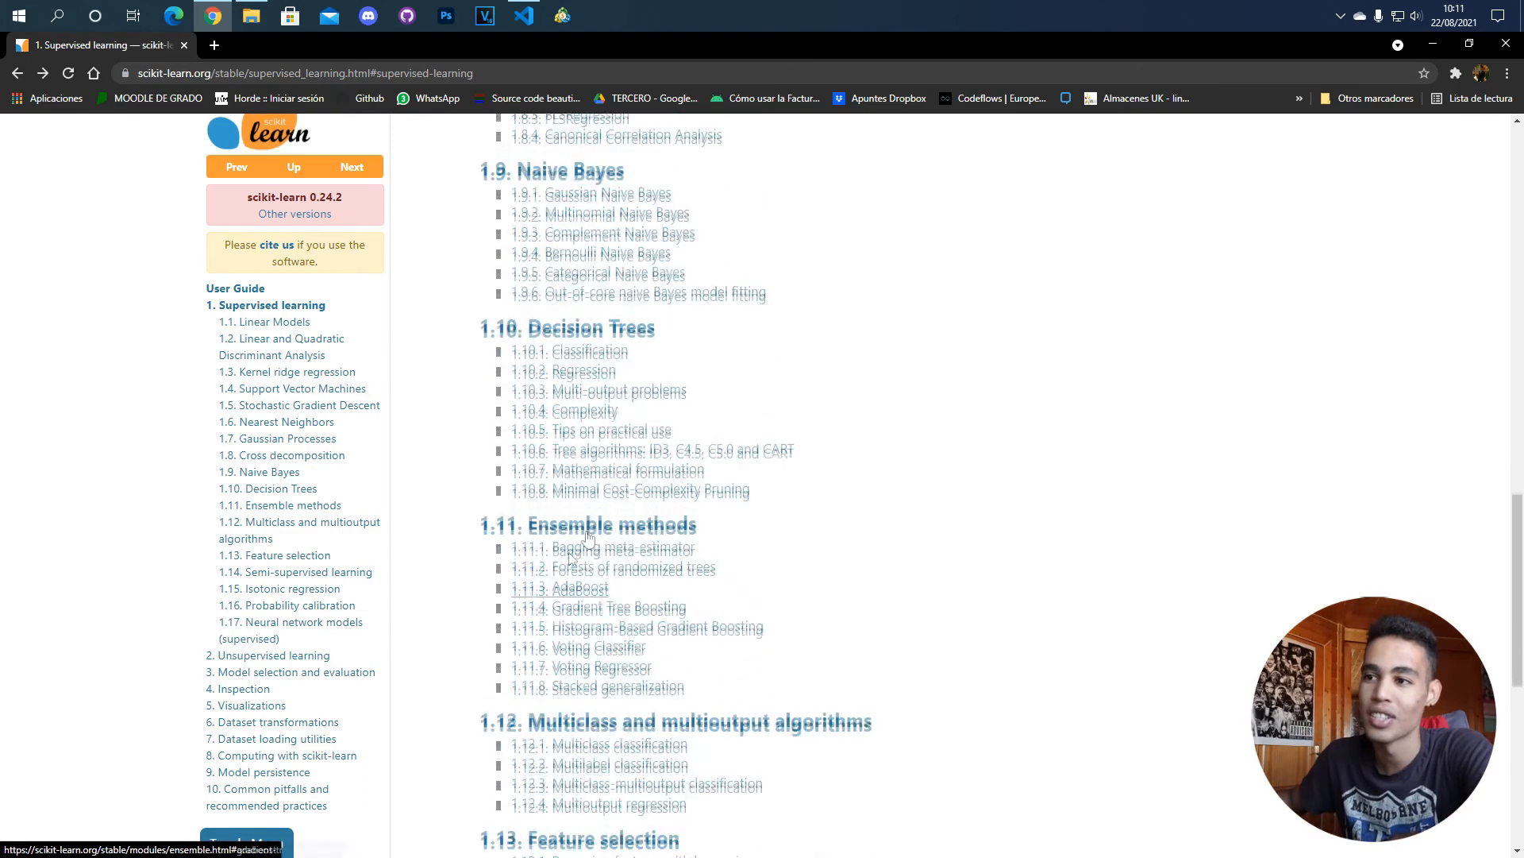
pyautogui.scroll(-3)
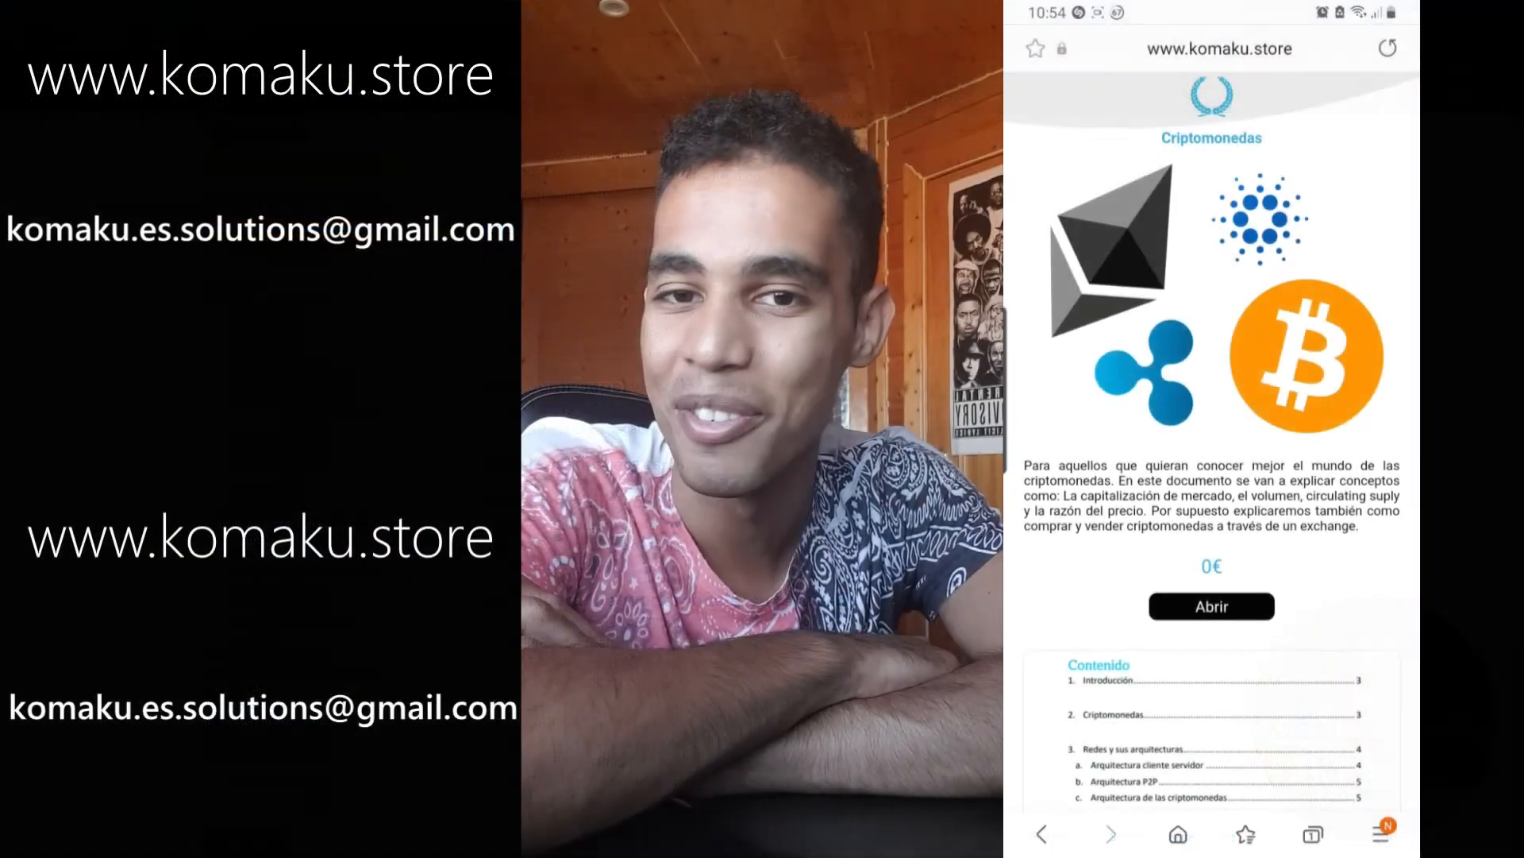
pyautogui.scroll(-3)
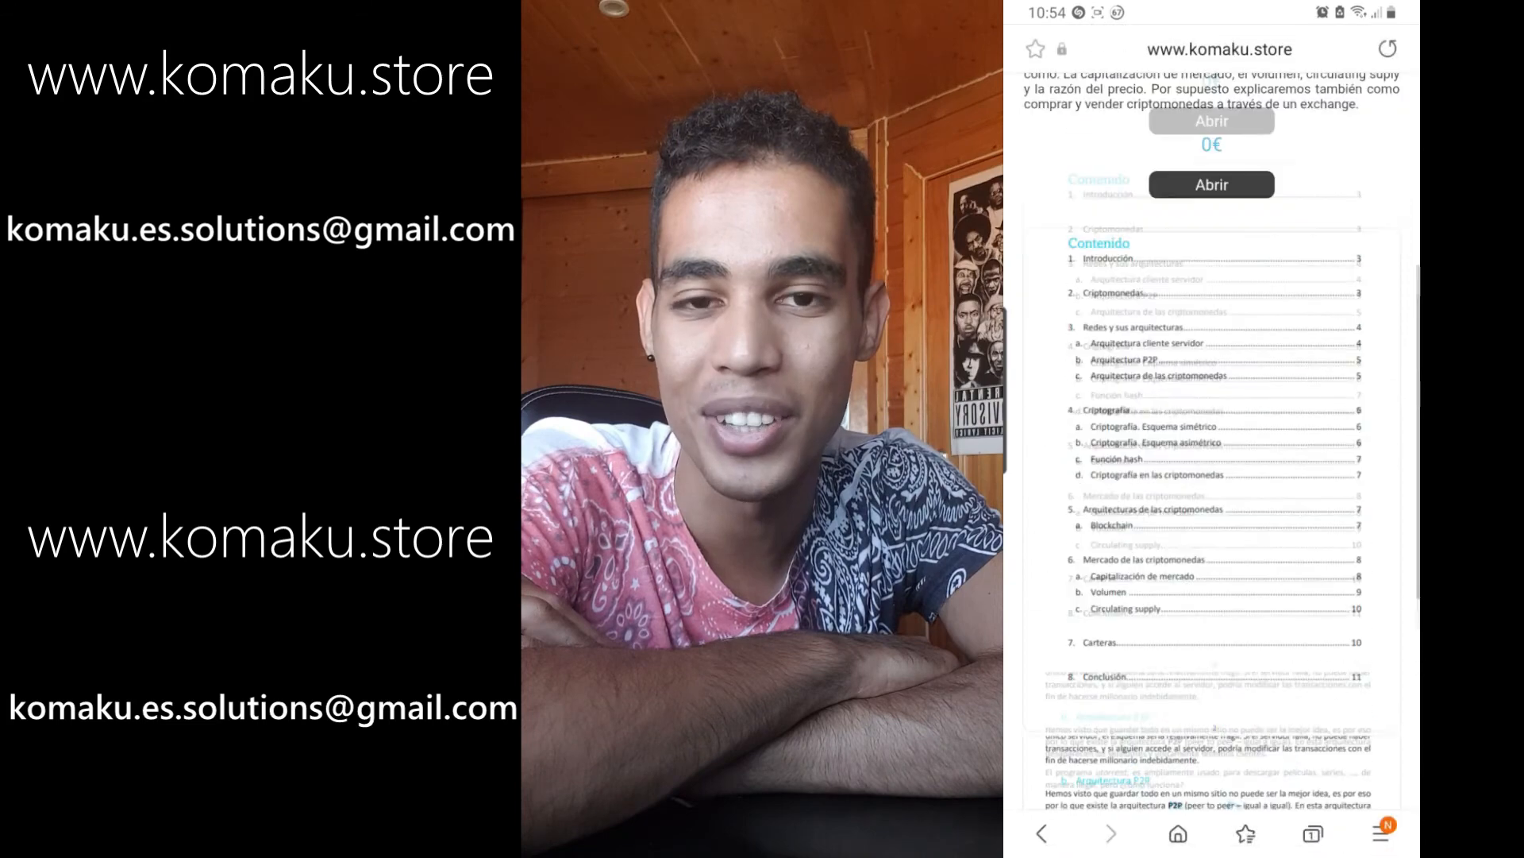
pyautogui.scroll(3)
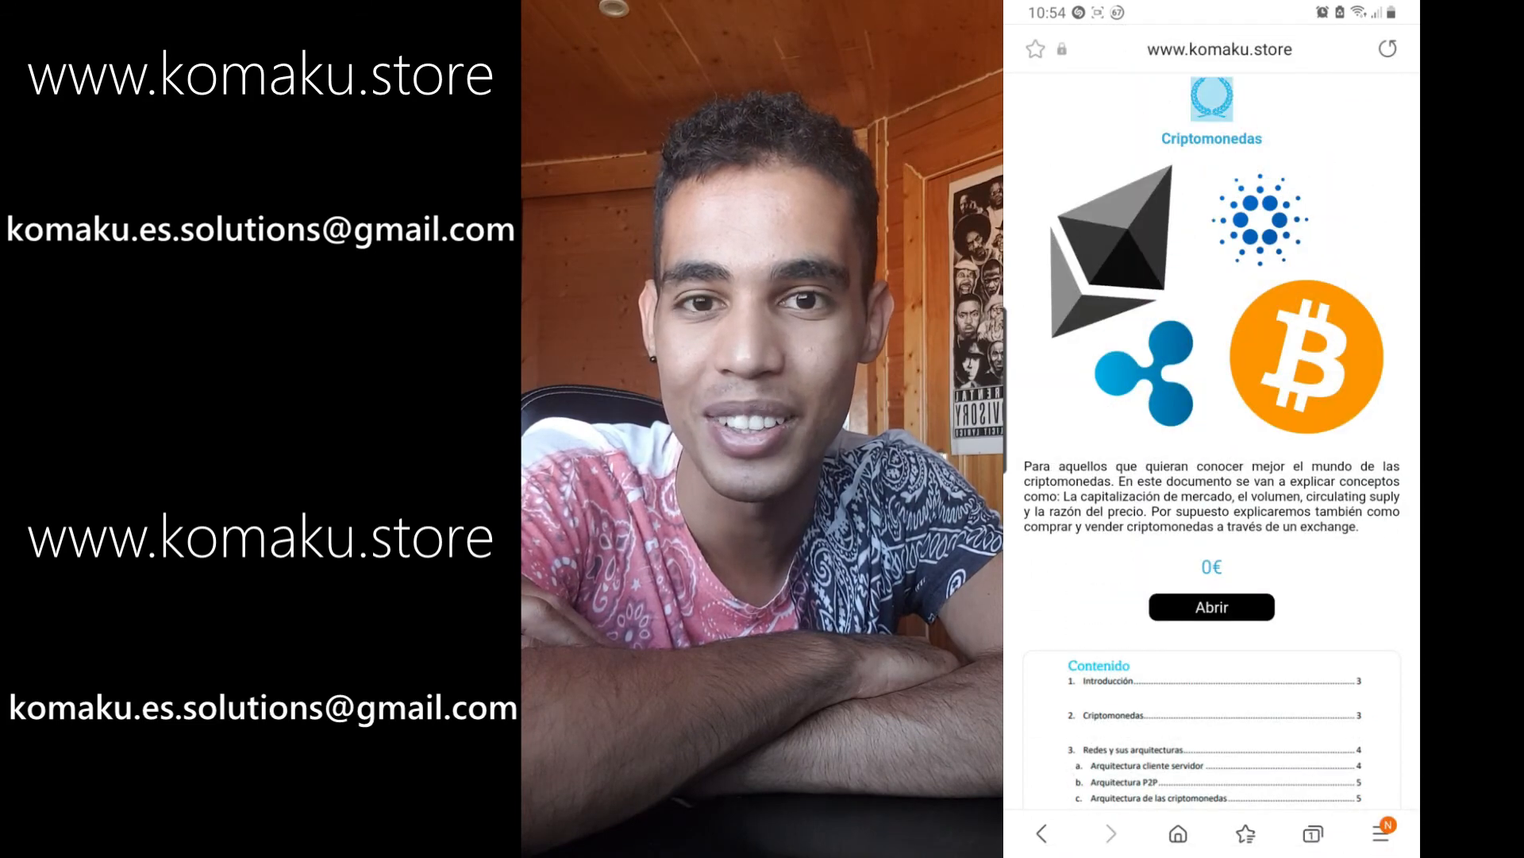
pyautogui.scroll(3)
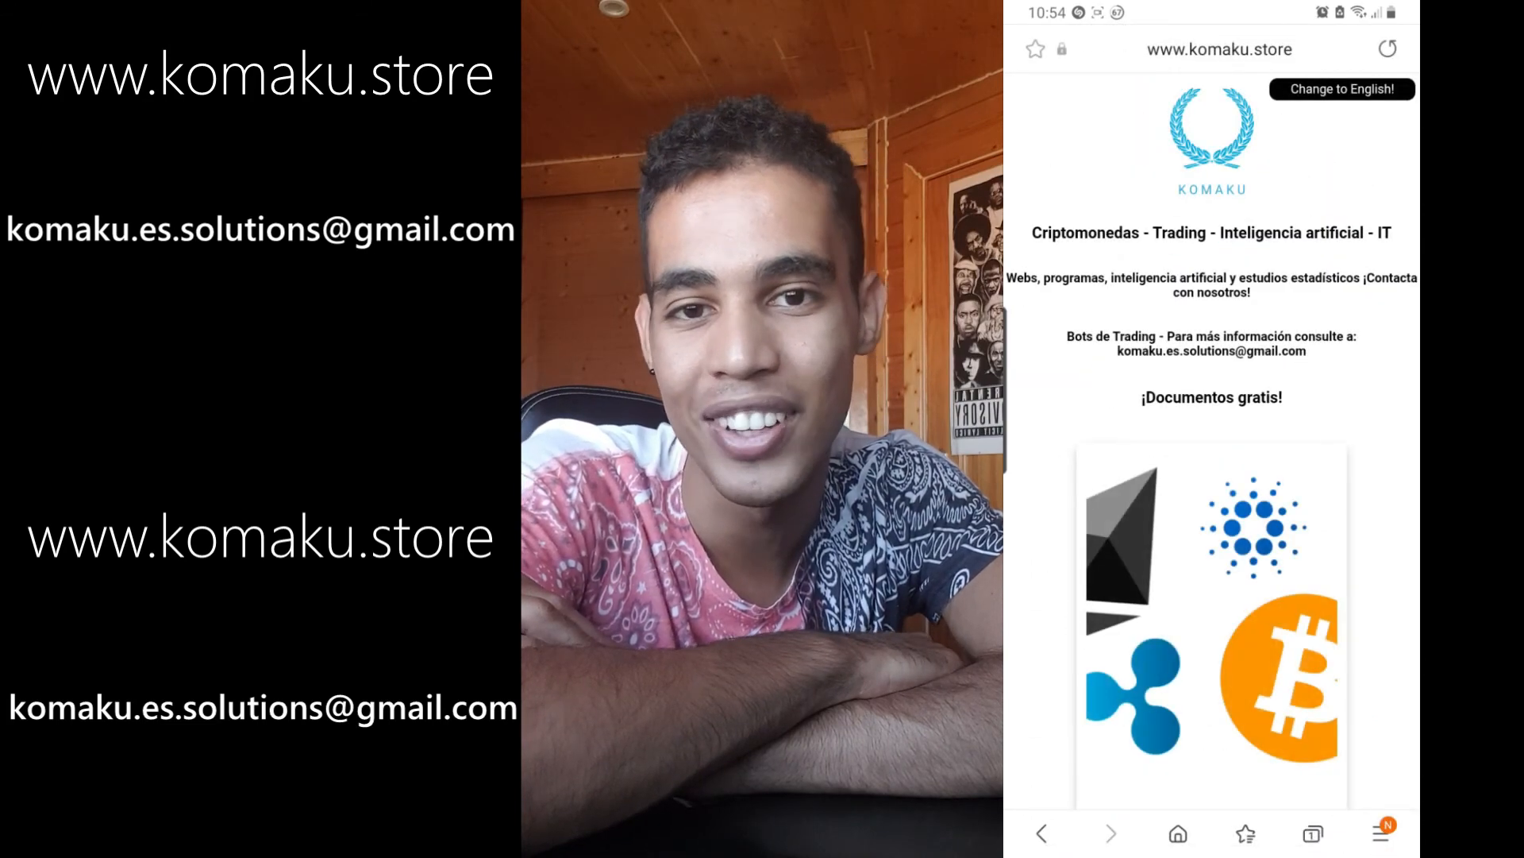